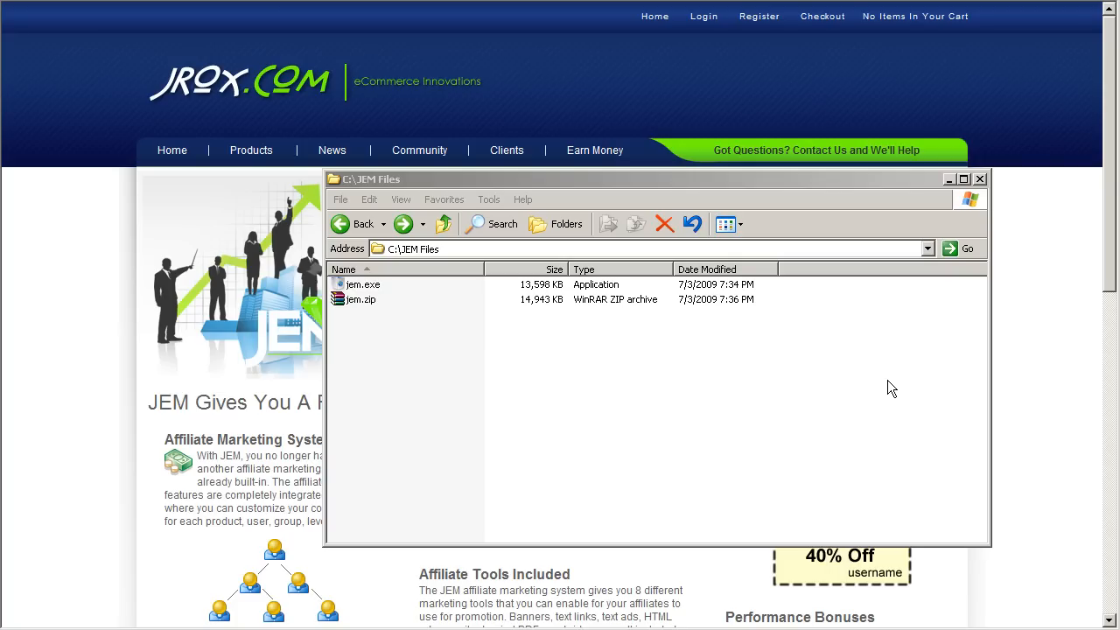
mouse_move(872, 361)
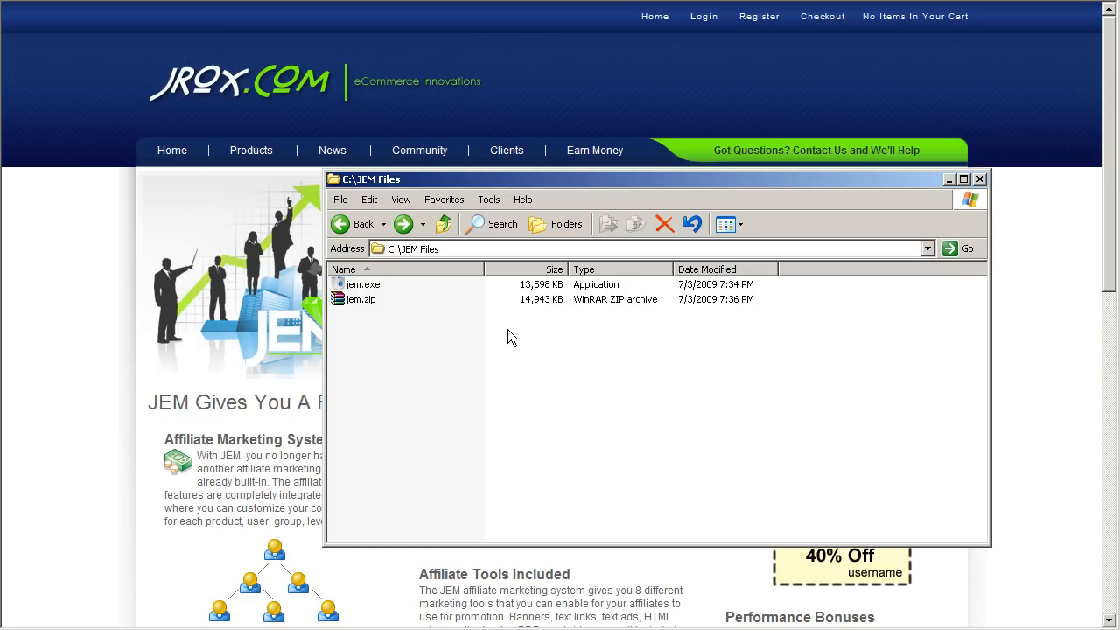
mouse_move(596, 367)
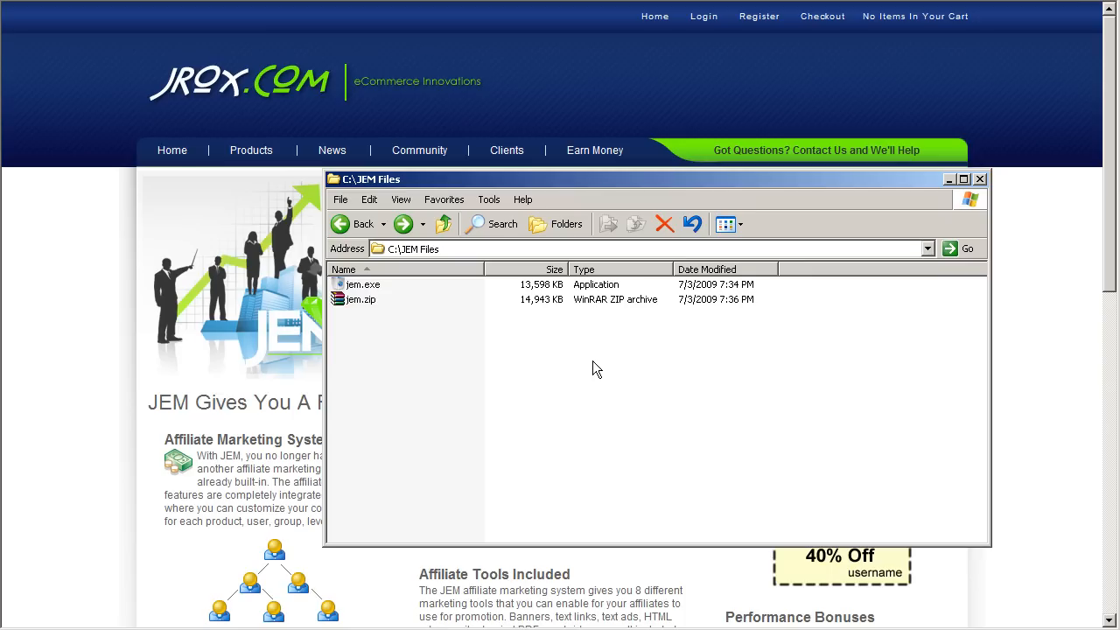
mouse_move(553, 368)
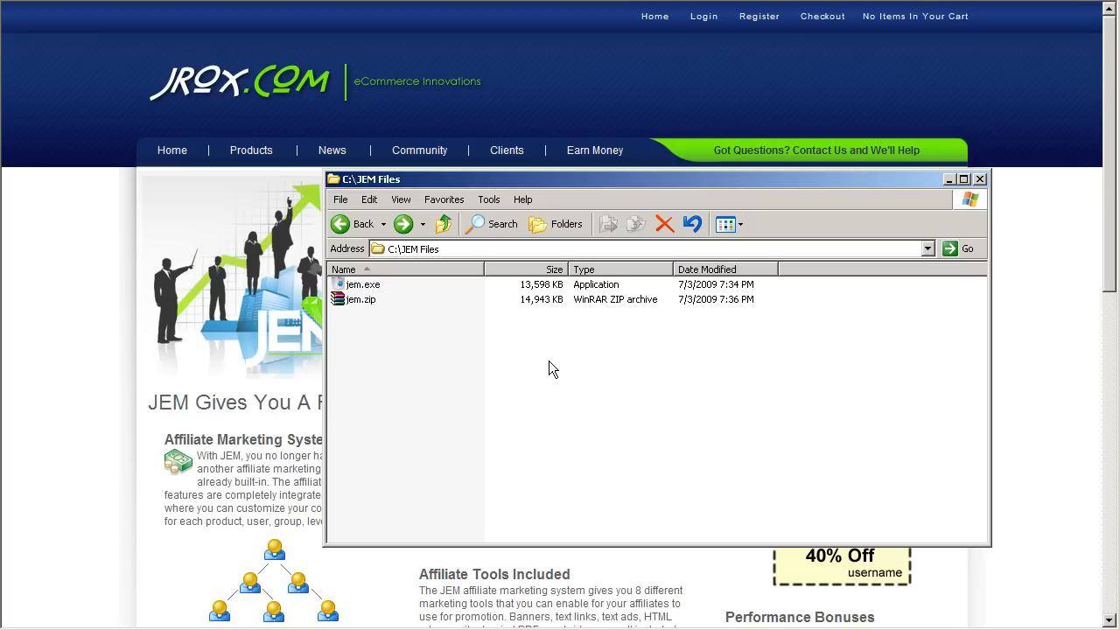
mouse_move(557, 330)
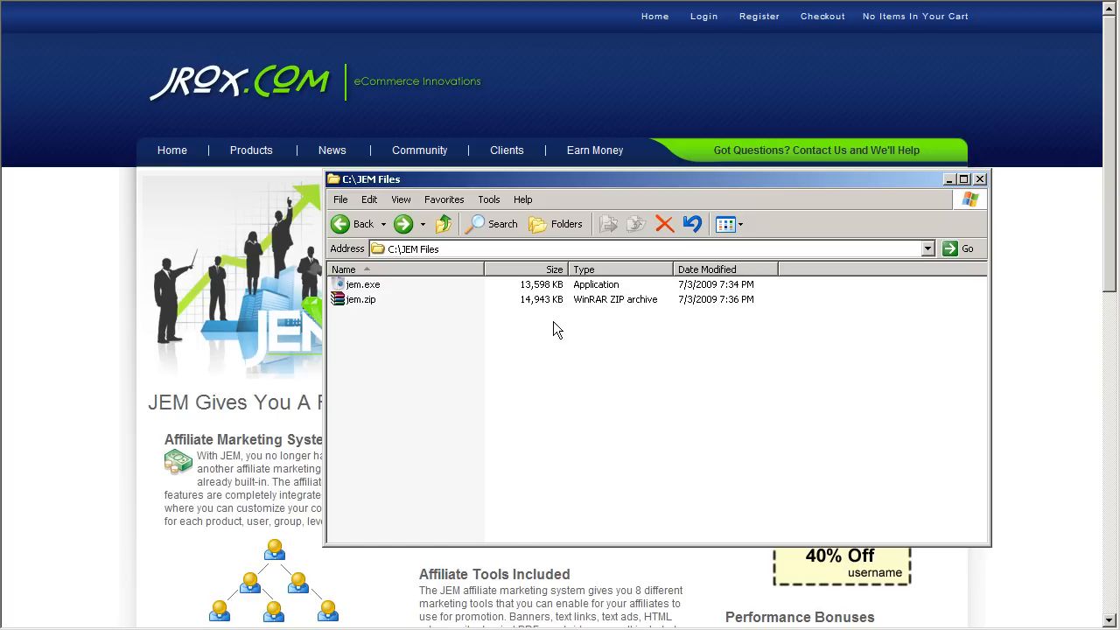
mouse_move(529, 360)
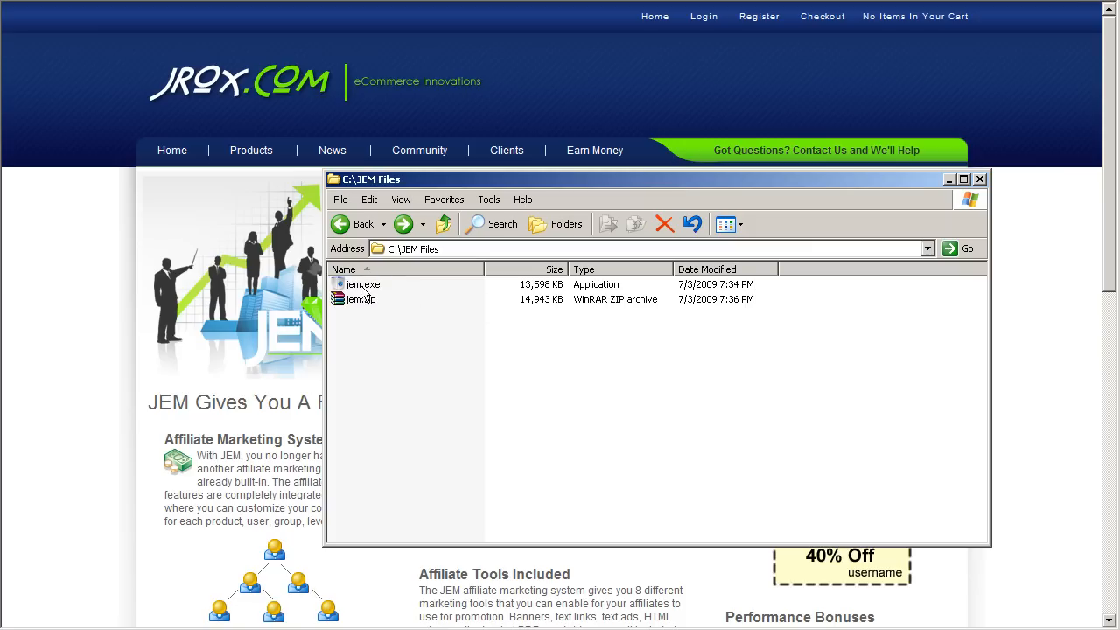
Select jem.exe, then hide the Explorer window so the JROX.COM homepage shows fully
click(361, 284)
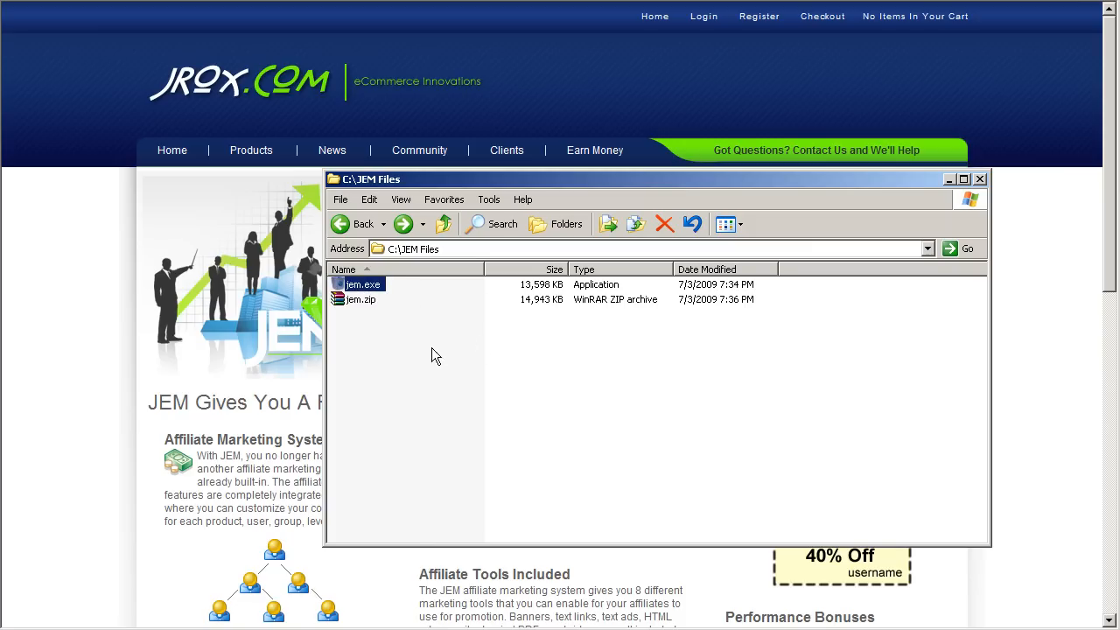
click(980, 178)
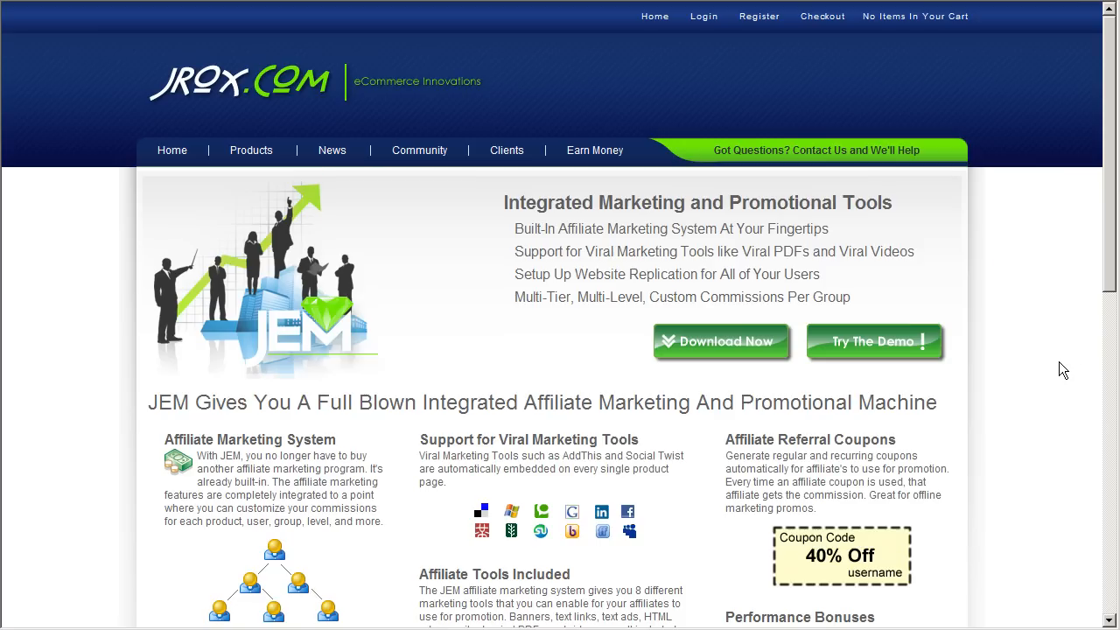
mouse_move(721, 341)
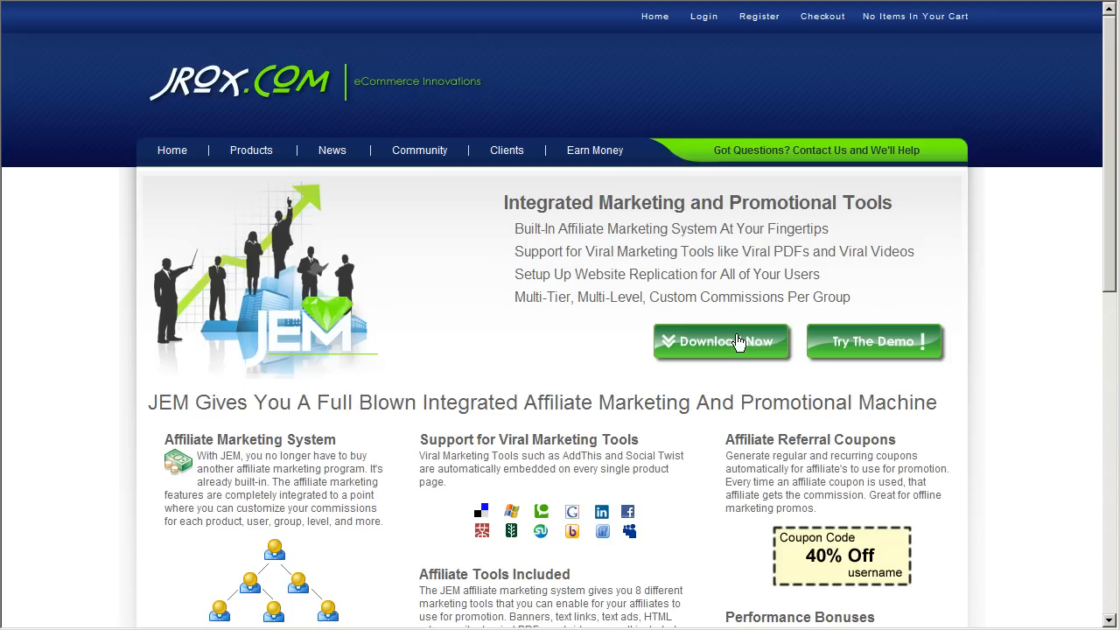
mouse_move(739, 38)
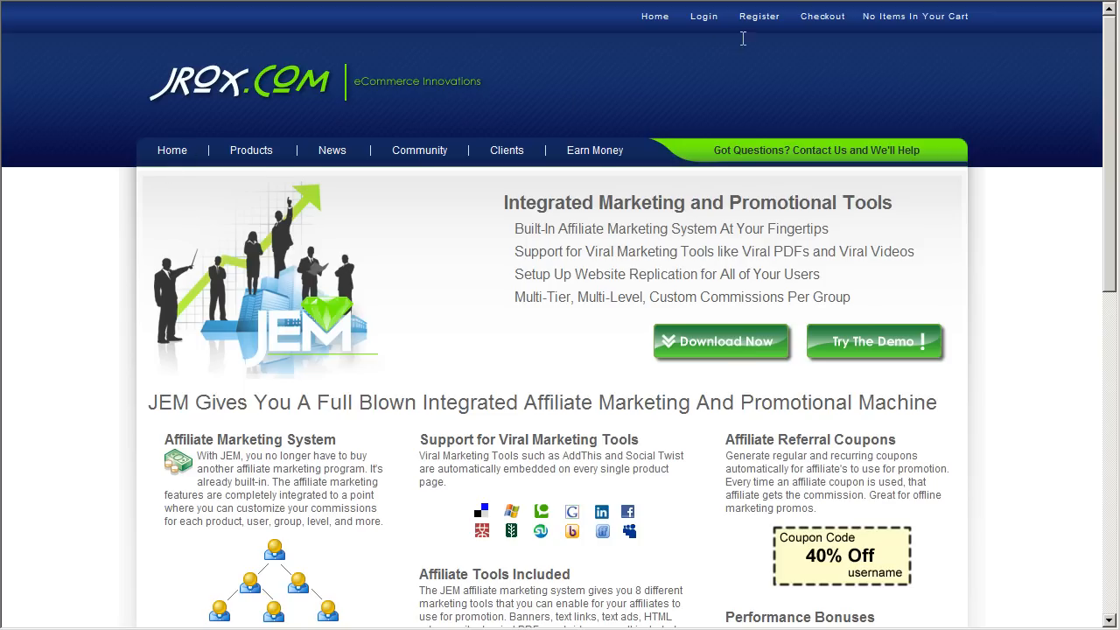
mouse_move(519, 263)
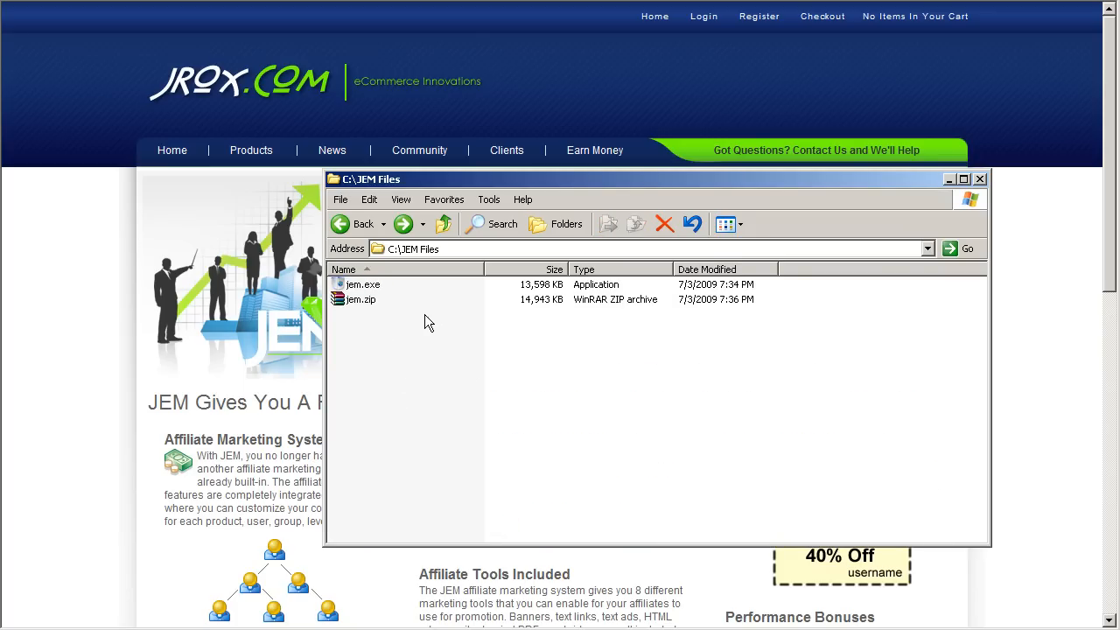
mouse_move(371, 298)
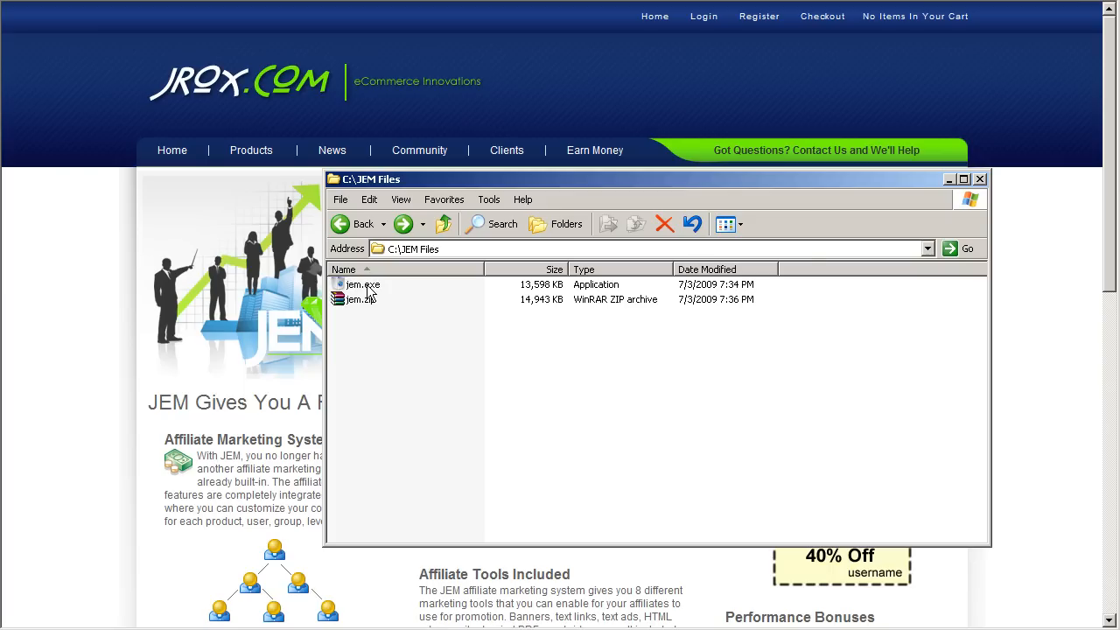
Launch jem.exe so the JEM Installation Wizard welcome page appears
double_click(360, 283)
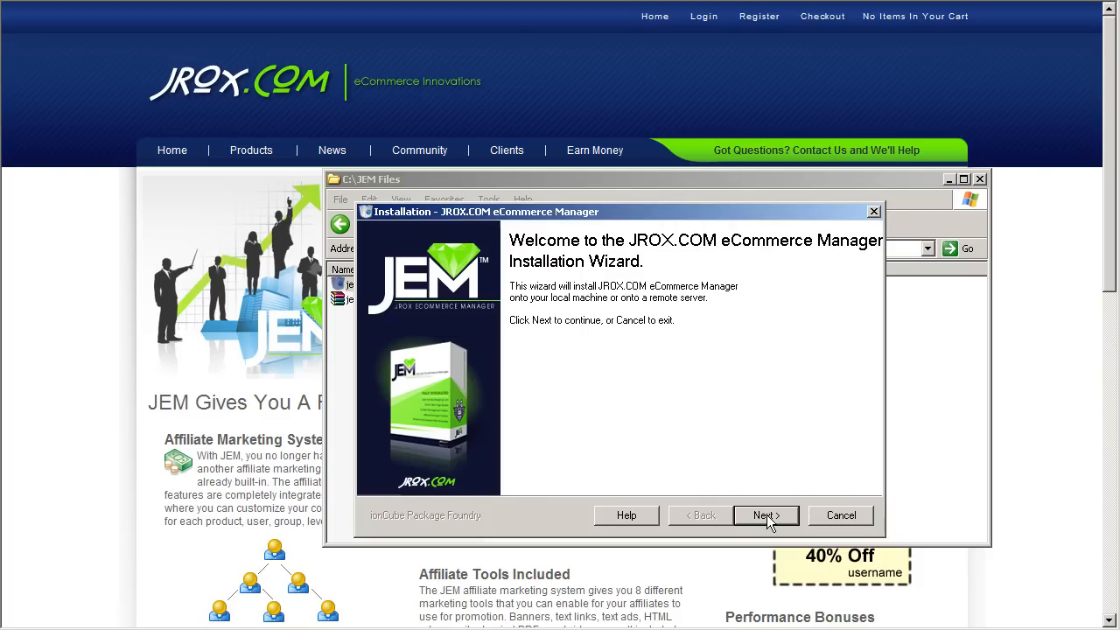
Continue to Remote Server Details and enter FTP server fedora with username ryan
click(767, 515)
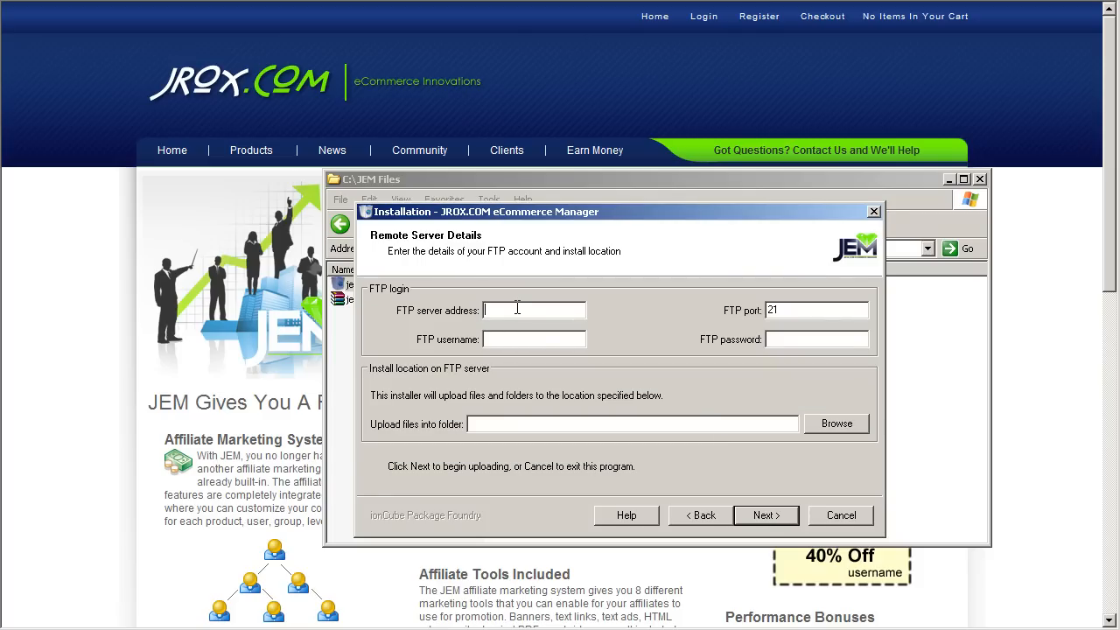
mouse_move(621, 328)
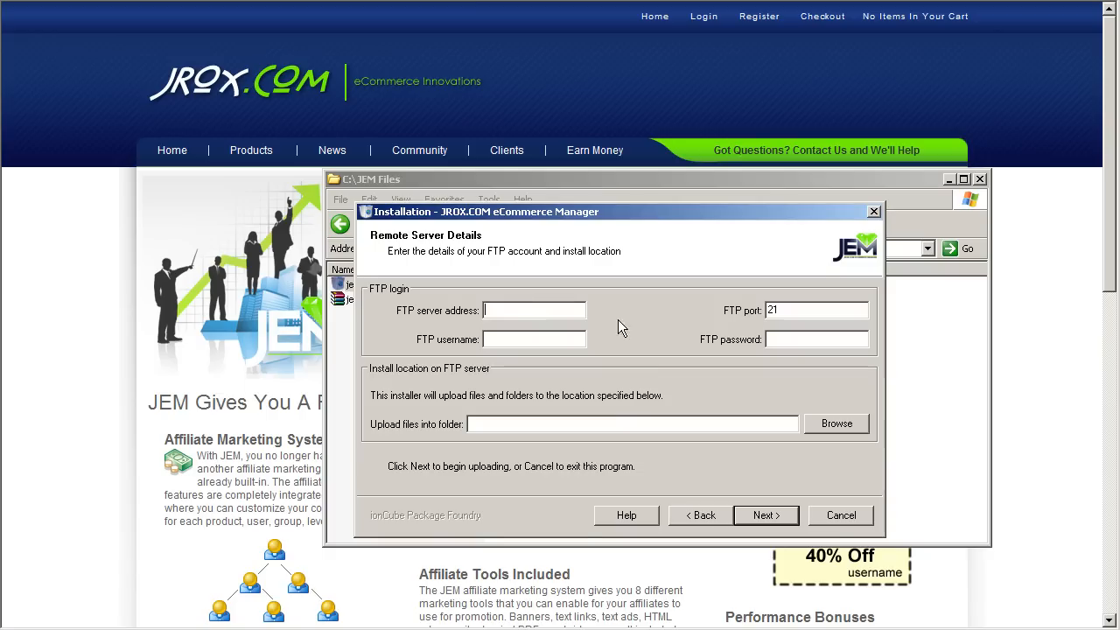
mouse_move(683, 305)
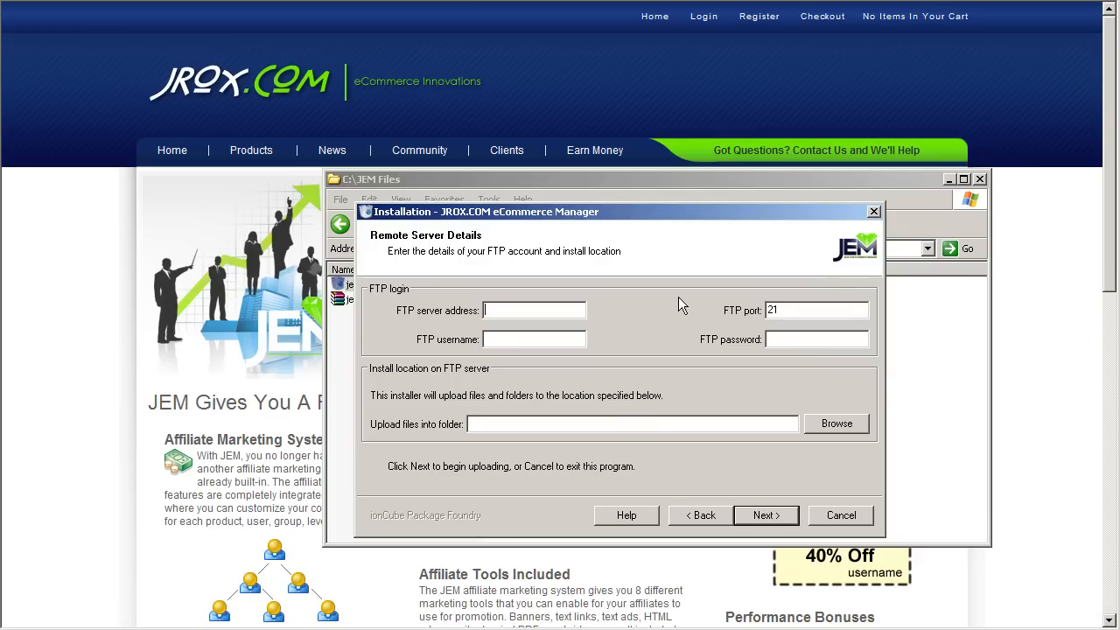
text(fedora.jemtest.com)
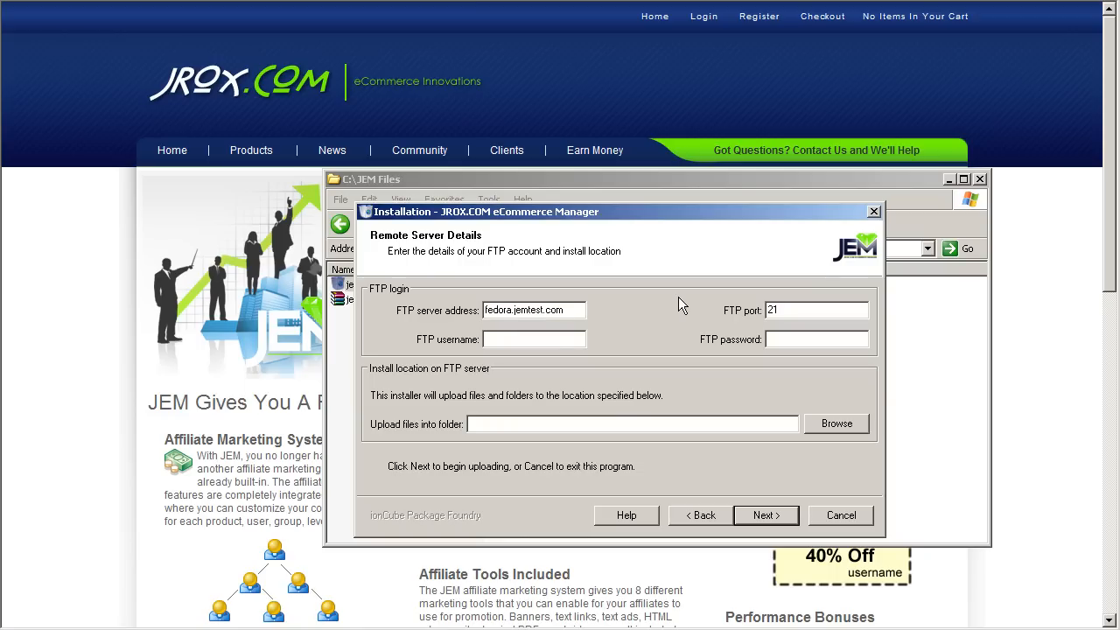
text(ryan)
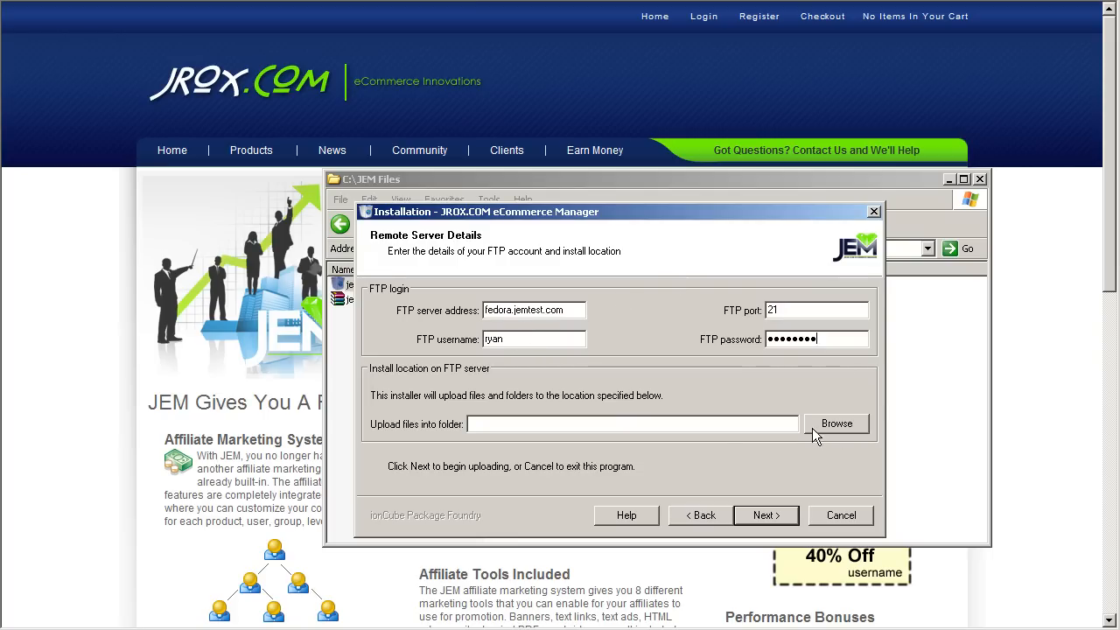
Browse the FTP server, create a new folder demo inside html and choose html/demo as upload folder
click(836, 424)
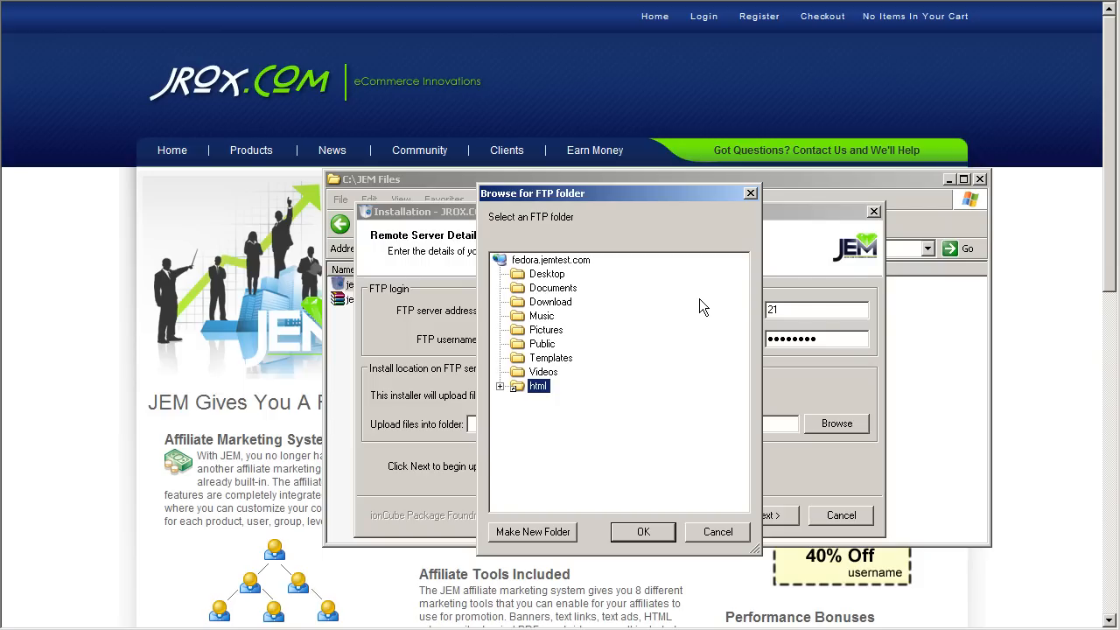
mouse_move(665, 317)
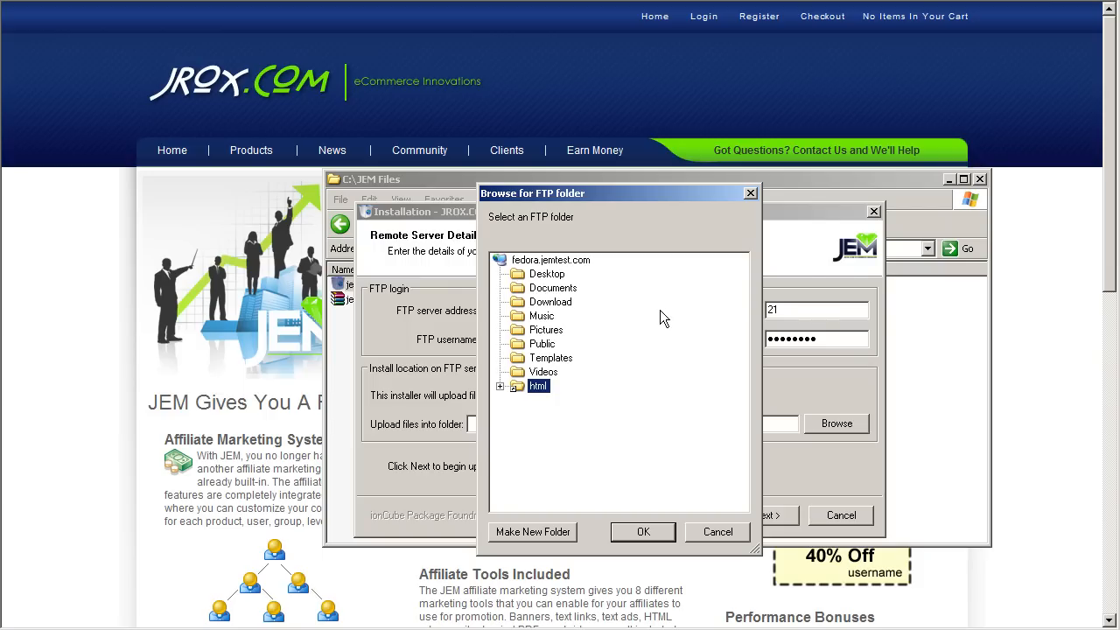
mouse_move(570, 406)
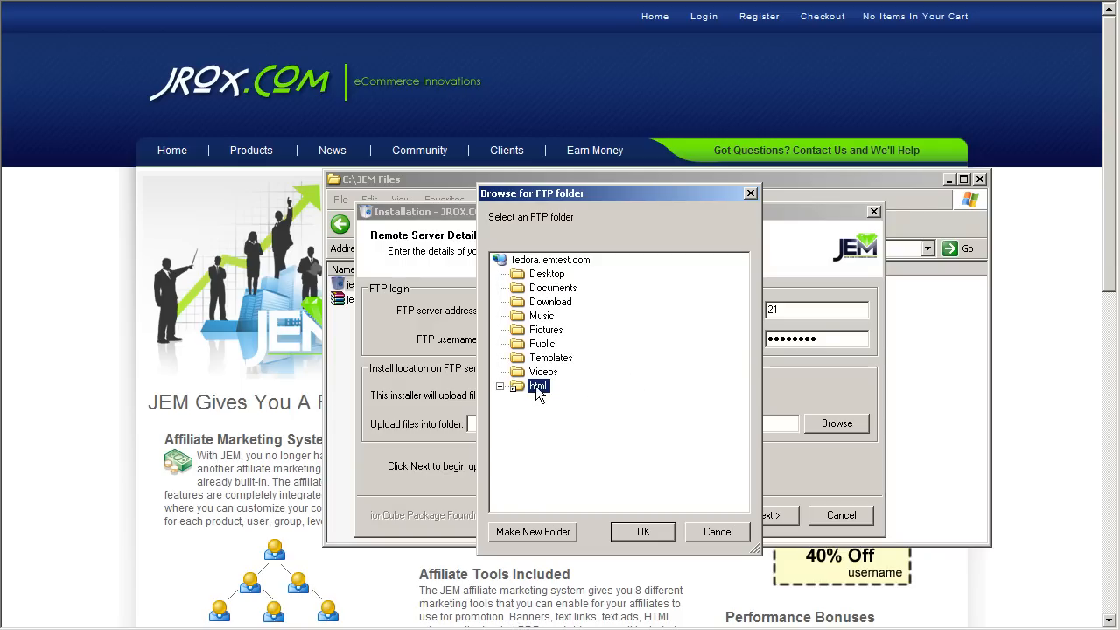
mouse_move(618, 388)
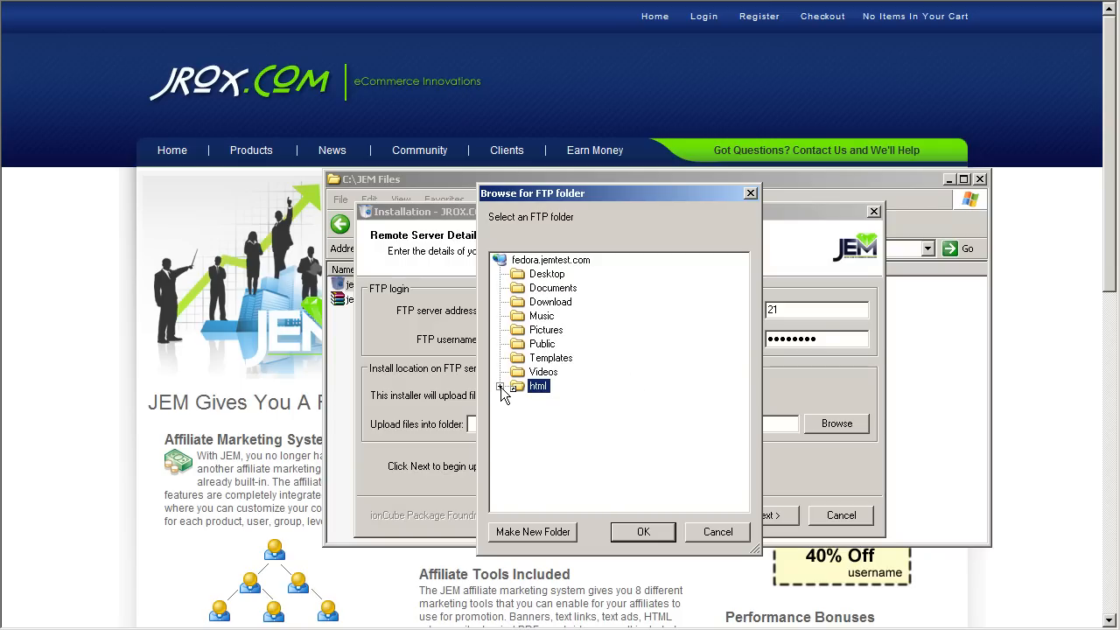
click(504, 387)
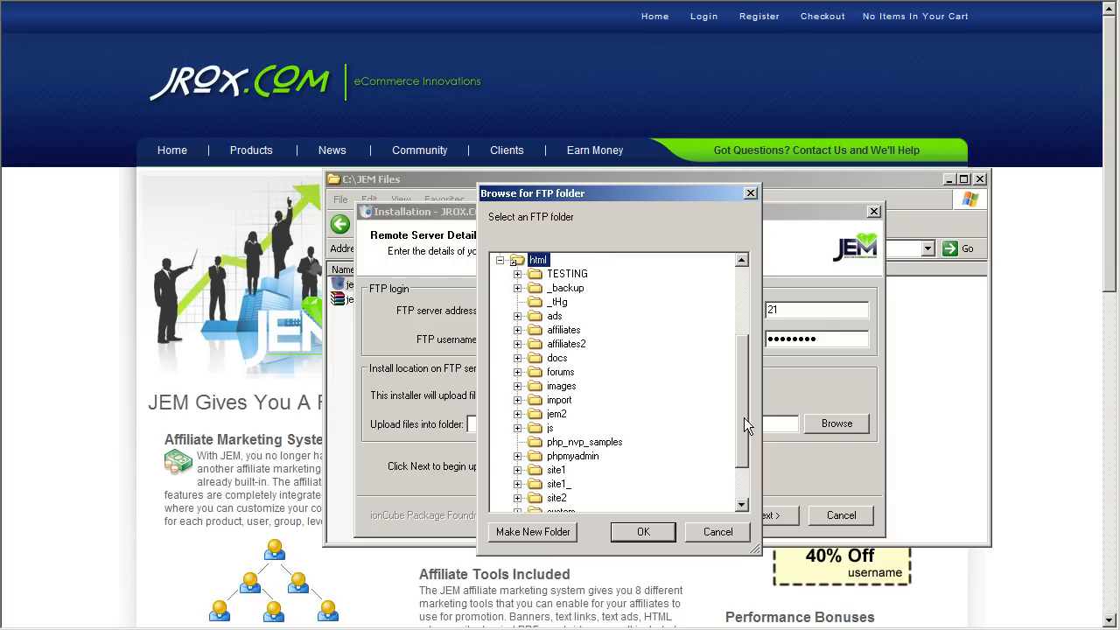
mouse_move(742, 374)
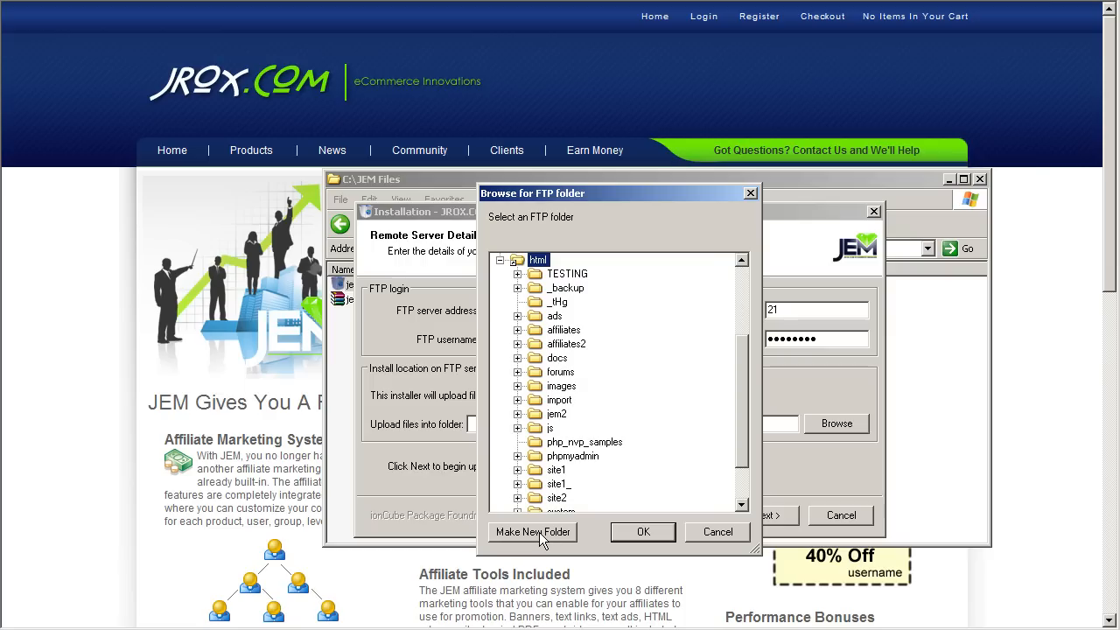
mouse_move(532, 543)
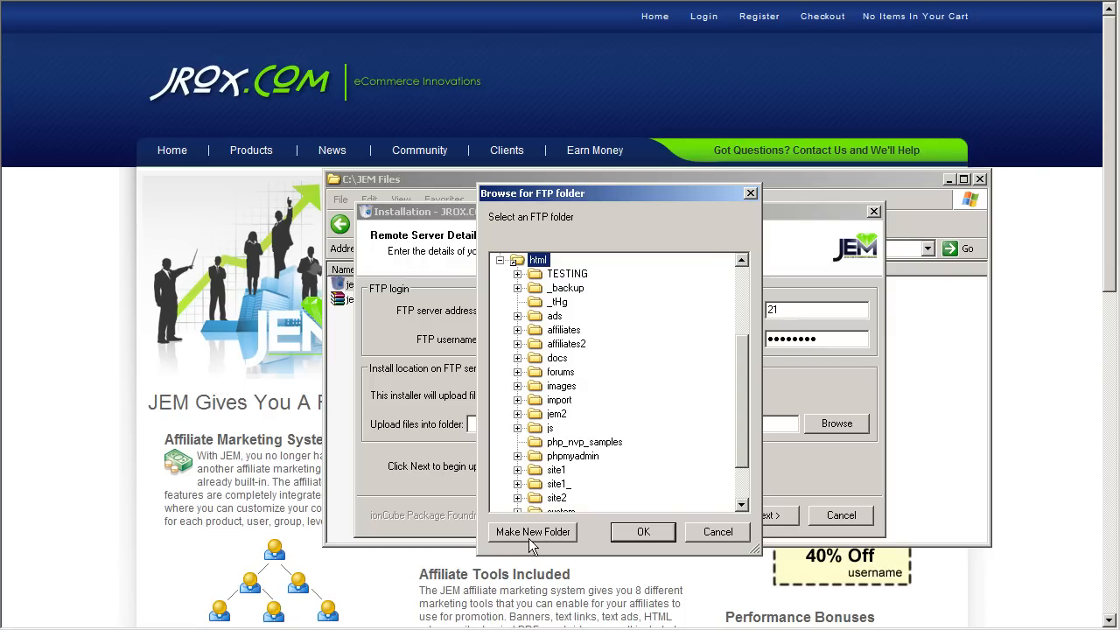
click(532, 533)
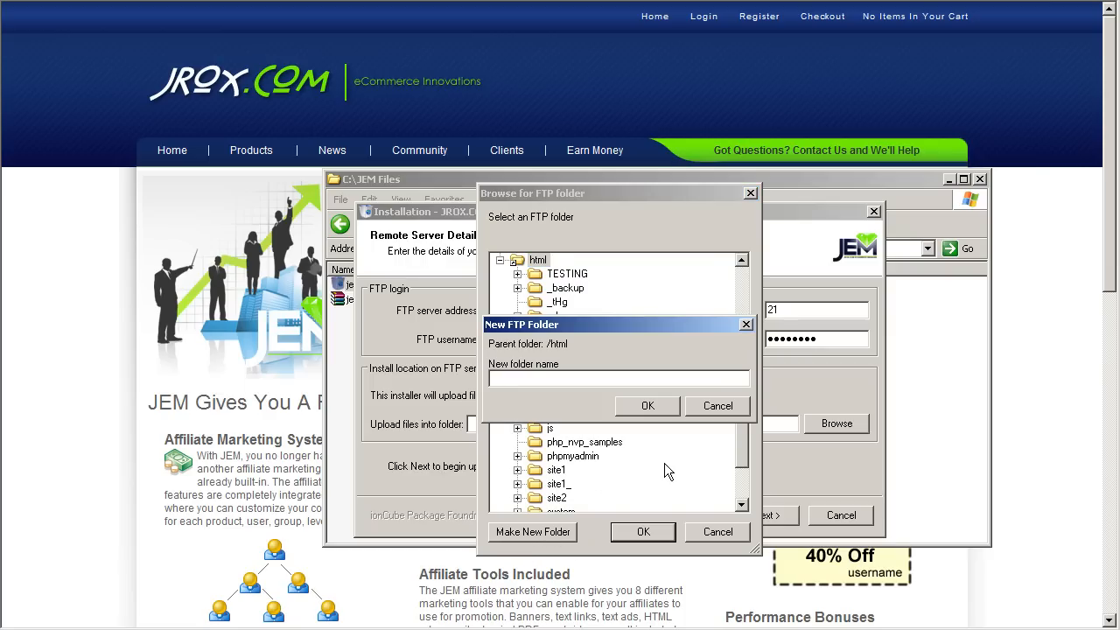
text(demo)
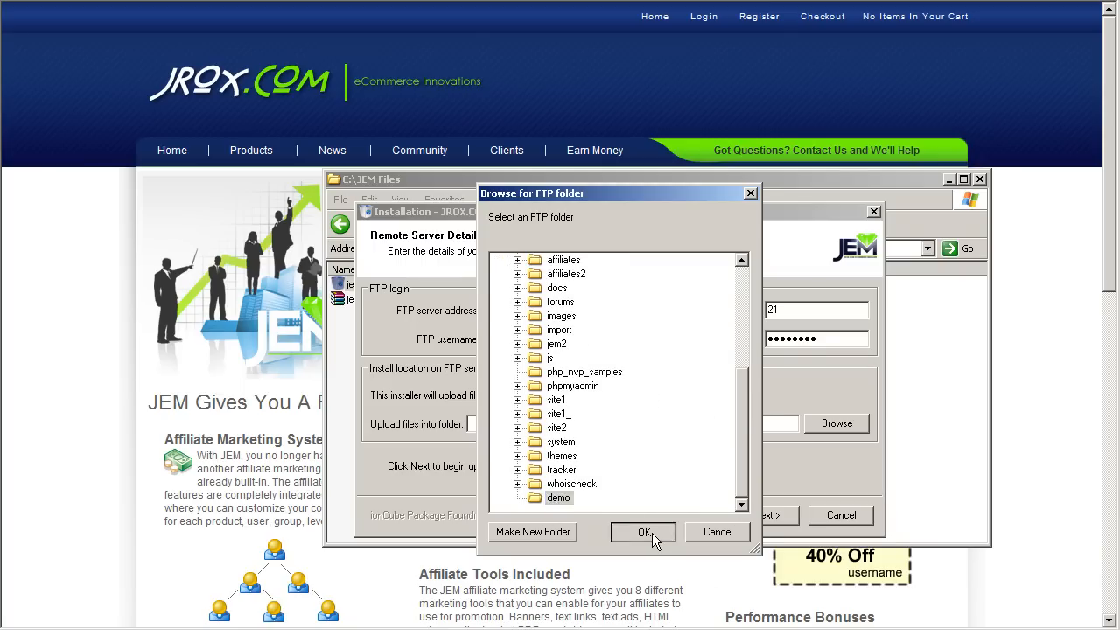
click(644, 532)
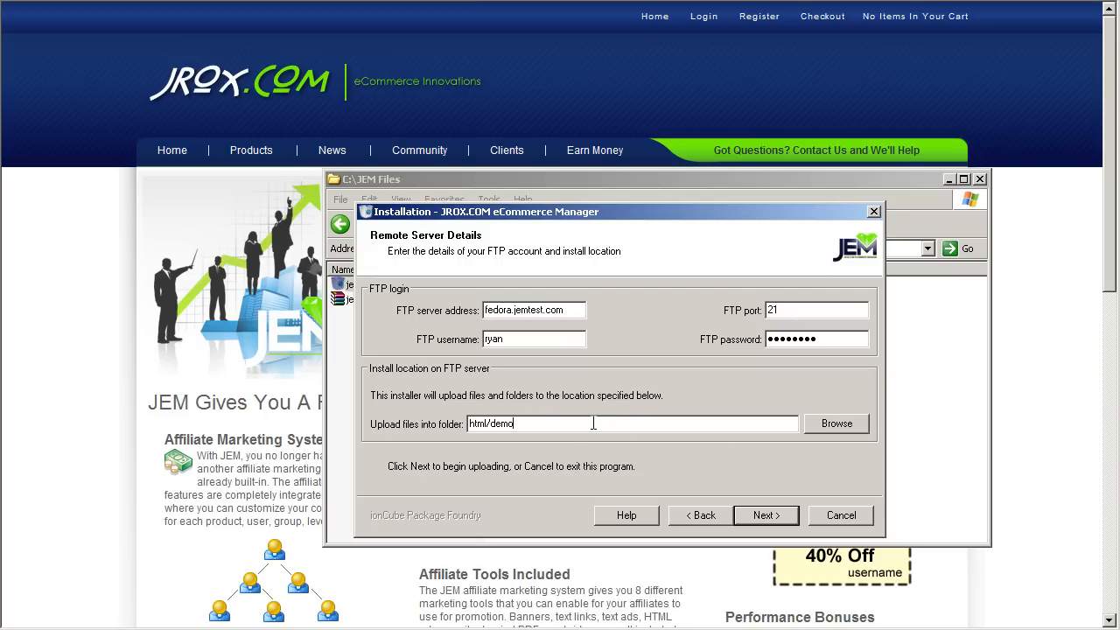
mouse_move(840, 525)
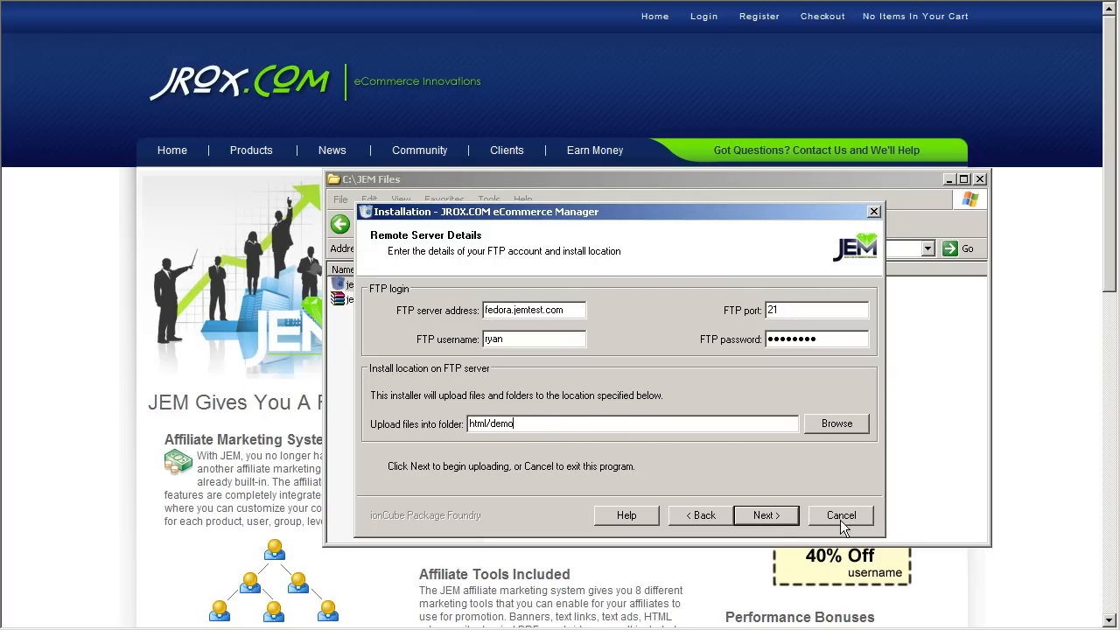
click(767, 515)
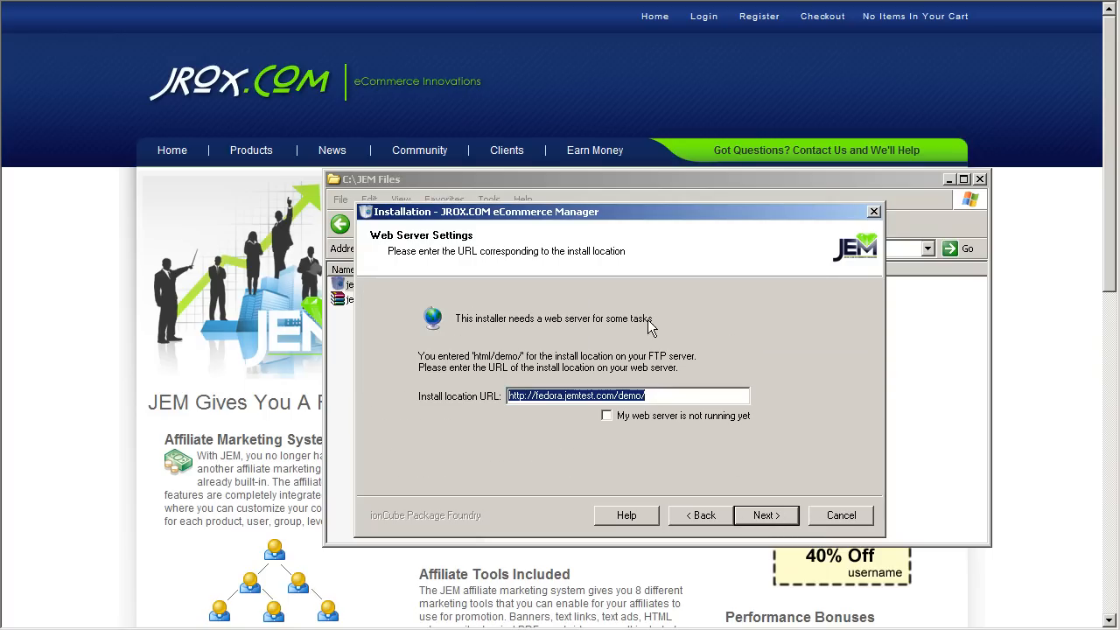
mouse_move(424, 407)
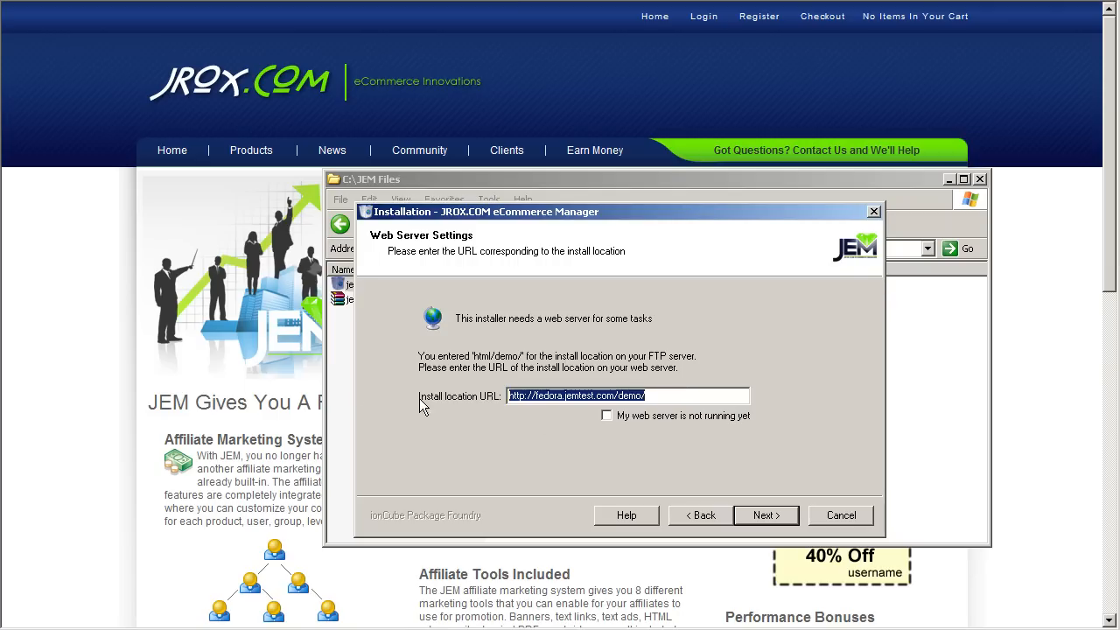
mouse_move(717, 467)
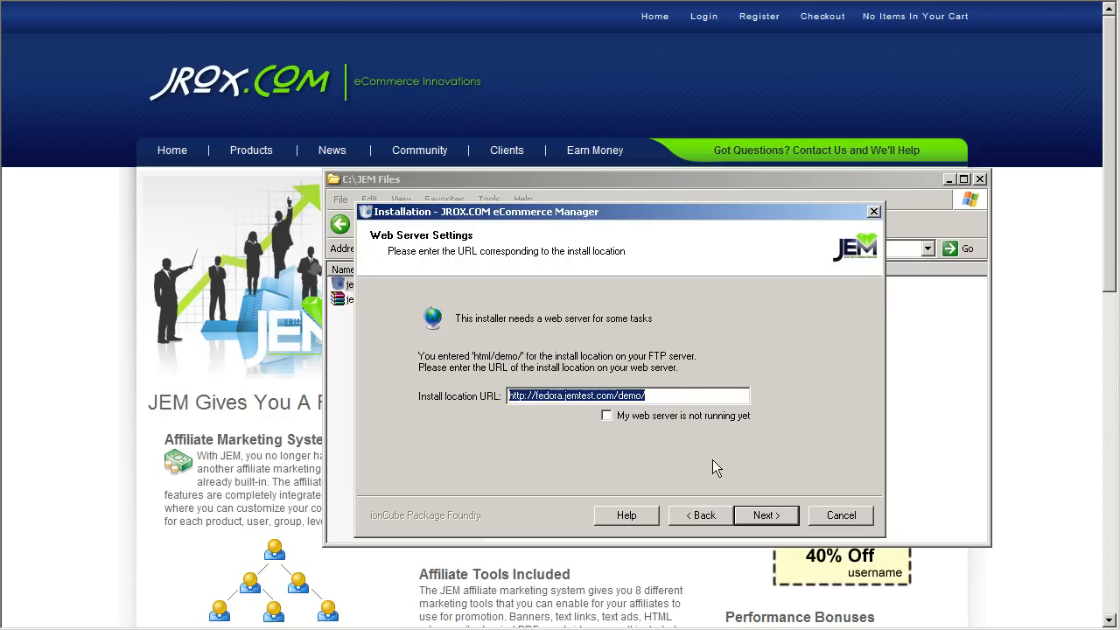
mouse_move(711, 459)
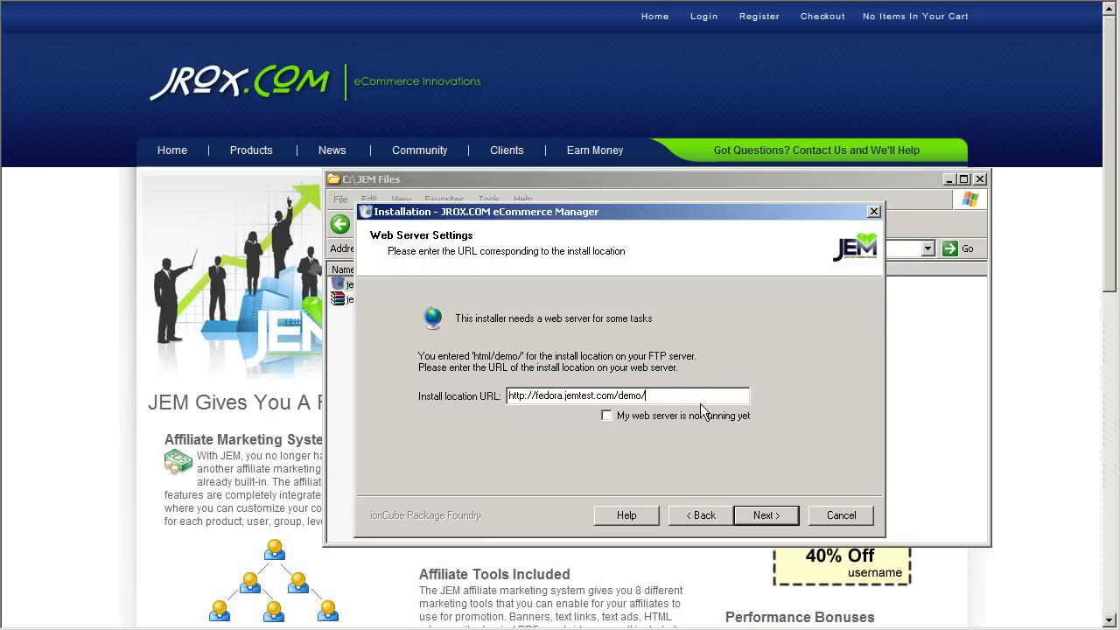
mouse_move(707, 435)
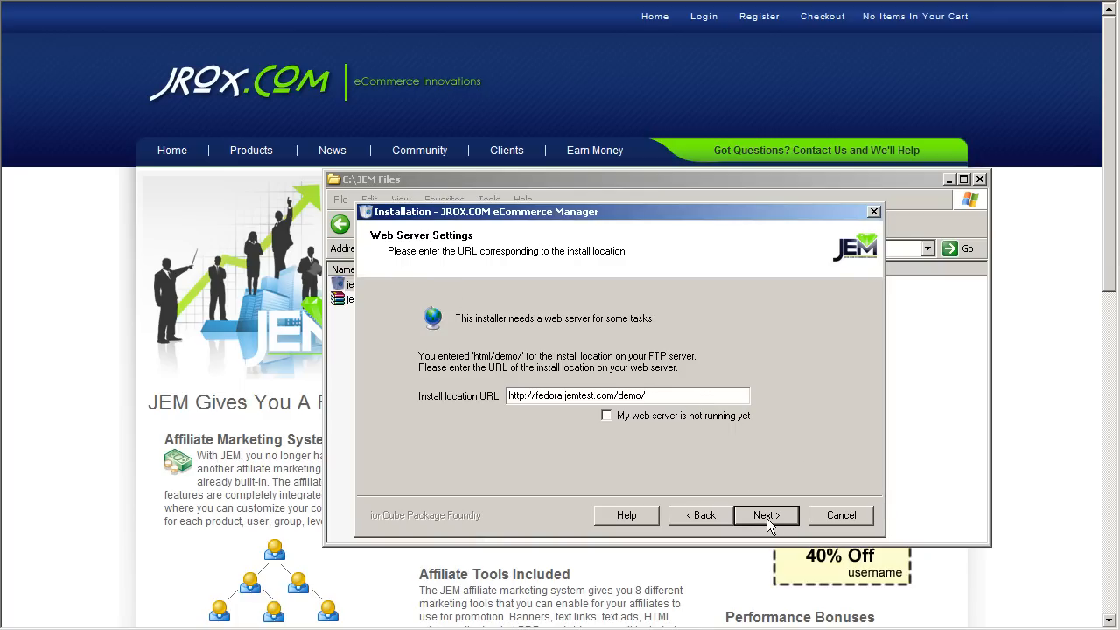
Review the Ready to Install summary and start installing the files to the remote server
click(766, 514)
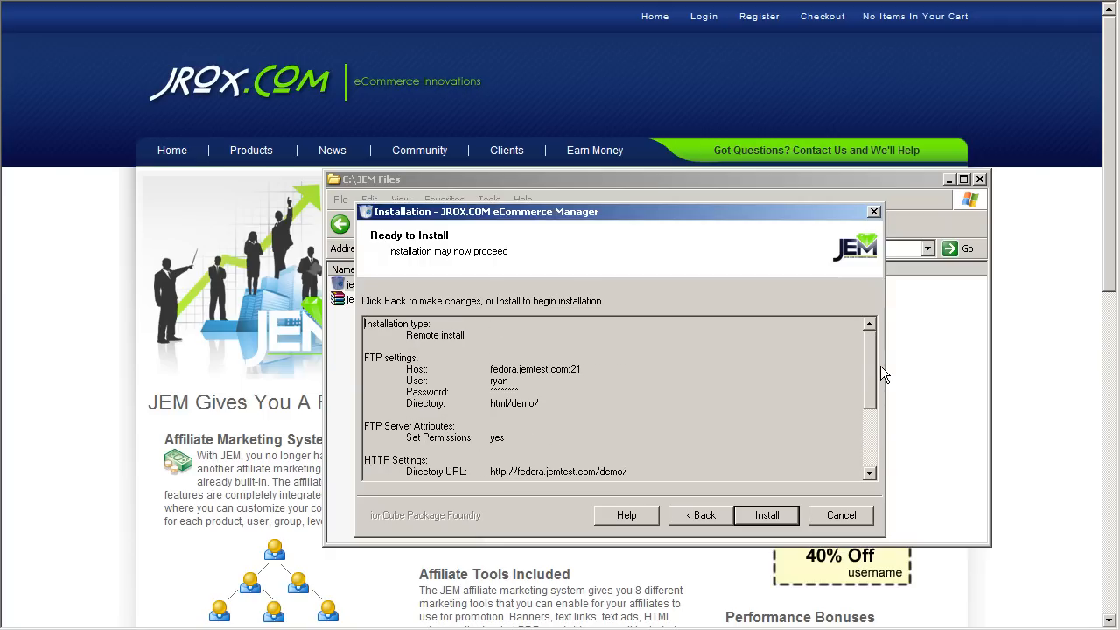
scroll(down, 3)
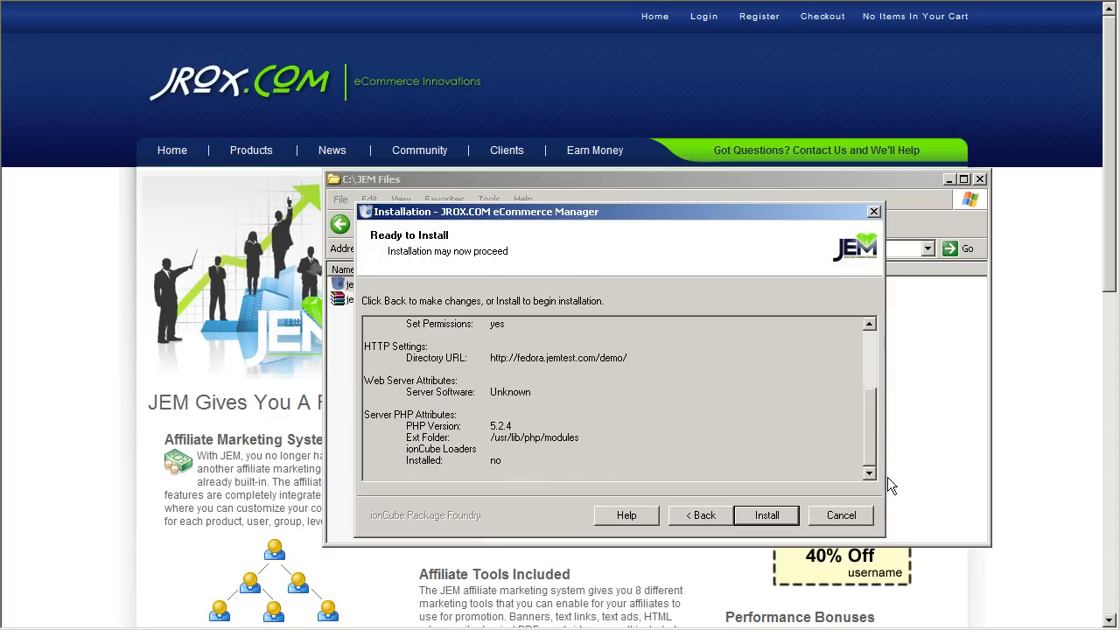
click(767, 514)
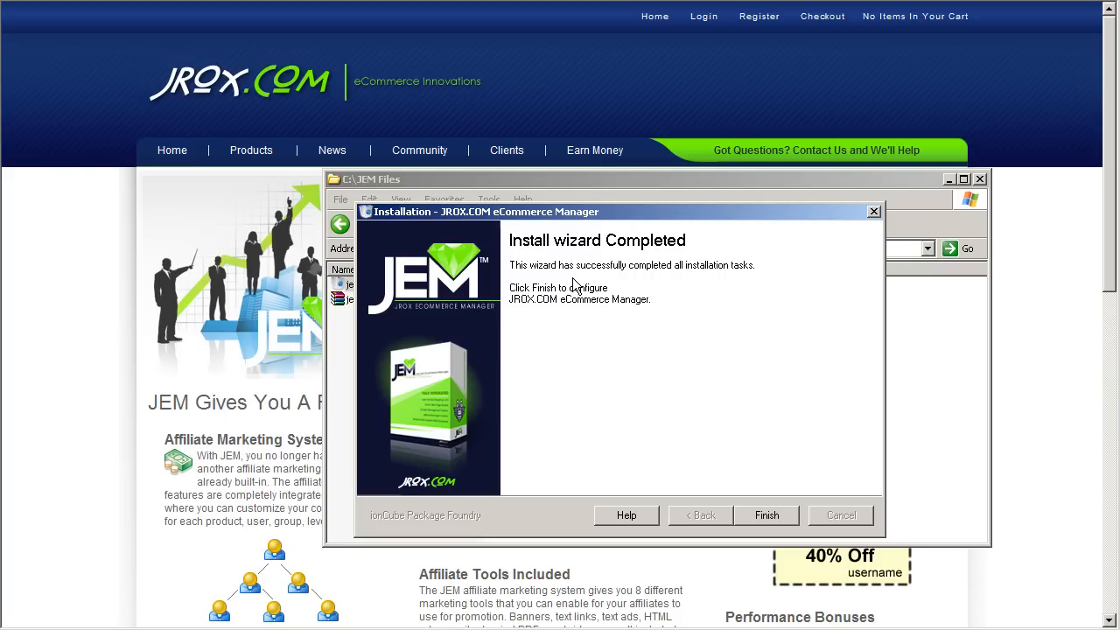
mouse_move(567, 312)
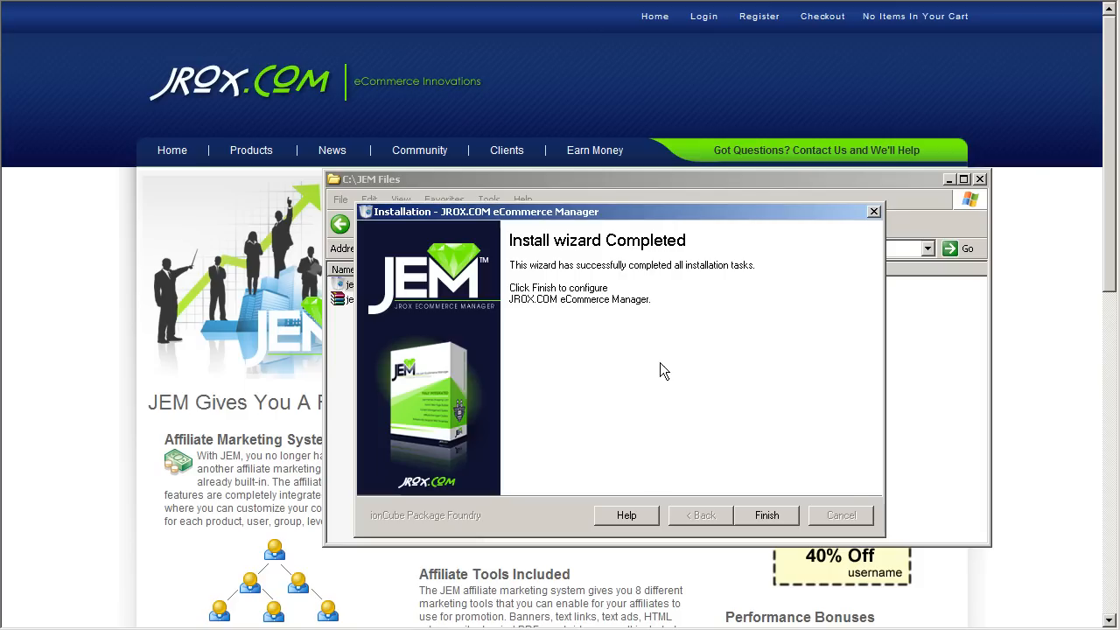
mouse_move(782, 518)
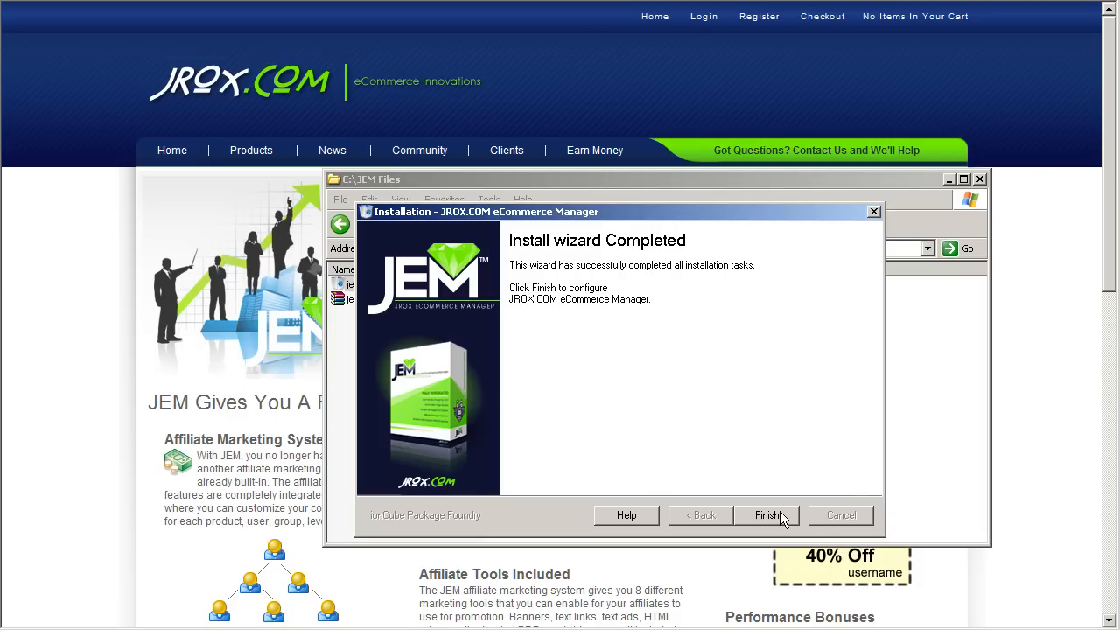
Finish the wizard, launch the web Application Installer and accept its license agreement to continue
click(767, 515)
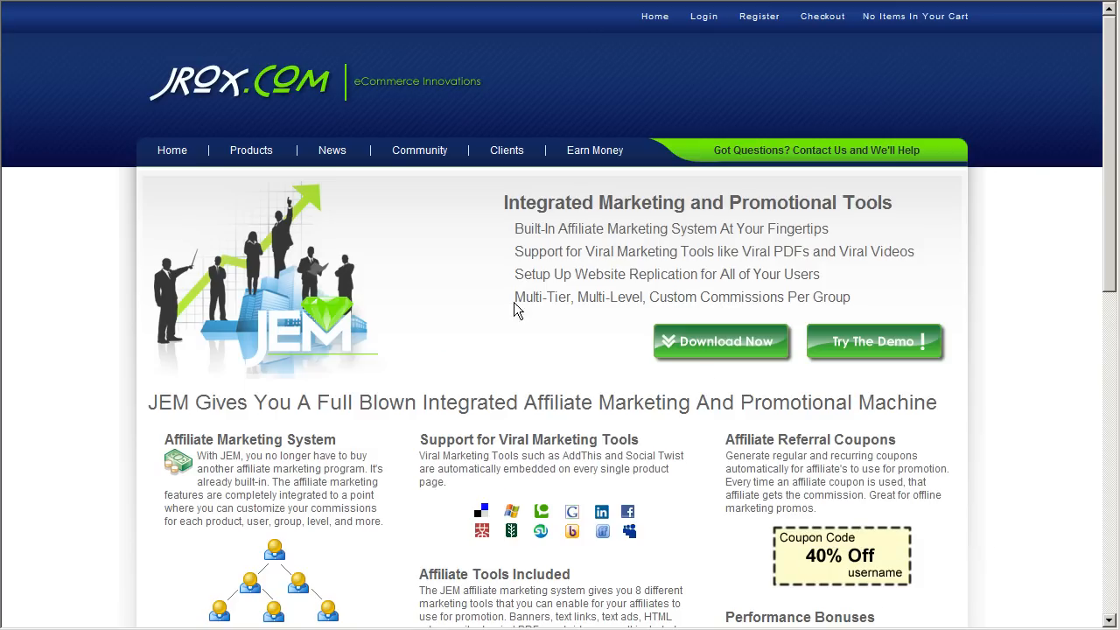
mouse_move(431, 278)
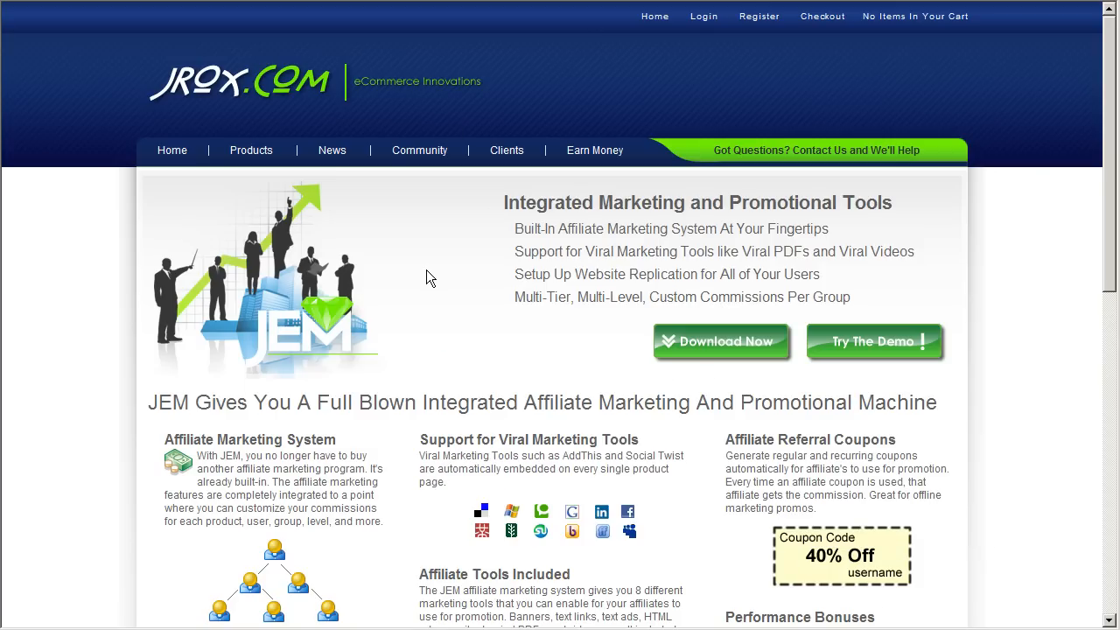
click(721, 341)
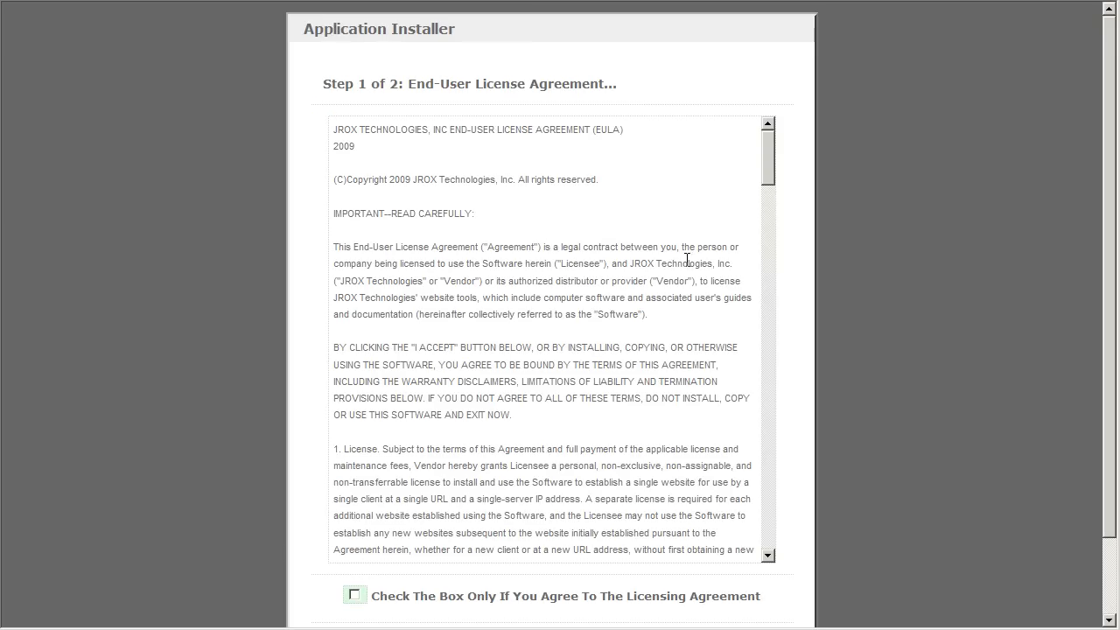
mouse_move(541, 618)
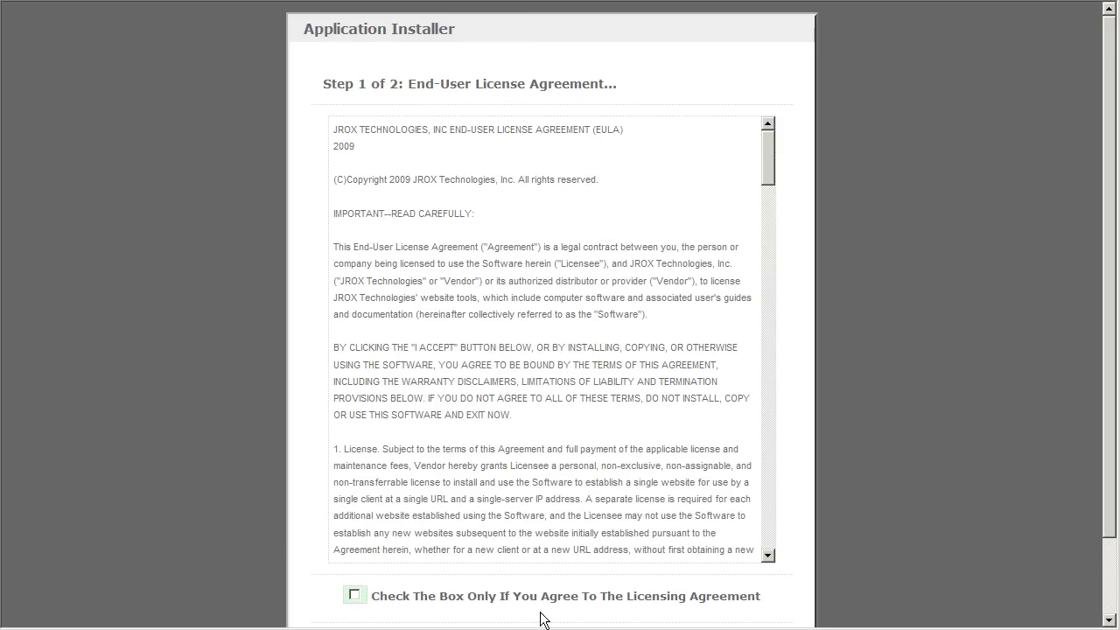
click(353, 595)
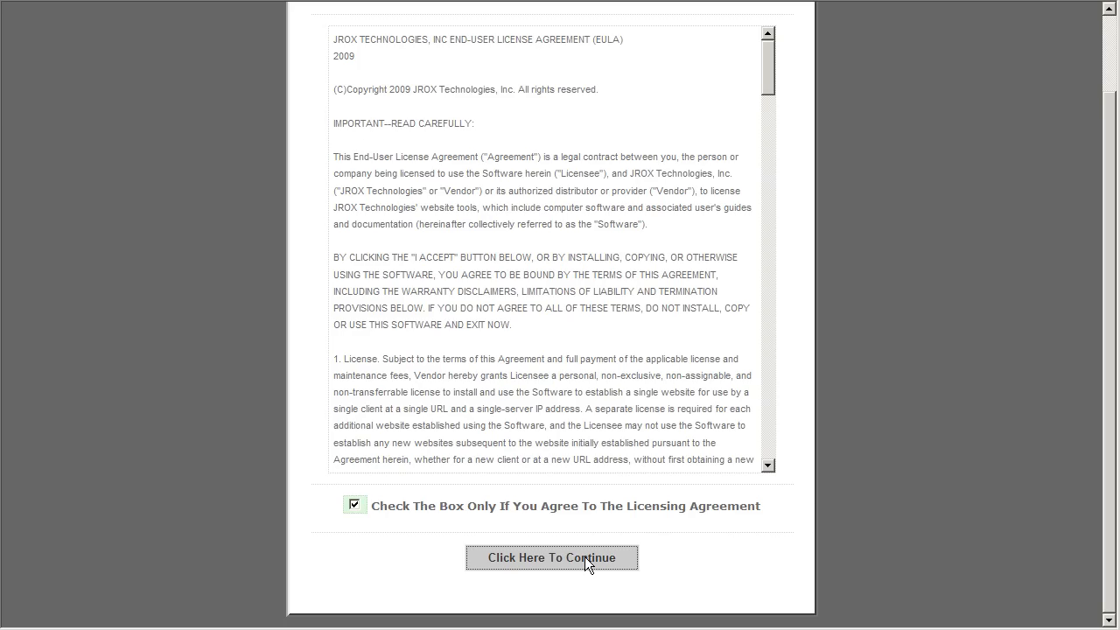
click(553, 557)
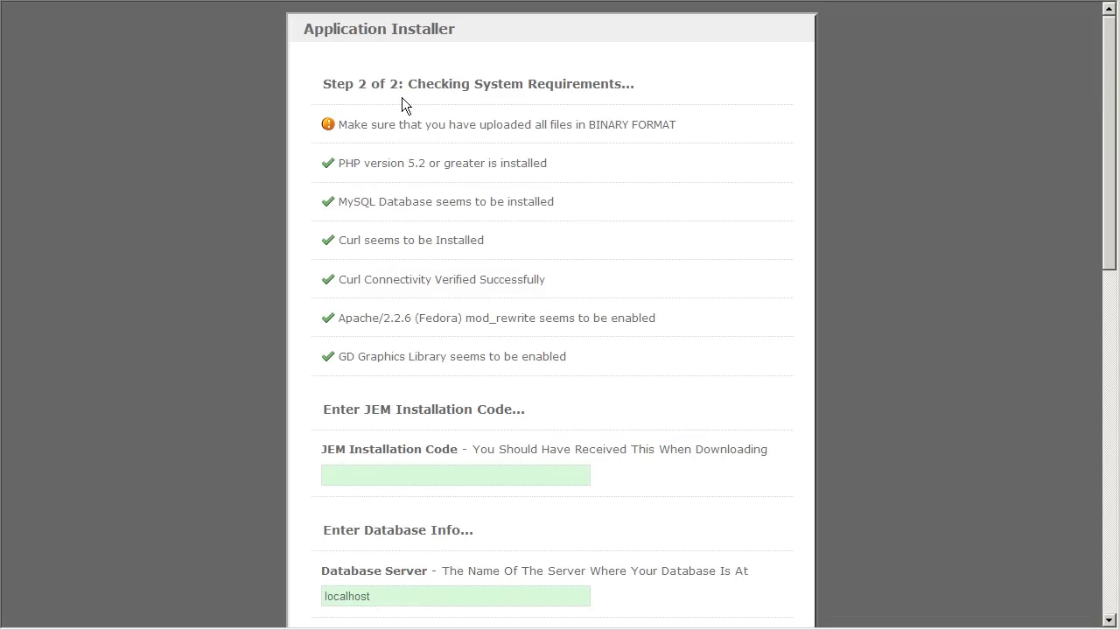
mouse_move(417, 144)
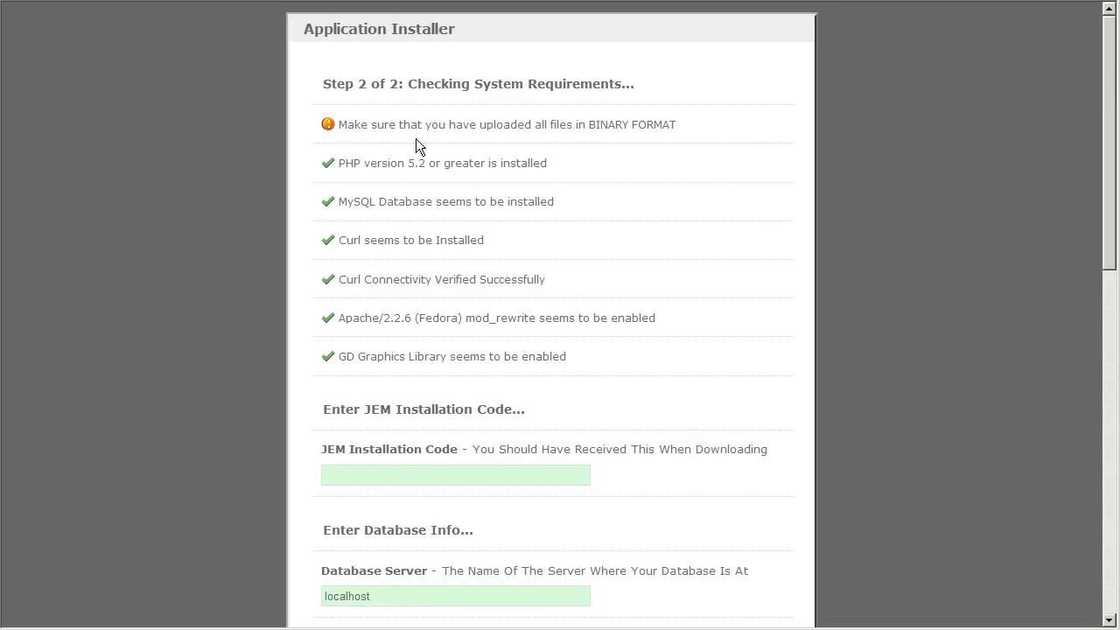
mouse_move(553, 166)
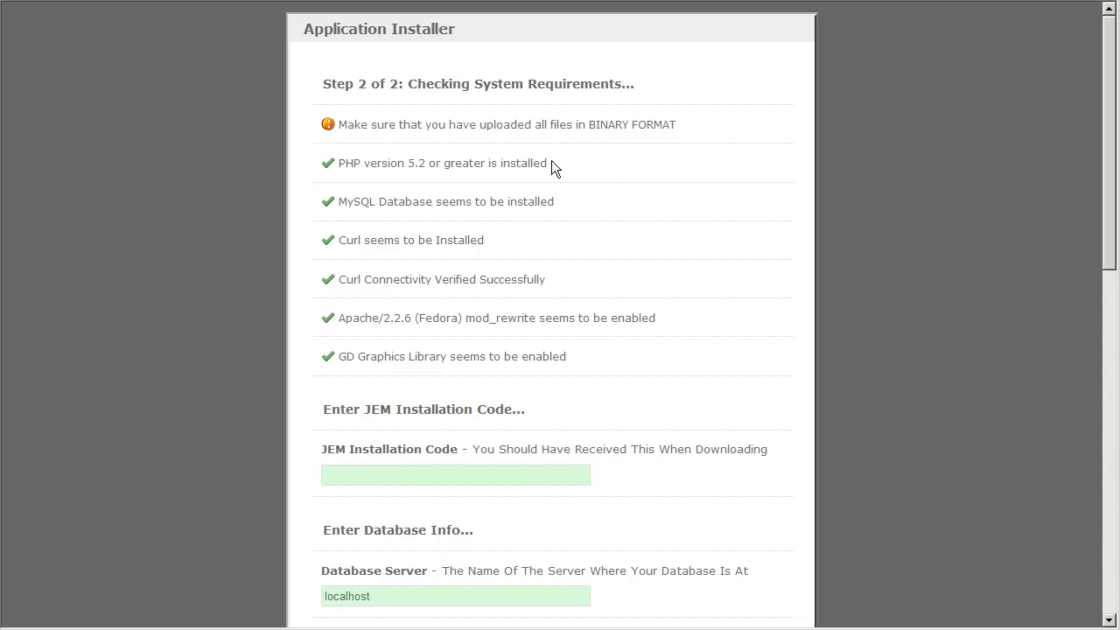
mouse_move(644, 318)
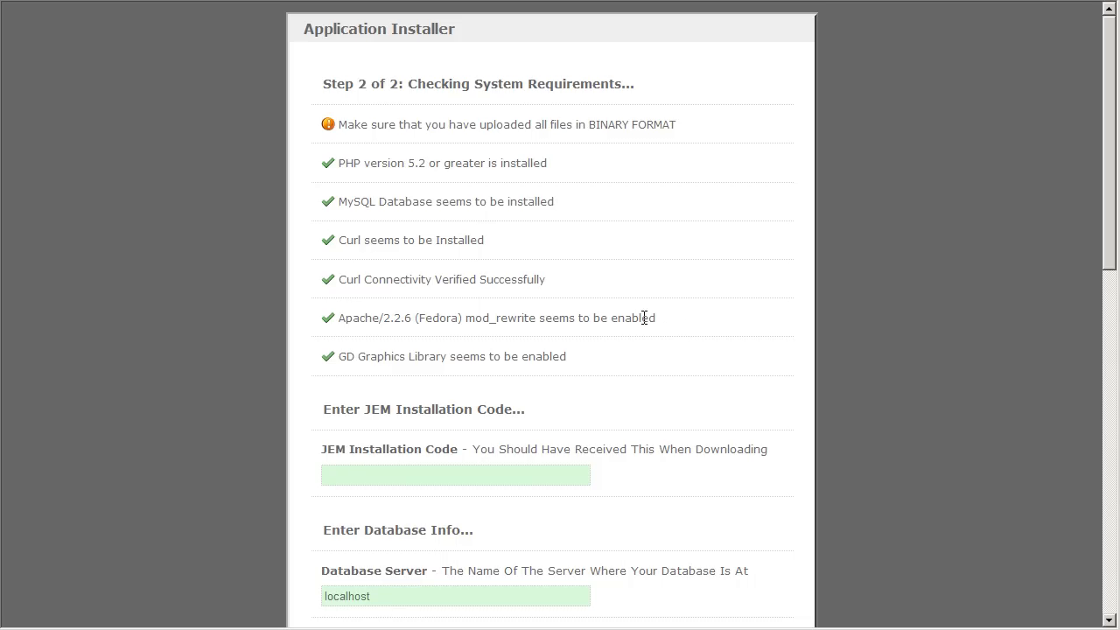
mouse_move(353, 156)
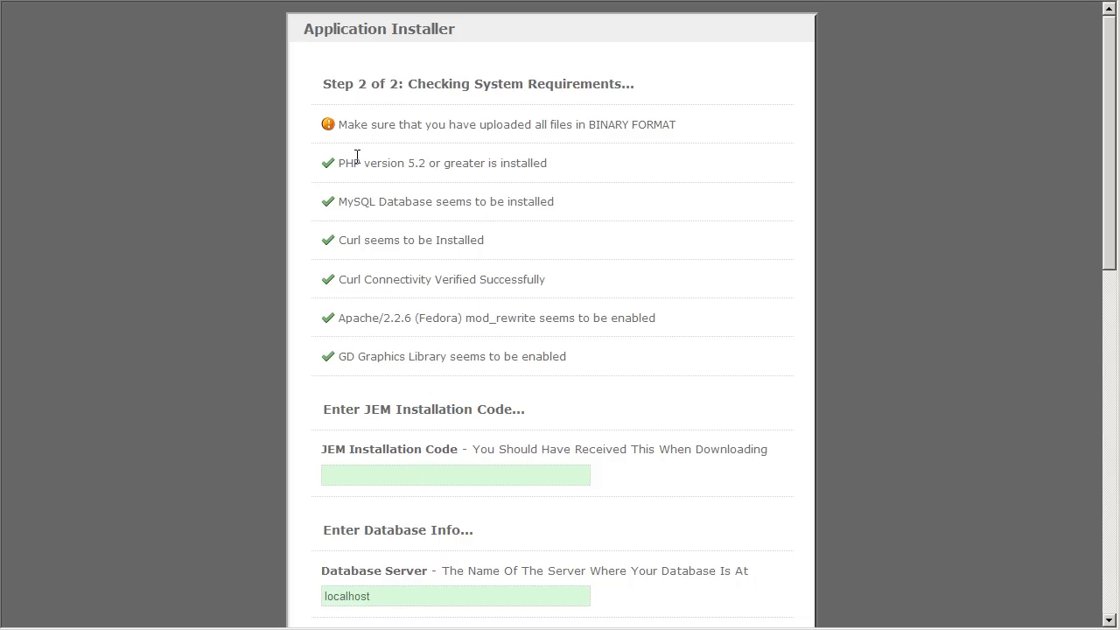
mouse_move(590, 193)
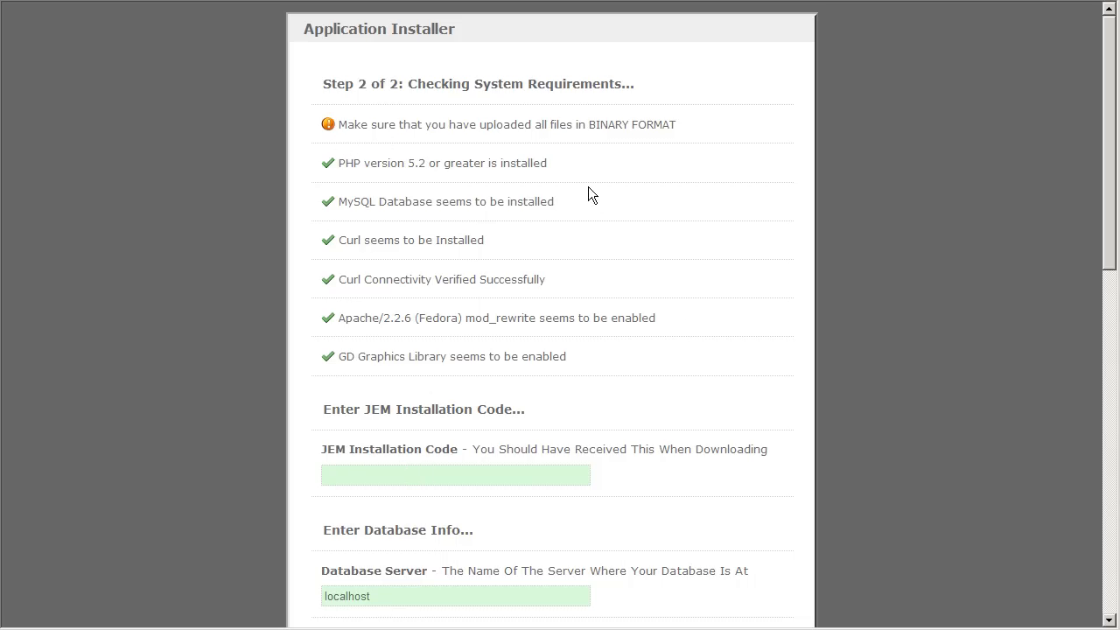
mouse_move(457, 315)
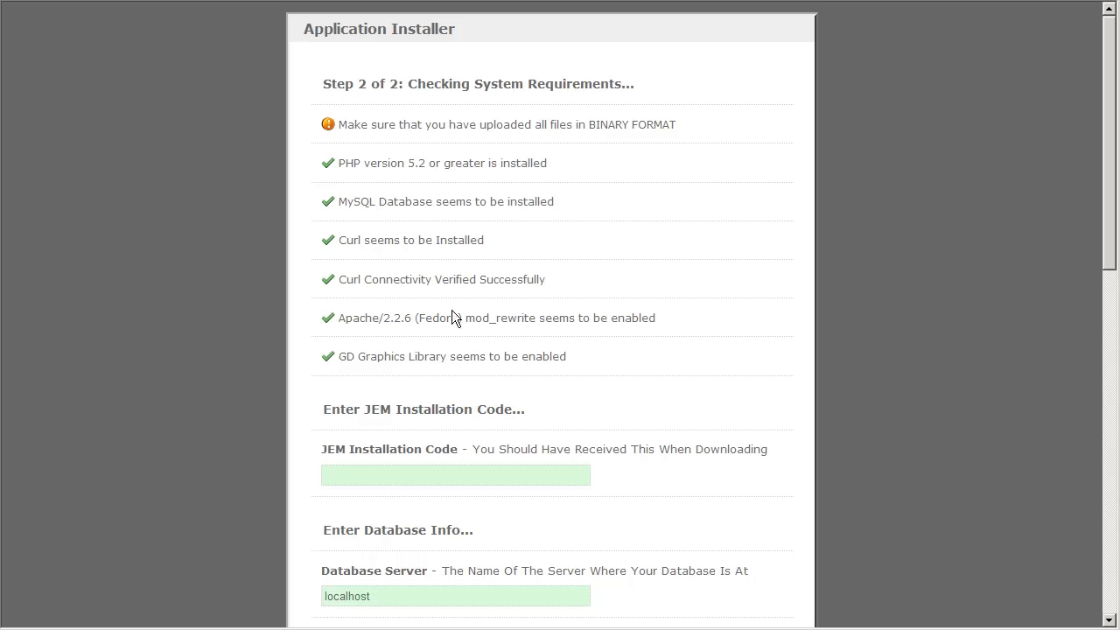
mouse_move(344, 129)
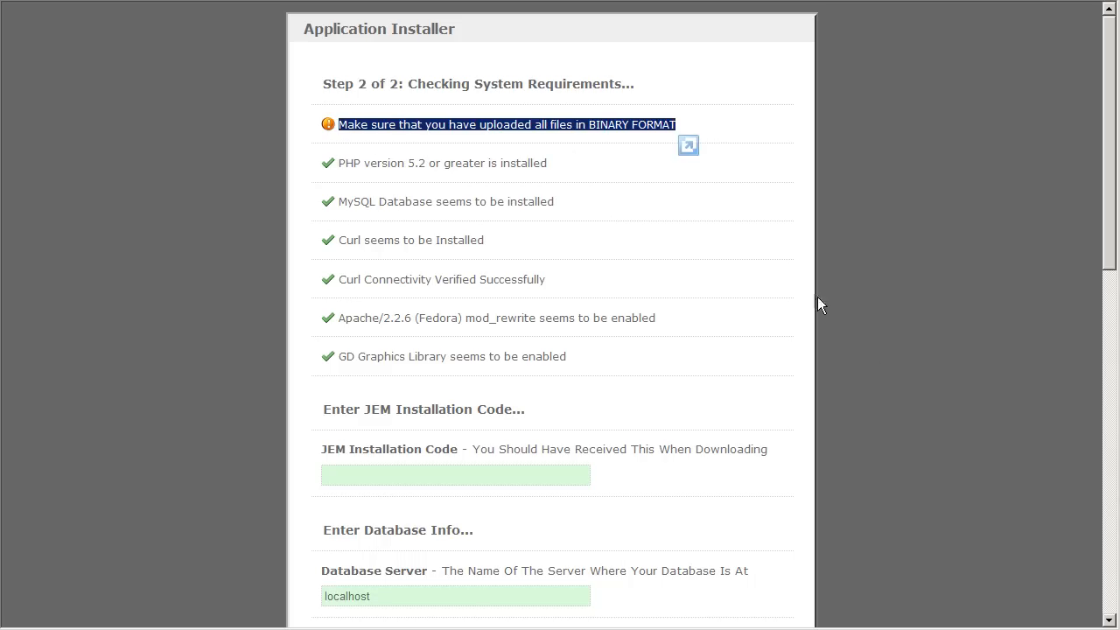
mouse_move(882, 372)
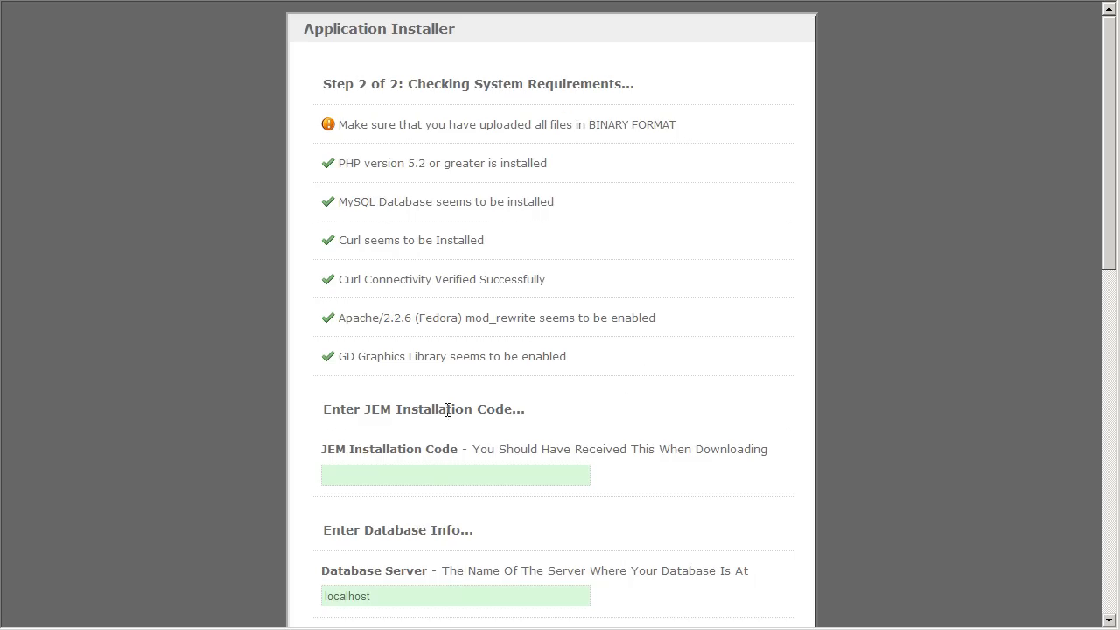
mouse_move(564, 430)
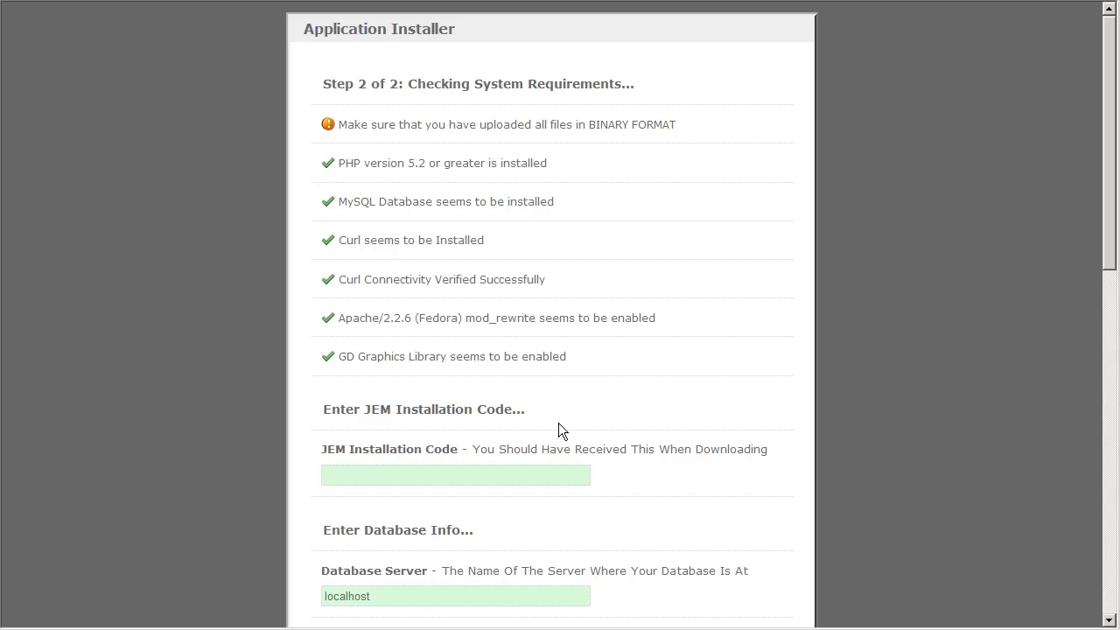
click(455, 475)
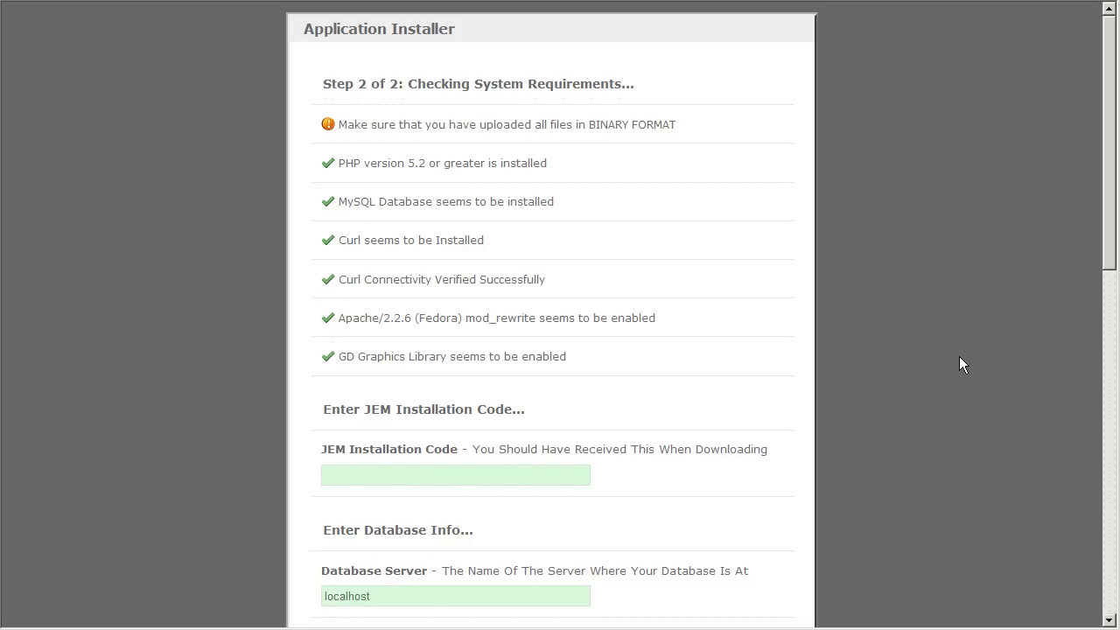
text(jem)
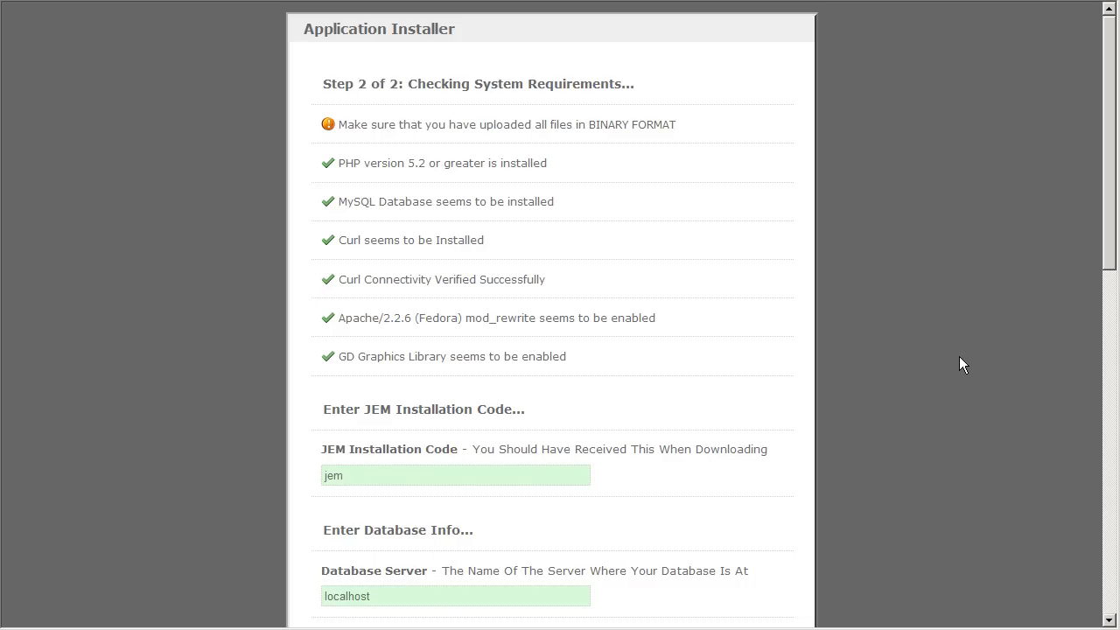
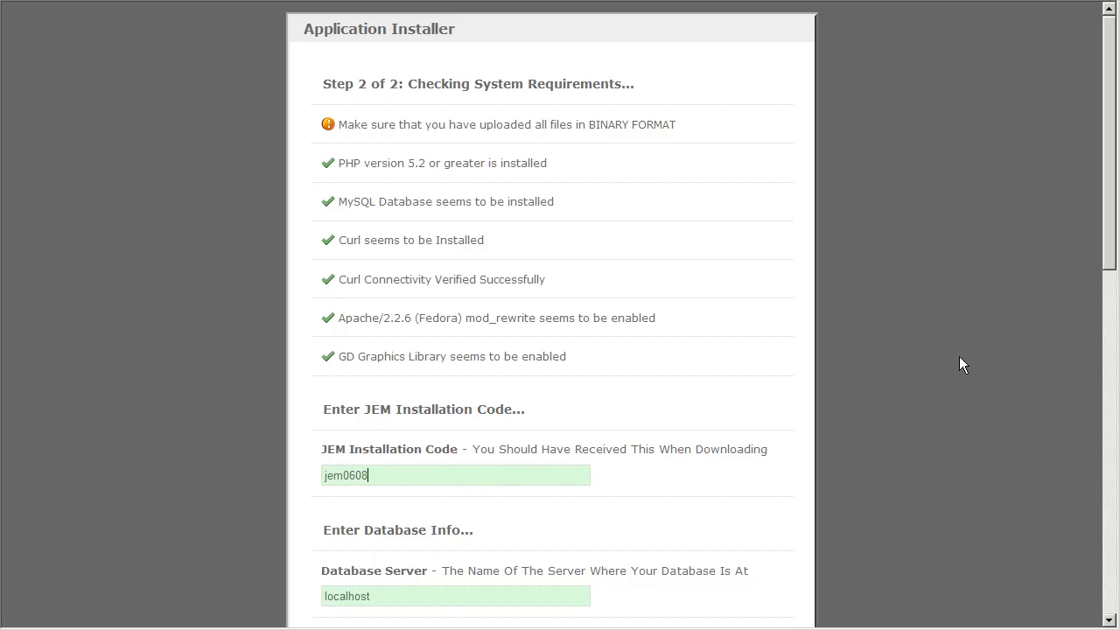
scroll(down, 3)
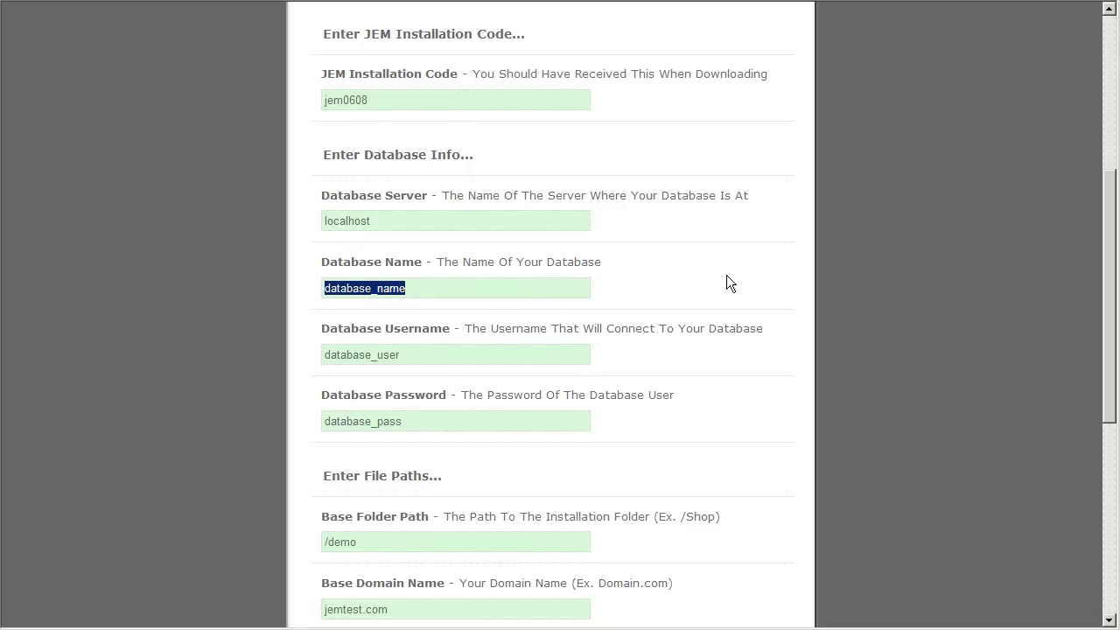
mouse_move(731, 271)
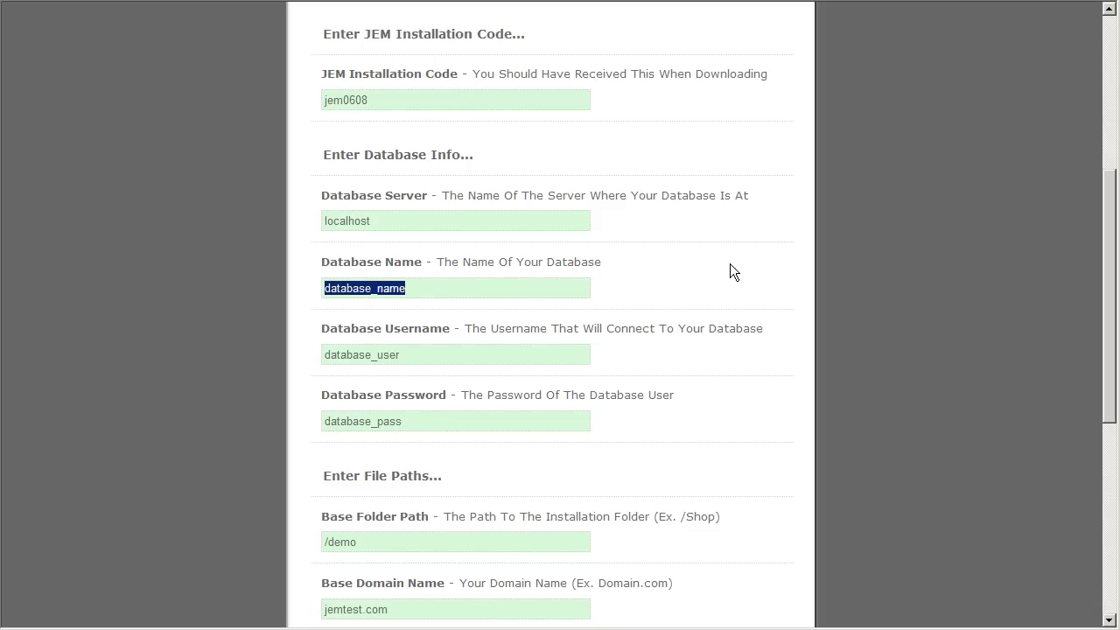
mouse_move(738, 261)
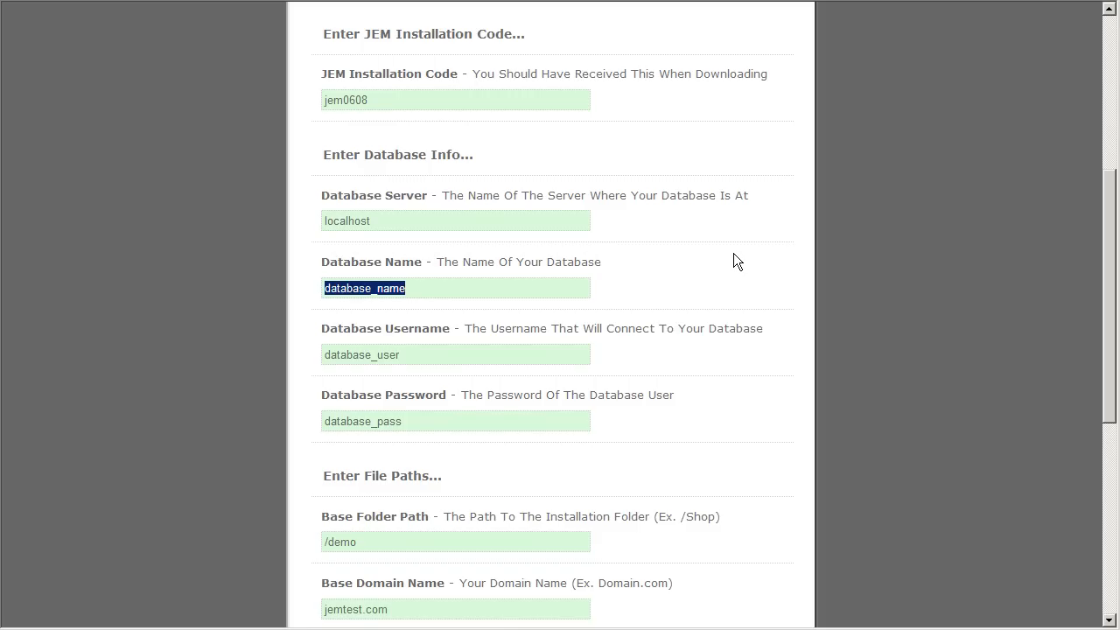
mouse_move(542, 287)
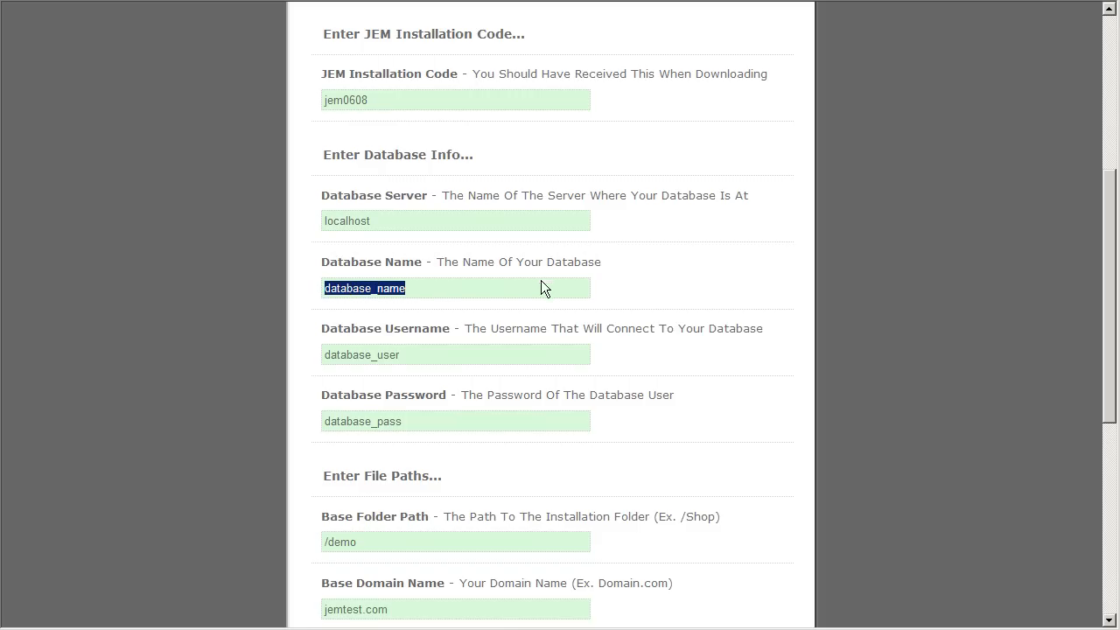
mouse_move(420, 216)
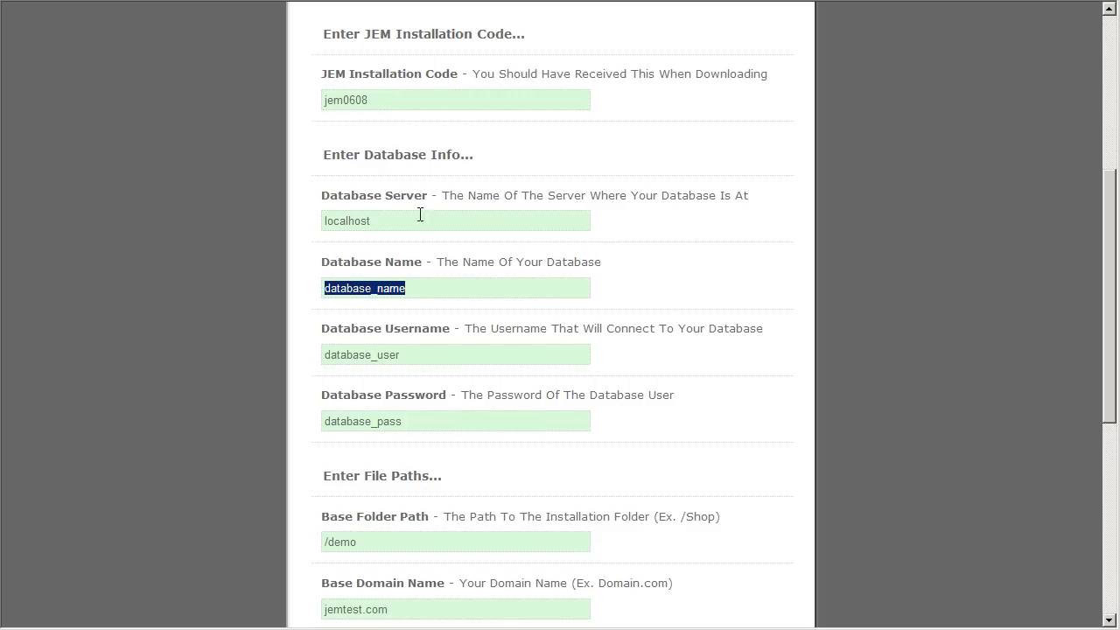
click(430, 354)
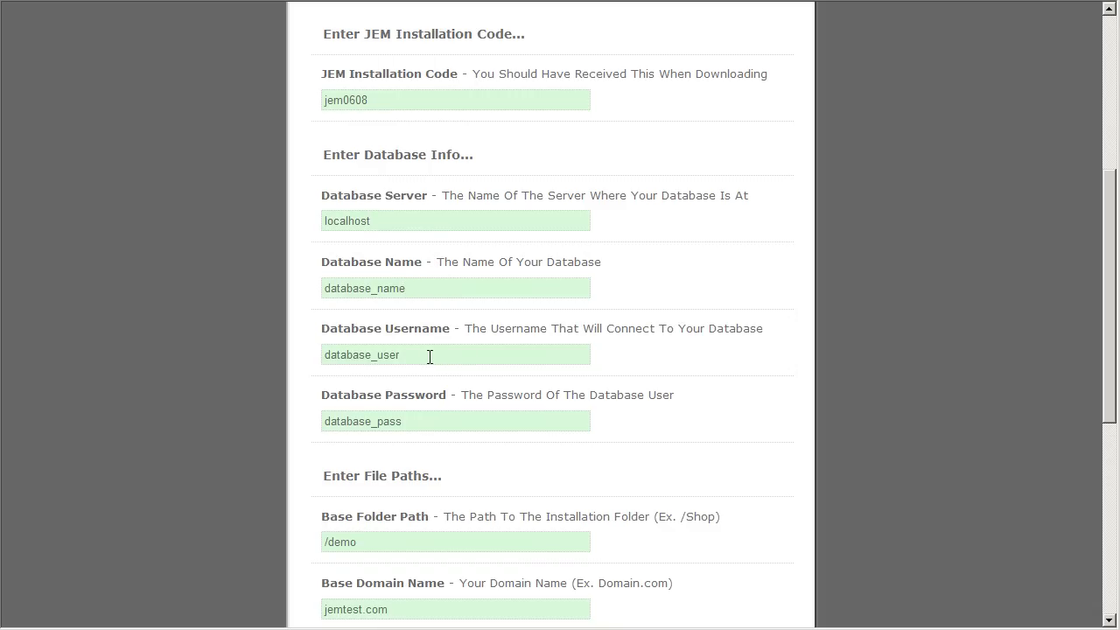
mouse_move(658, 336)
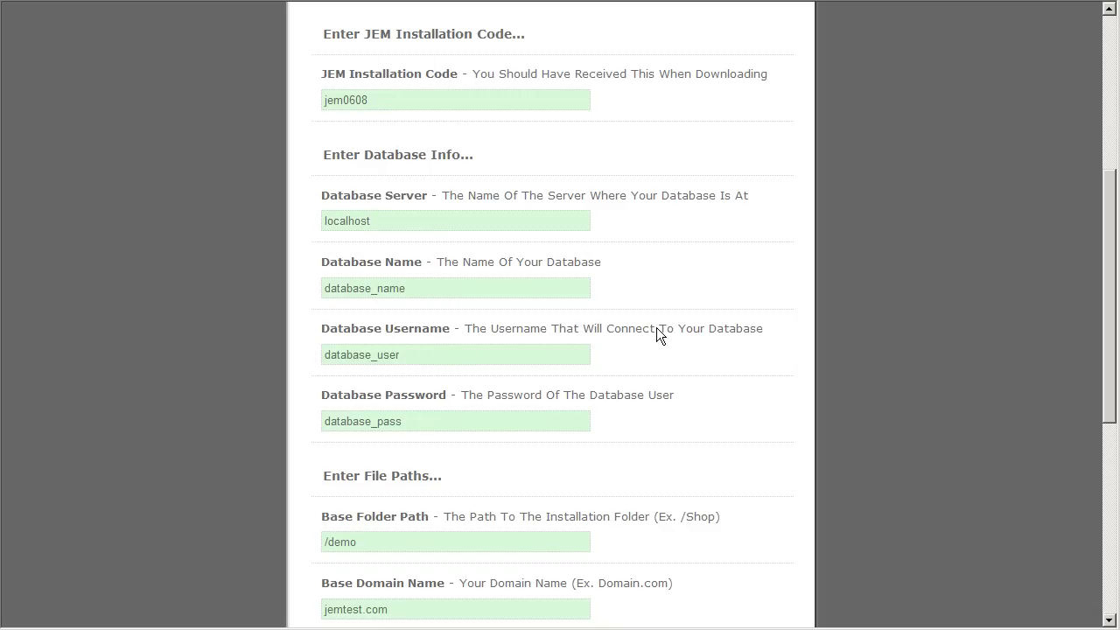
click(434, 420)
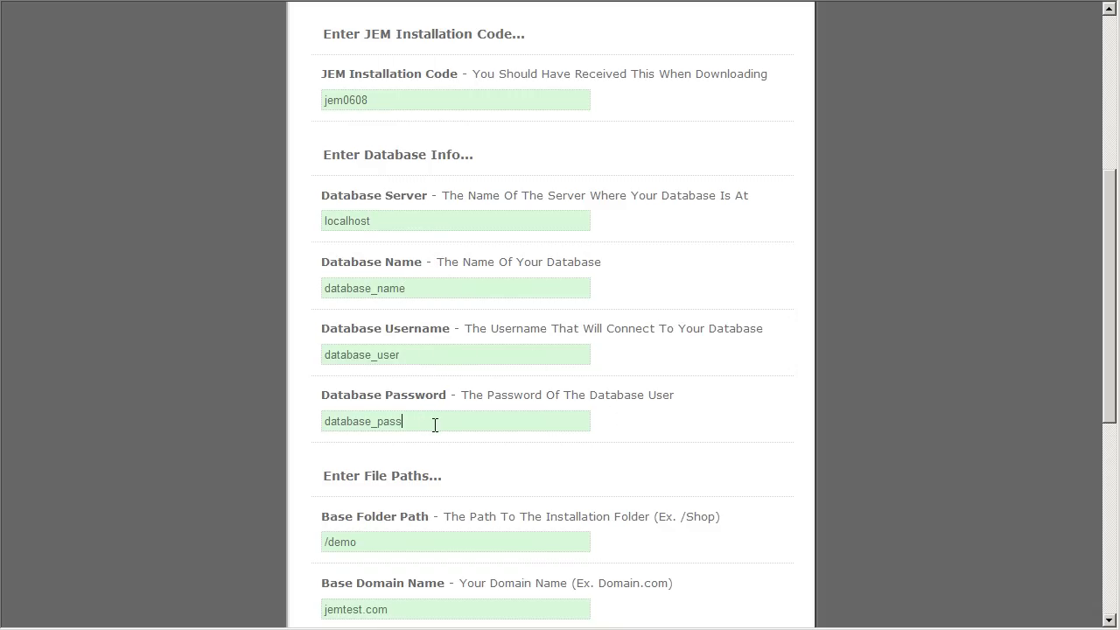
mouse_move(738, 388)
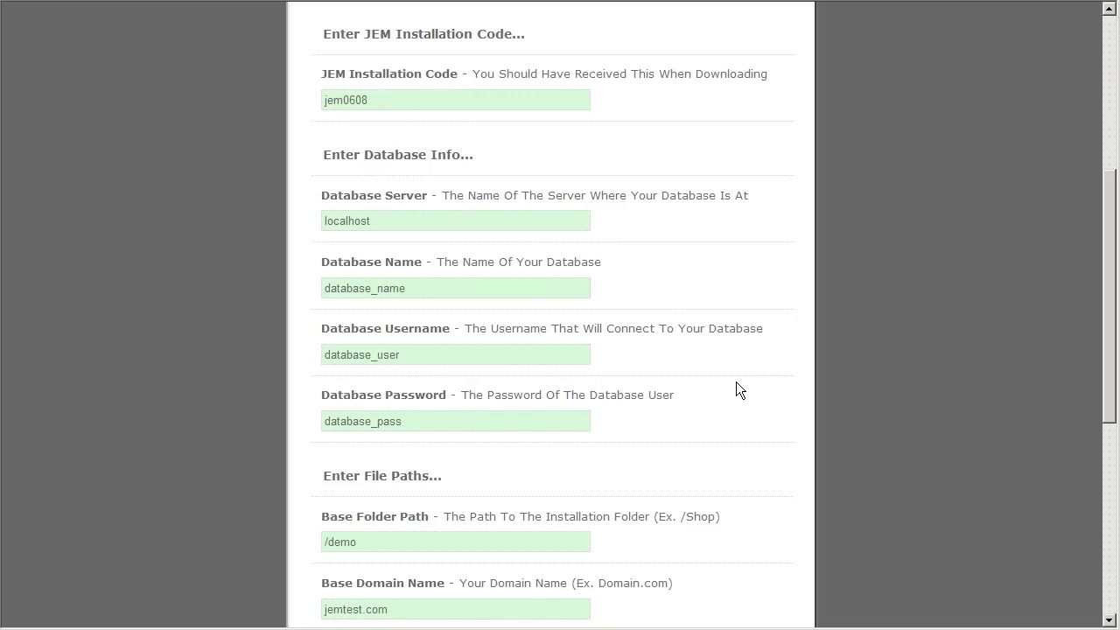
click(455, 287)
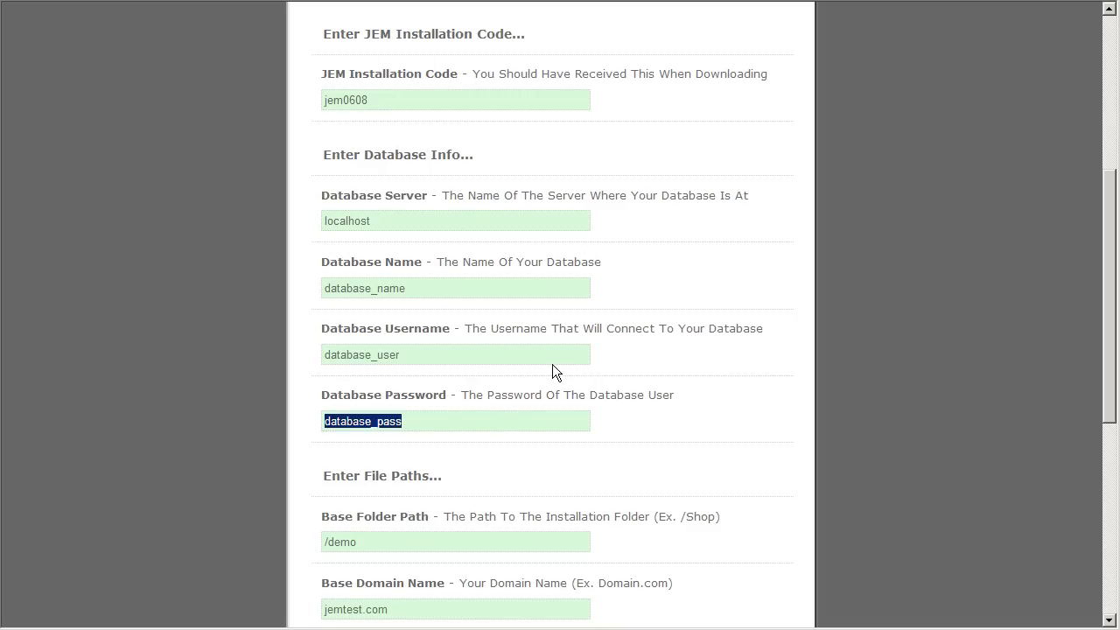
mouse_move(637, 336)
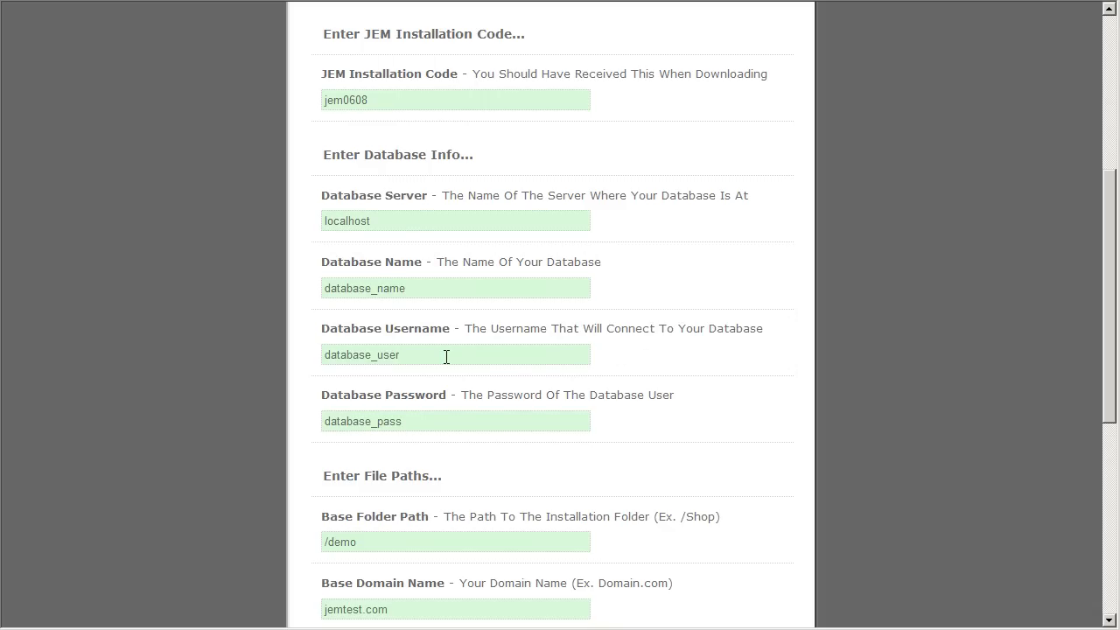
double_click(360, 353)
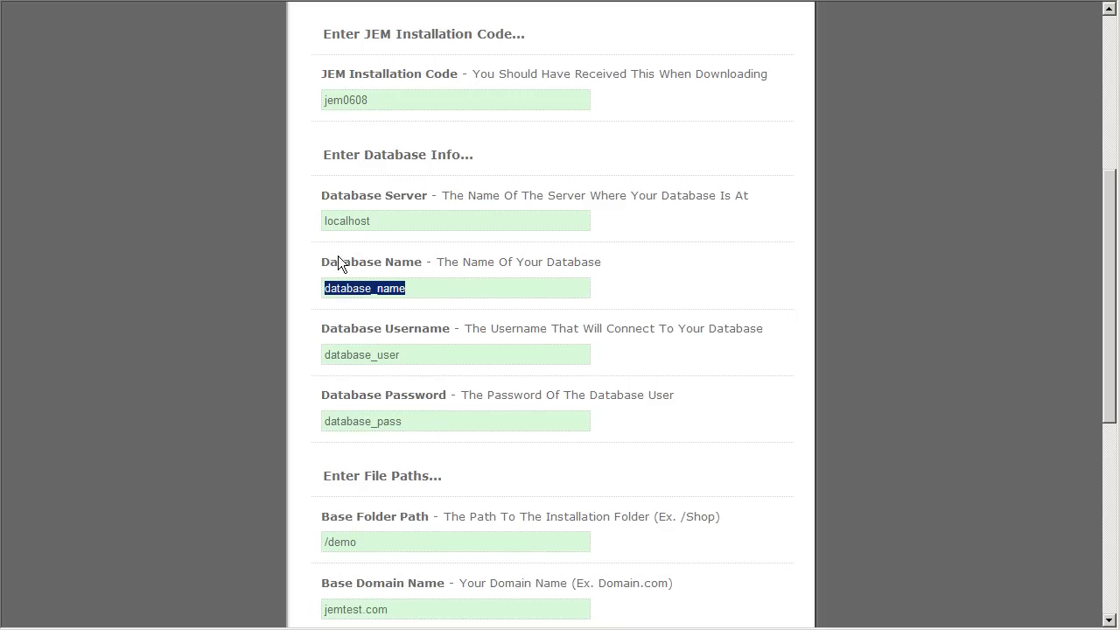
mouse_move(623, 214)
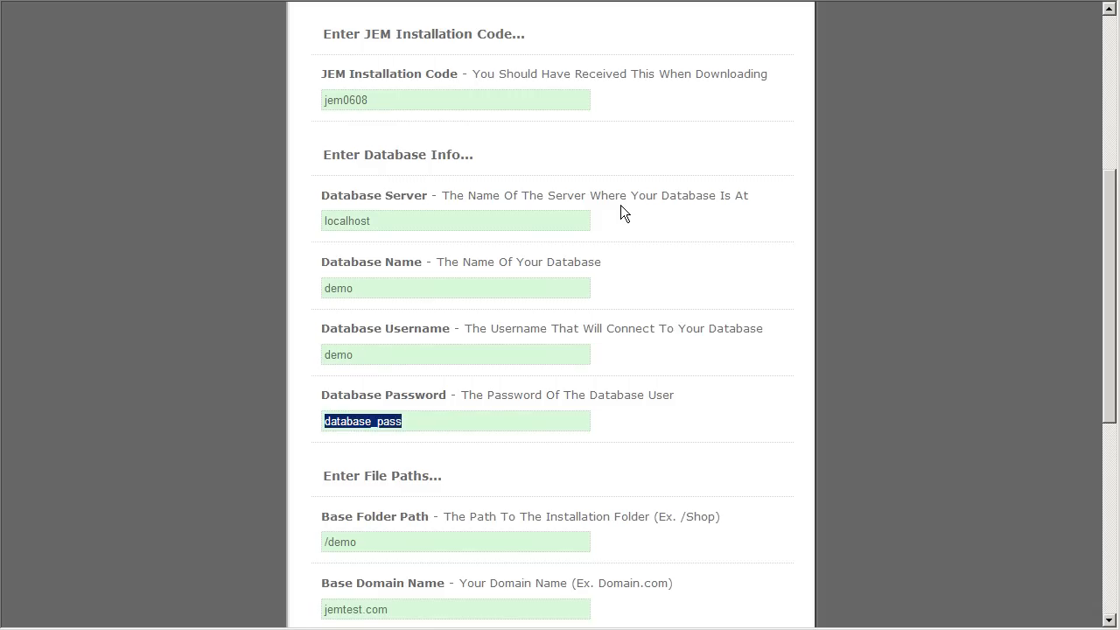
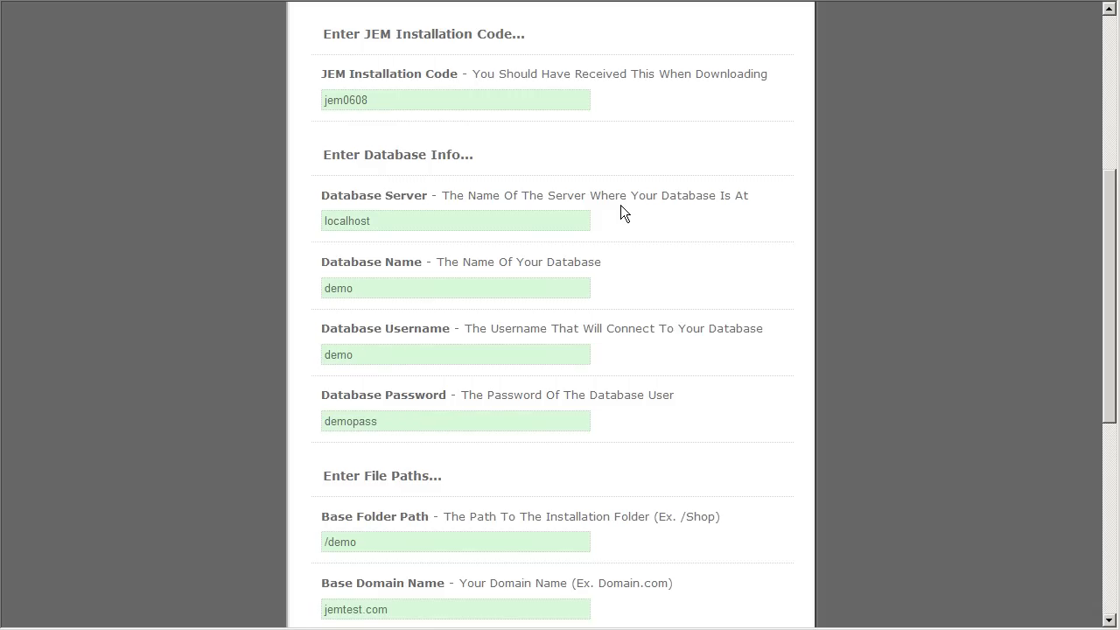
scroll(down, 3)
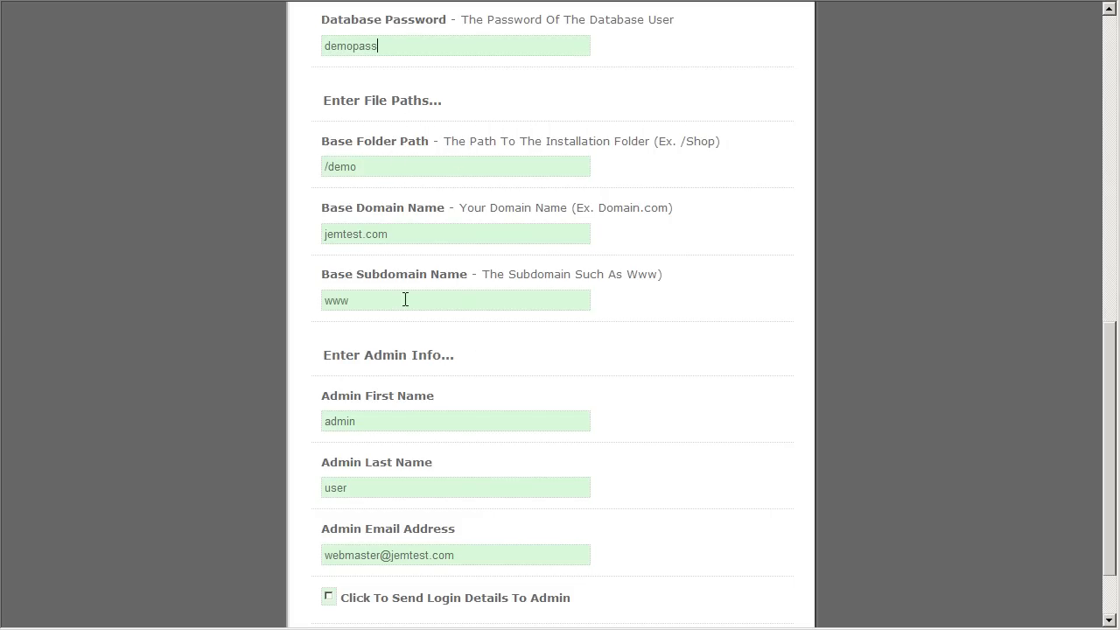
Change the base subdomain from www to fedora, keeping base folder /demo
double_click(340, 166)
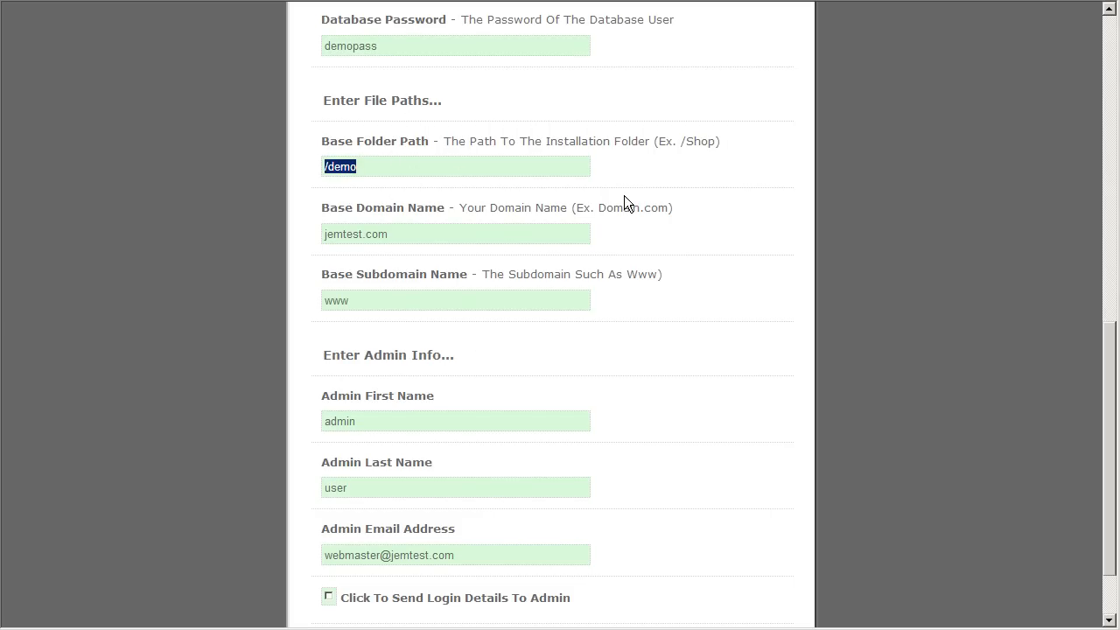
mouse_move(680, 192)
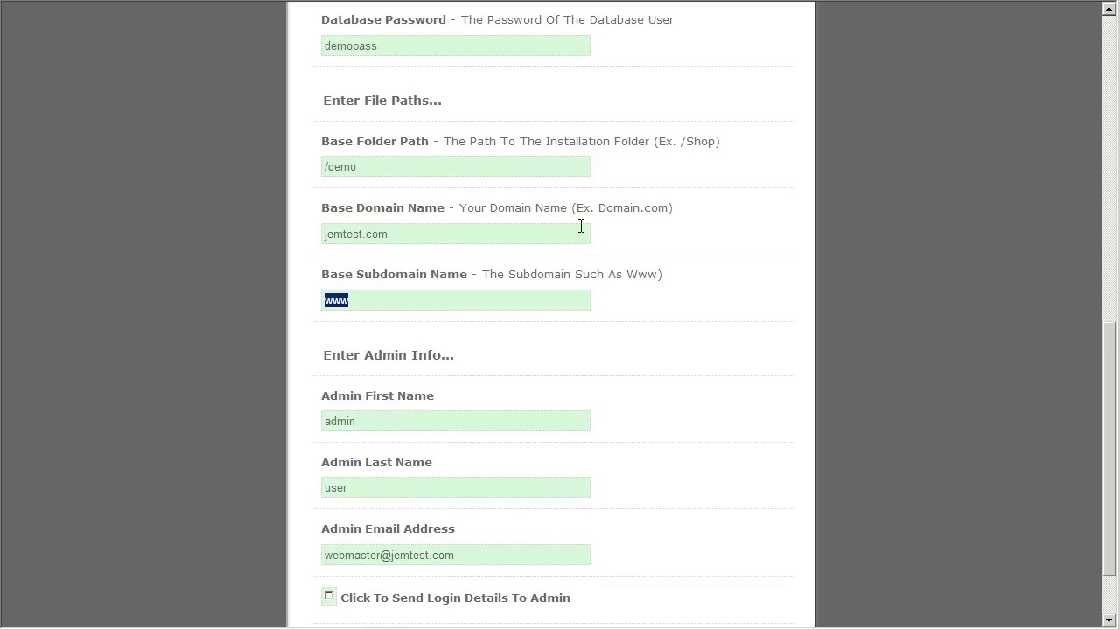
text(fedora)
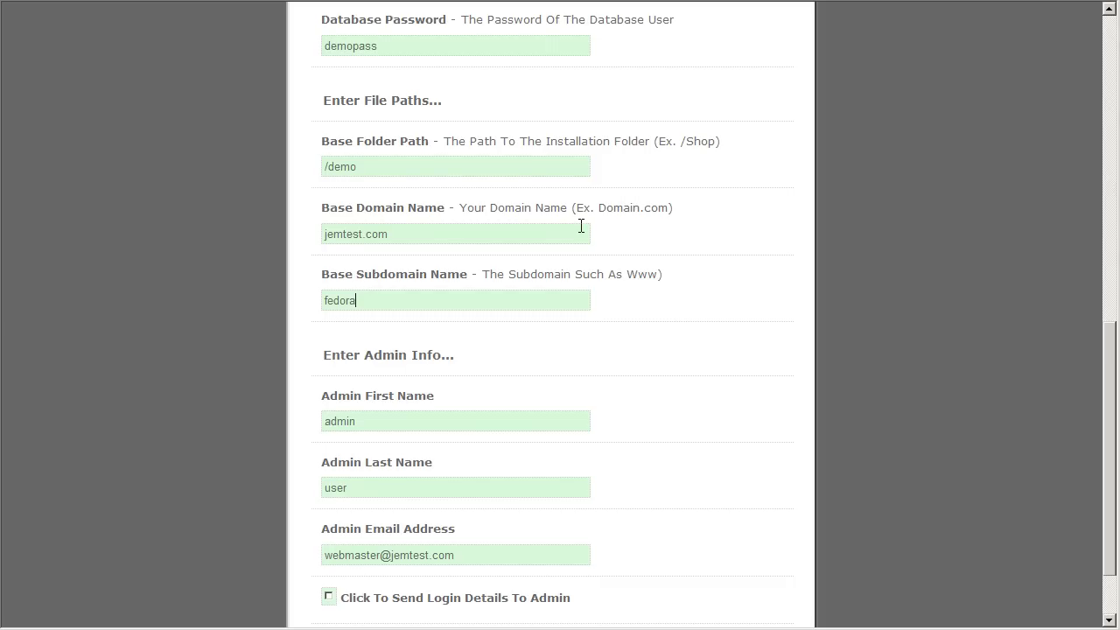
scroll(down, 3)
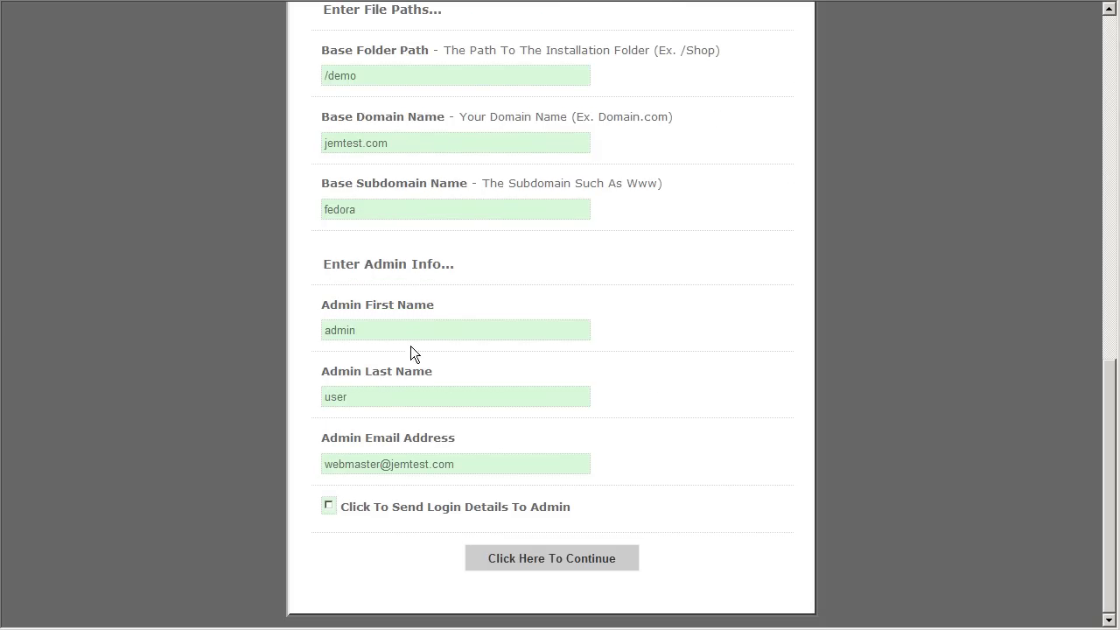
Review the admin name and email, leaving 'Send Login Details To Admin' unchecked
click(455, 329)
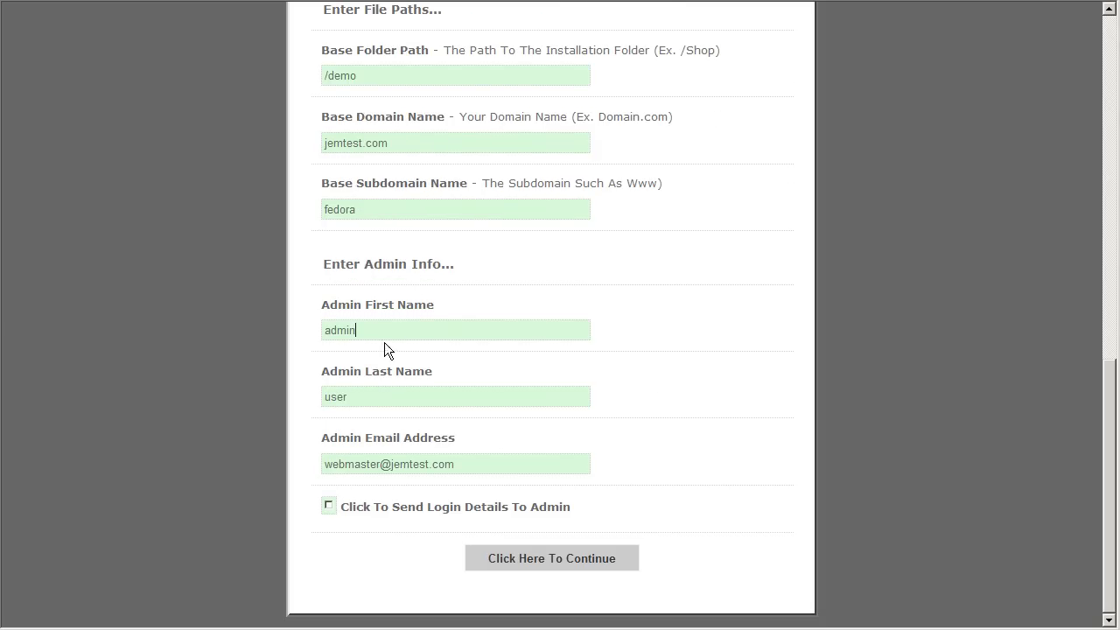
triple_click(389, 464)
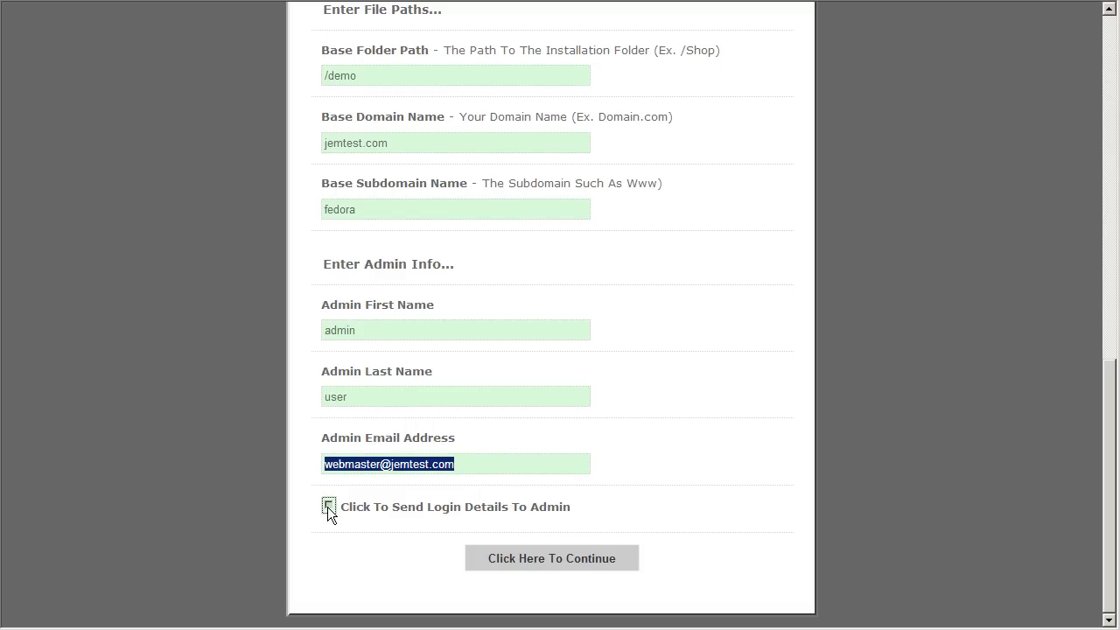
click(329, 507)
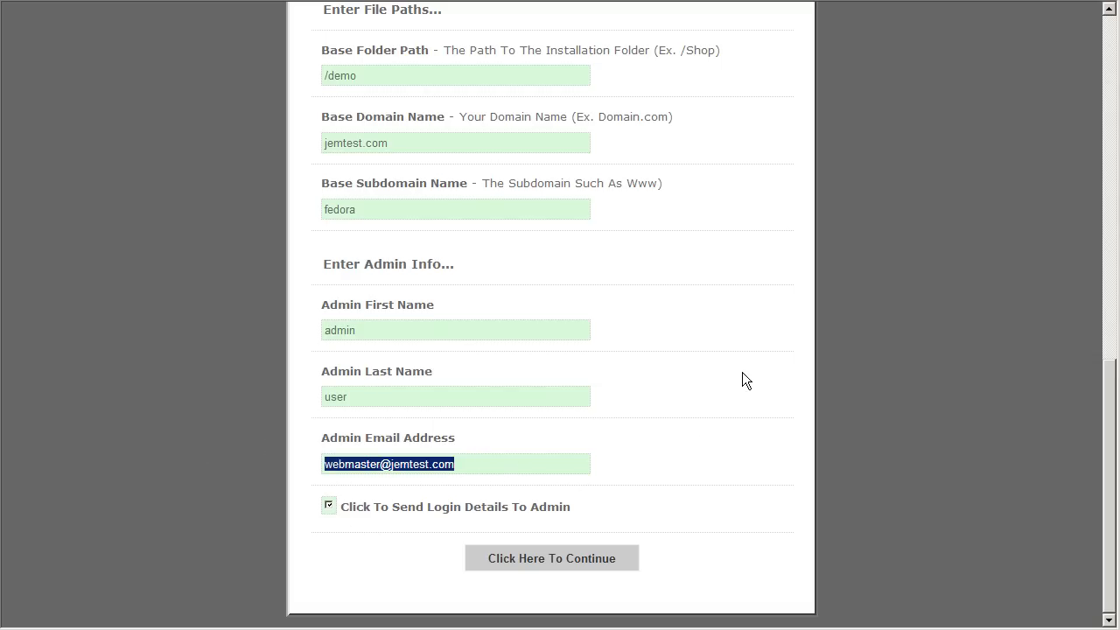
click(329, 508)
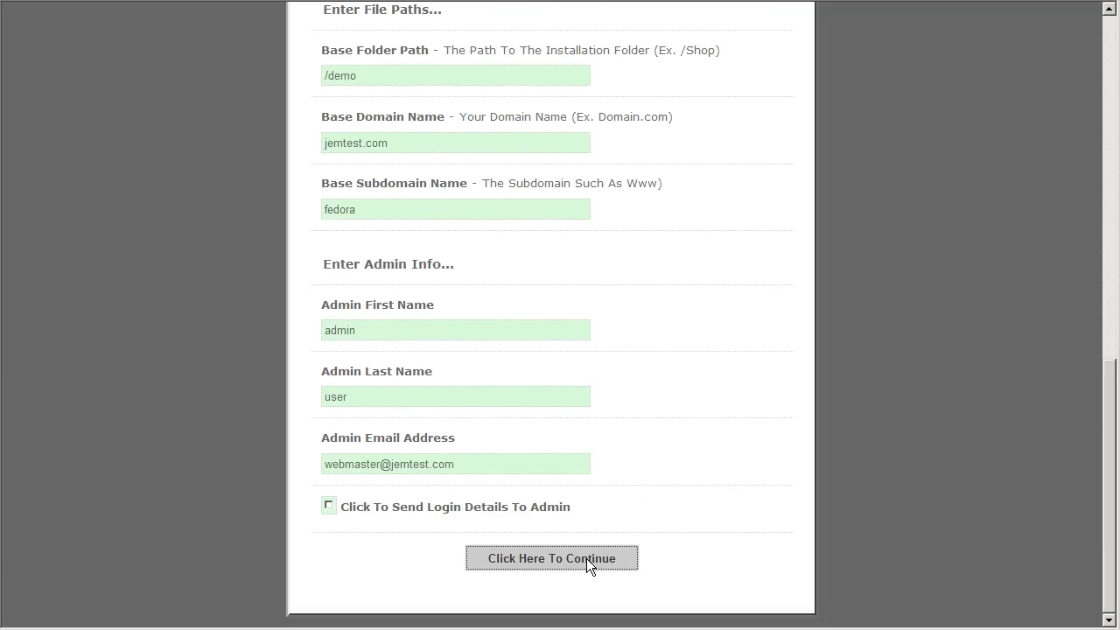
click(552, 558)
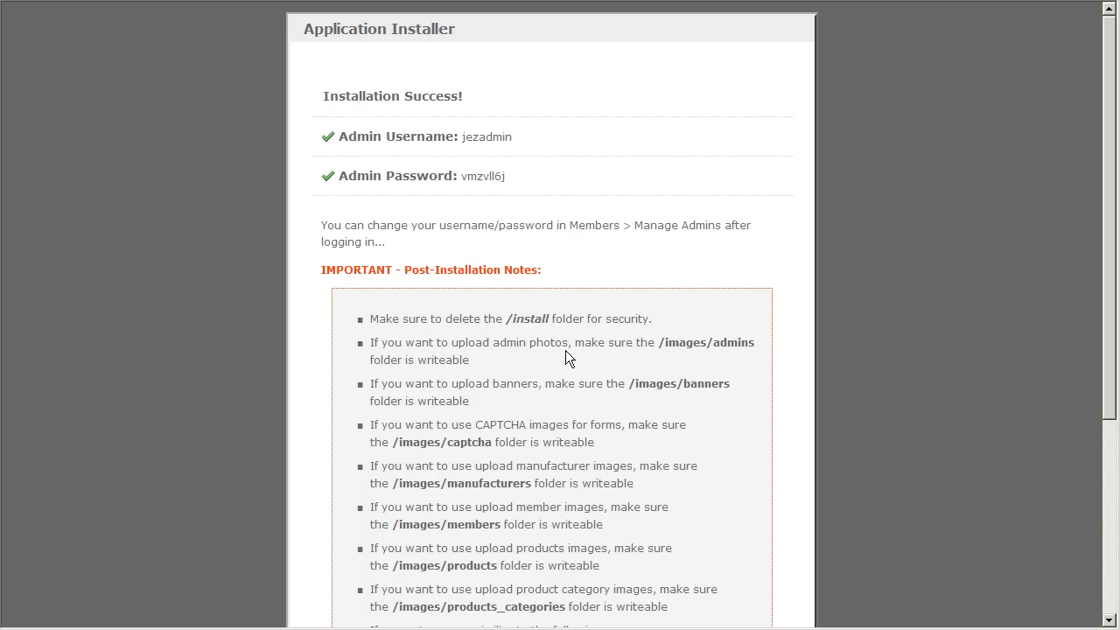
mouse_move(416, 47)
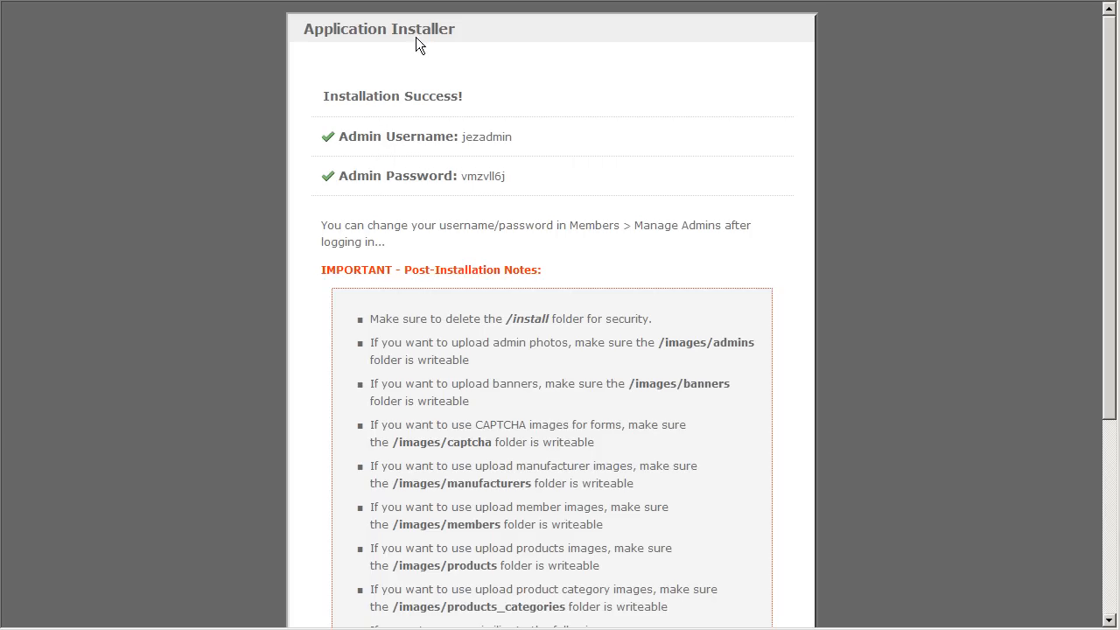
mouse_move(640, 158)
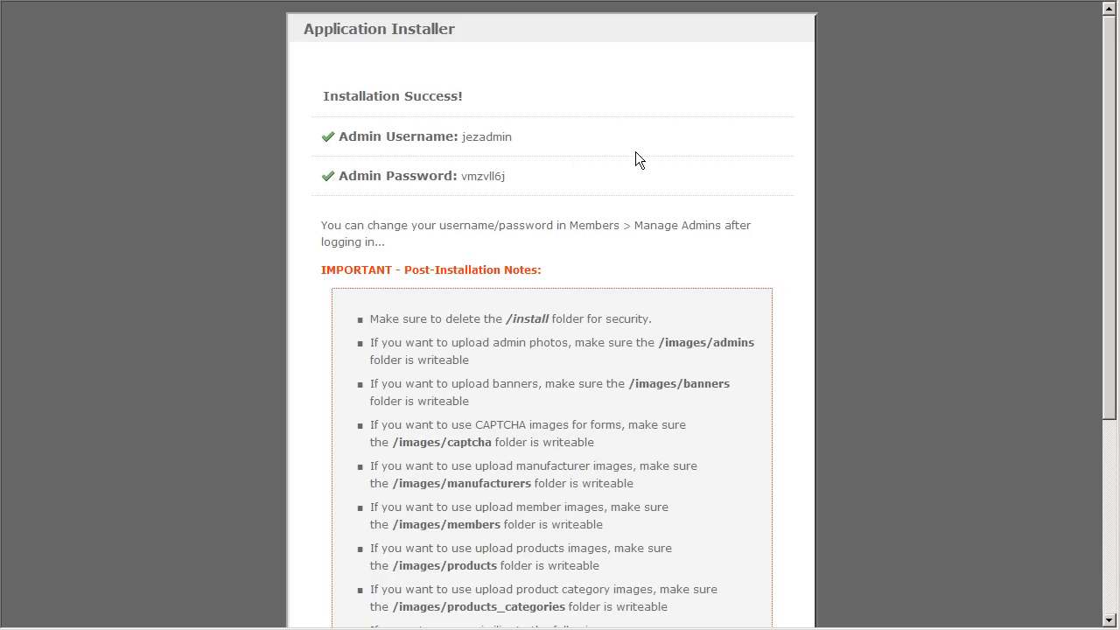
mouse_move(639, 133)
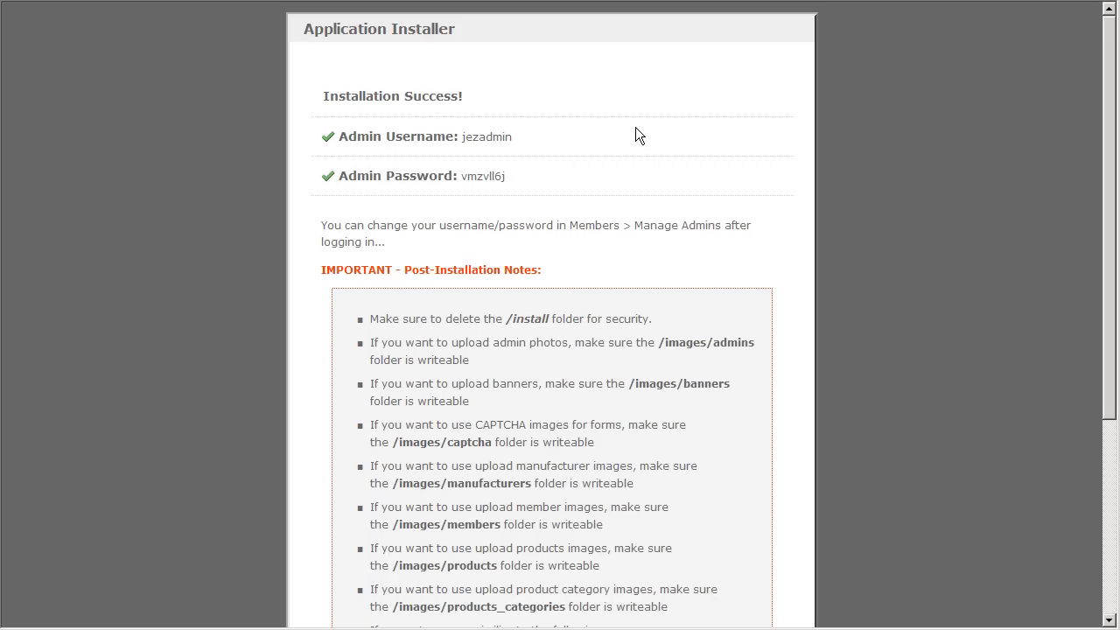
mouse_move(511, 168)
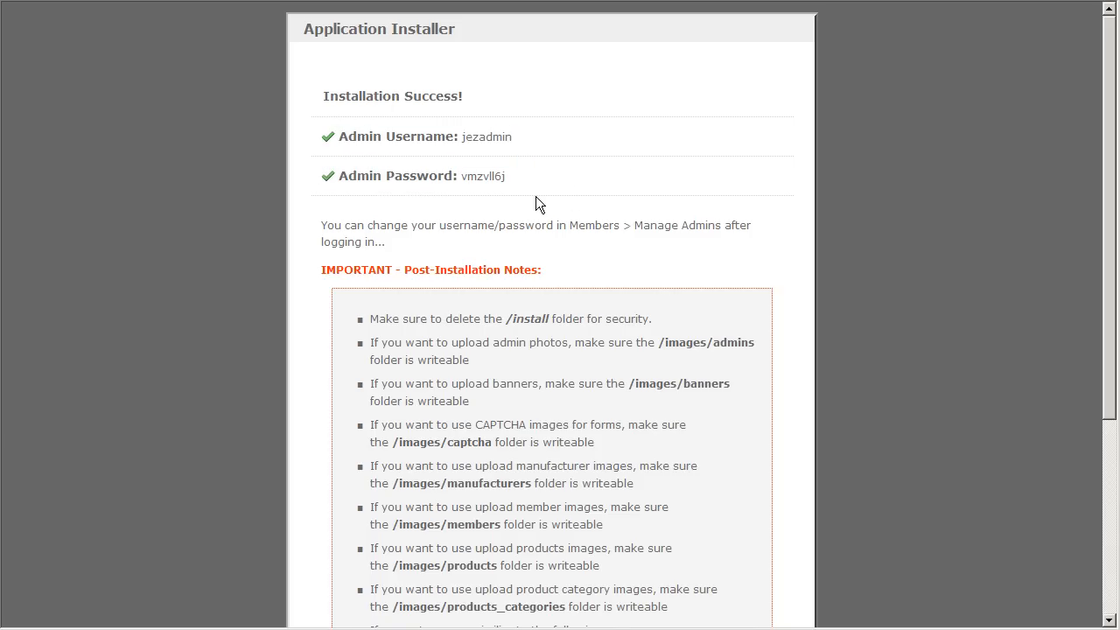
mouse_move(486, 175)
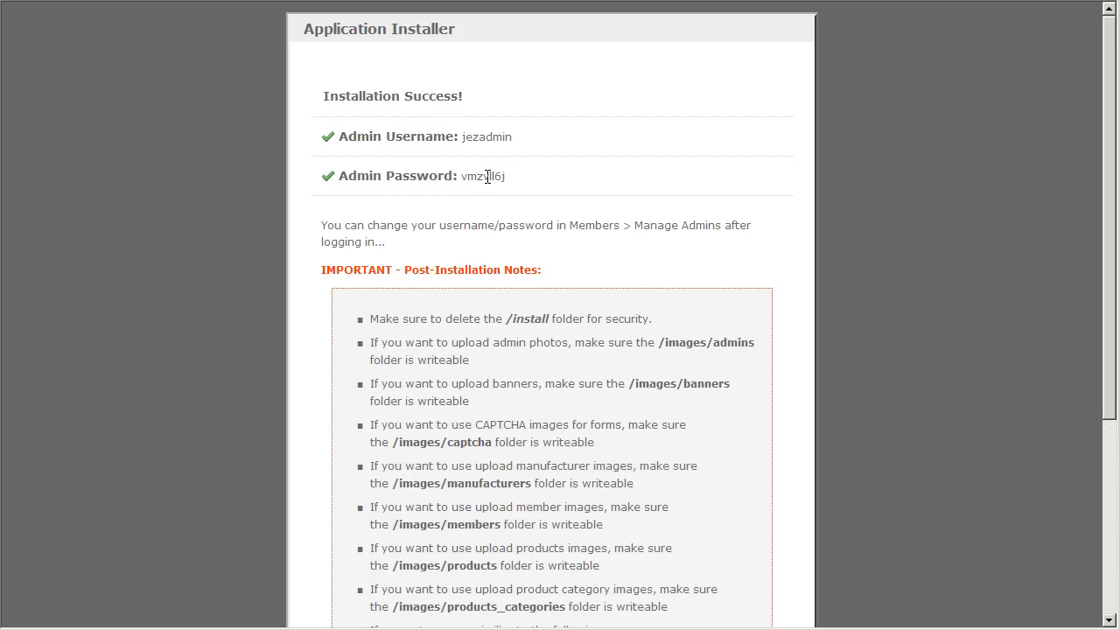
double_click(482, 175)
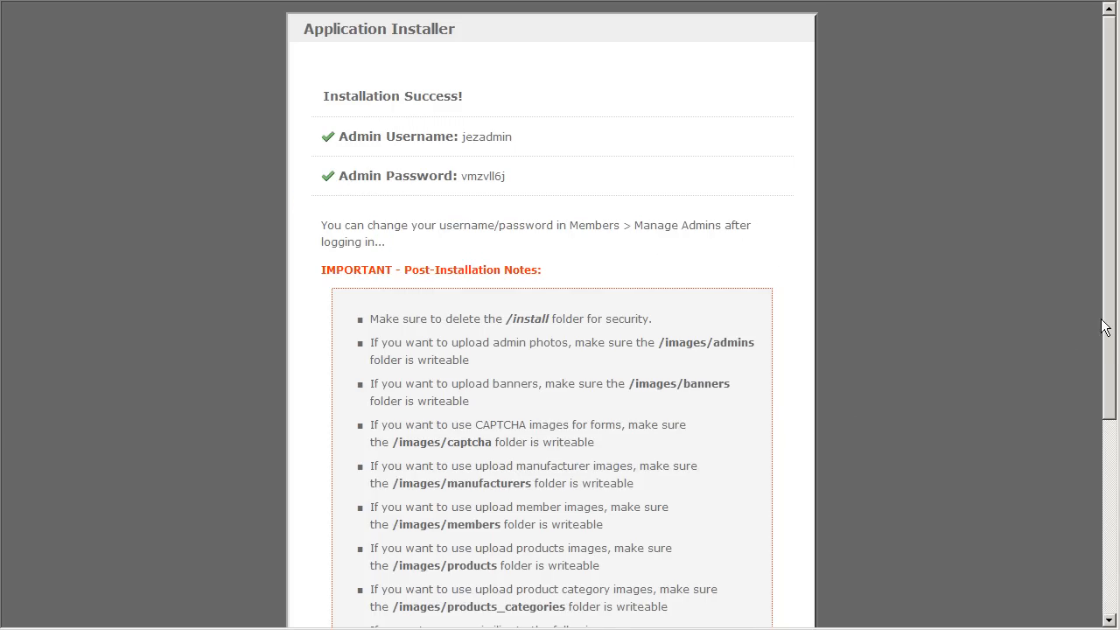
scroll(down, 3)
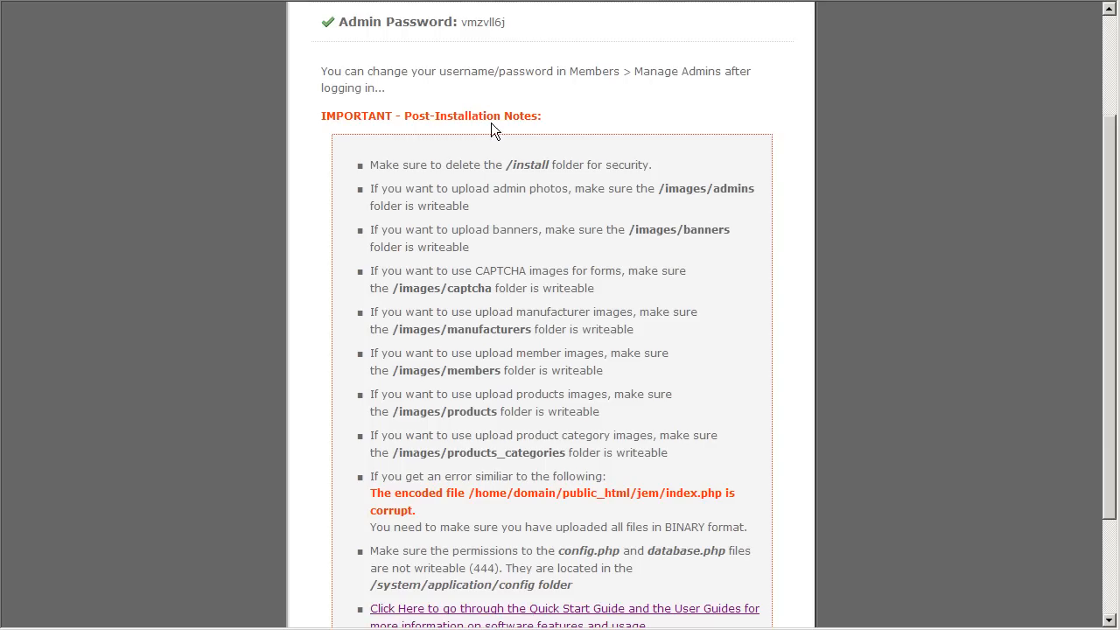
mouse_move(543, 140)
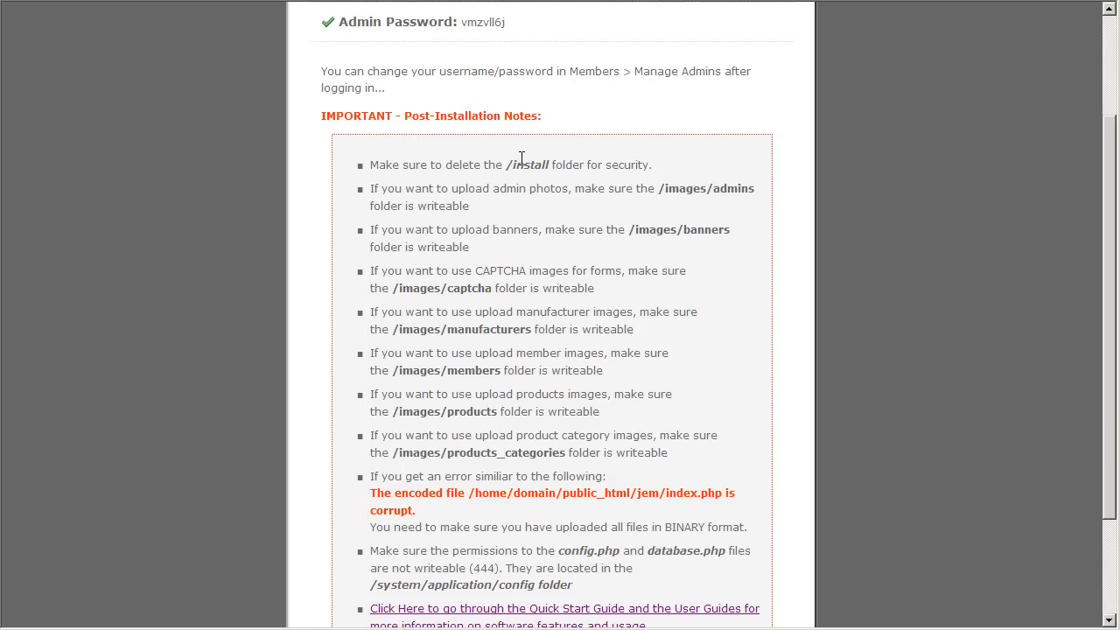
mouse_move(662, 259)
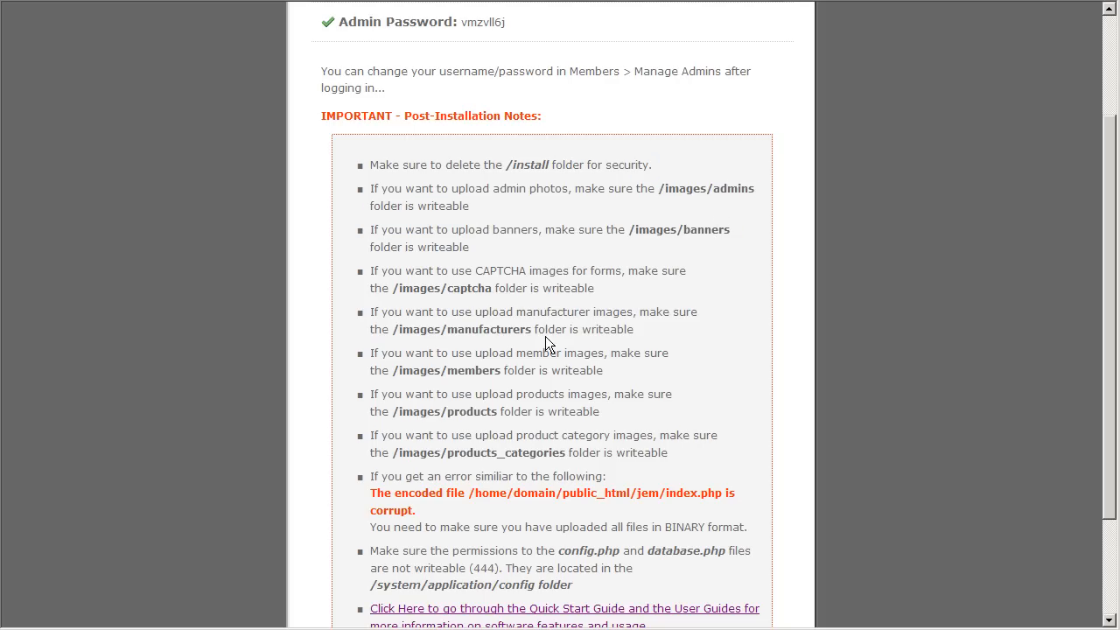
mouse_move(761, 336)
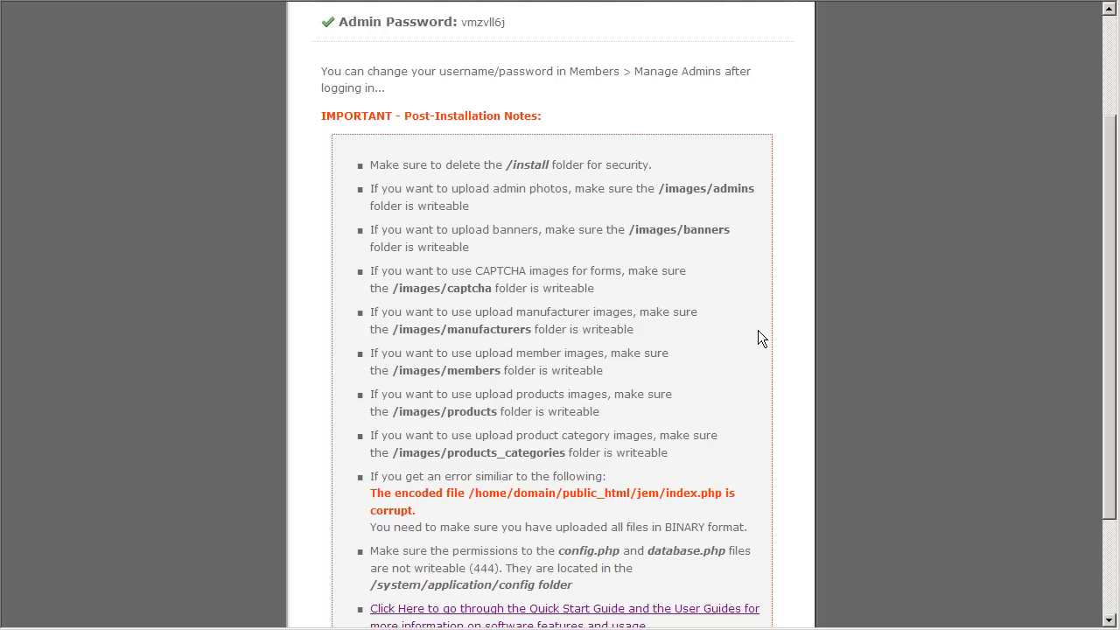
mouse_move(790, 241)
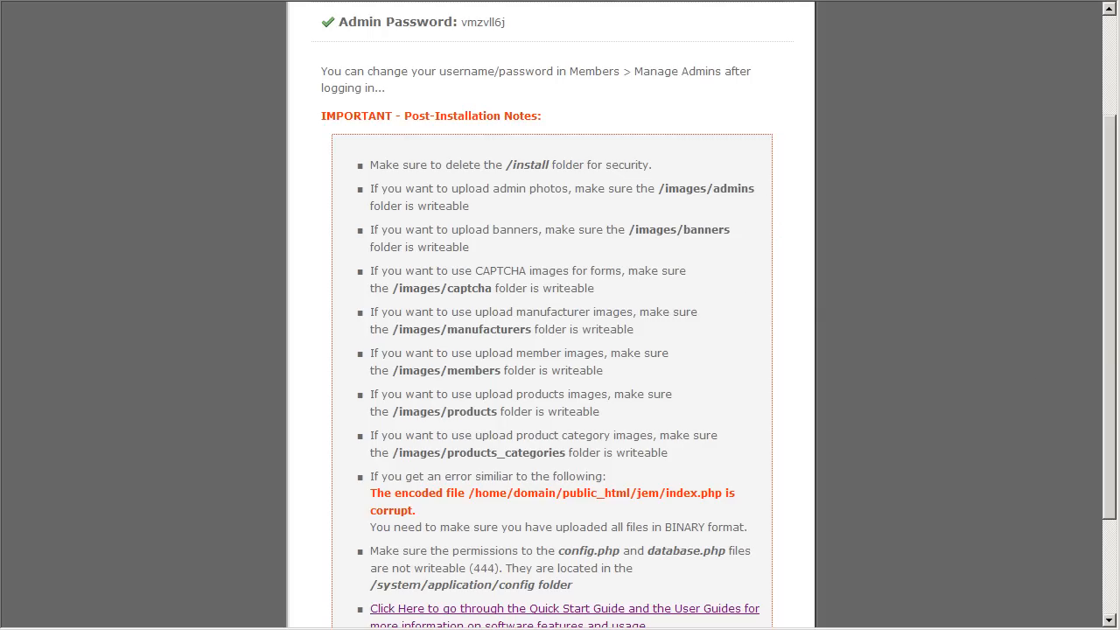
scroll(down, 3)
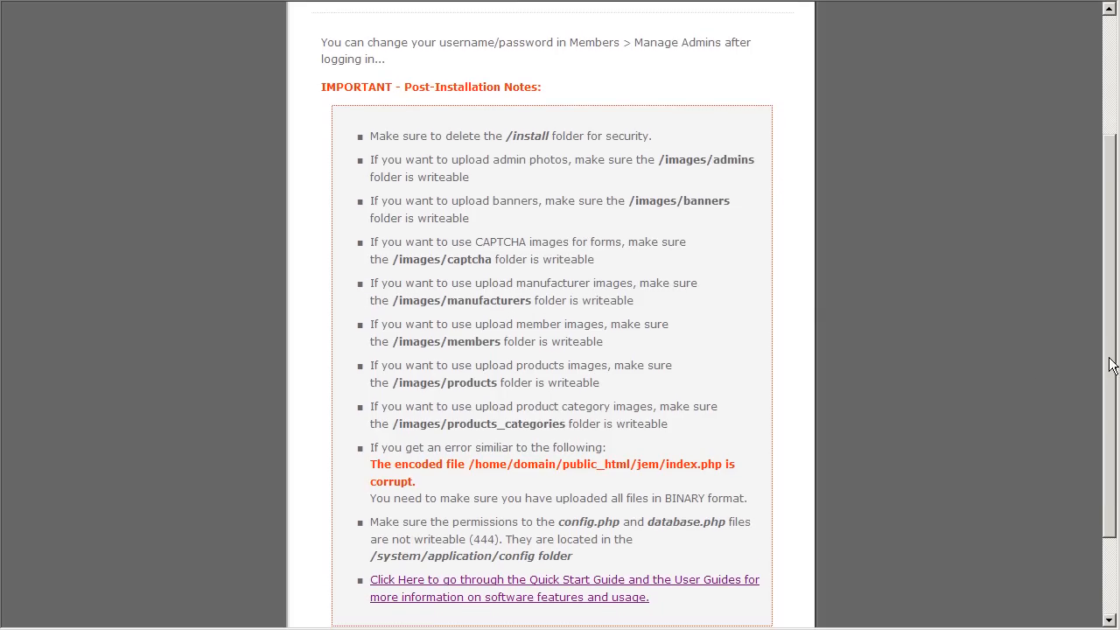
scroll(down, 3)
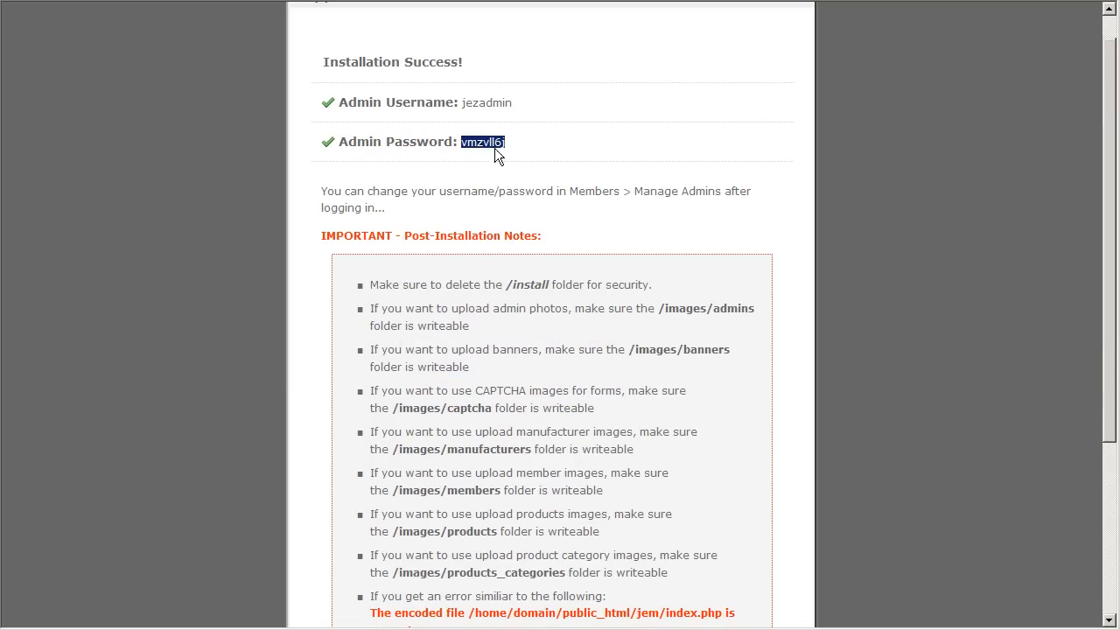
Log in from the success page as the new admin 'jezadmin' to reach the dashboard
scroll(down, 3)
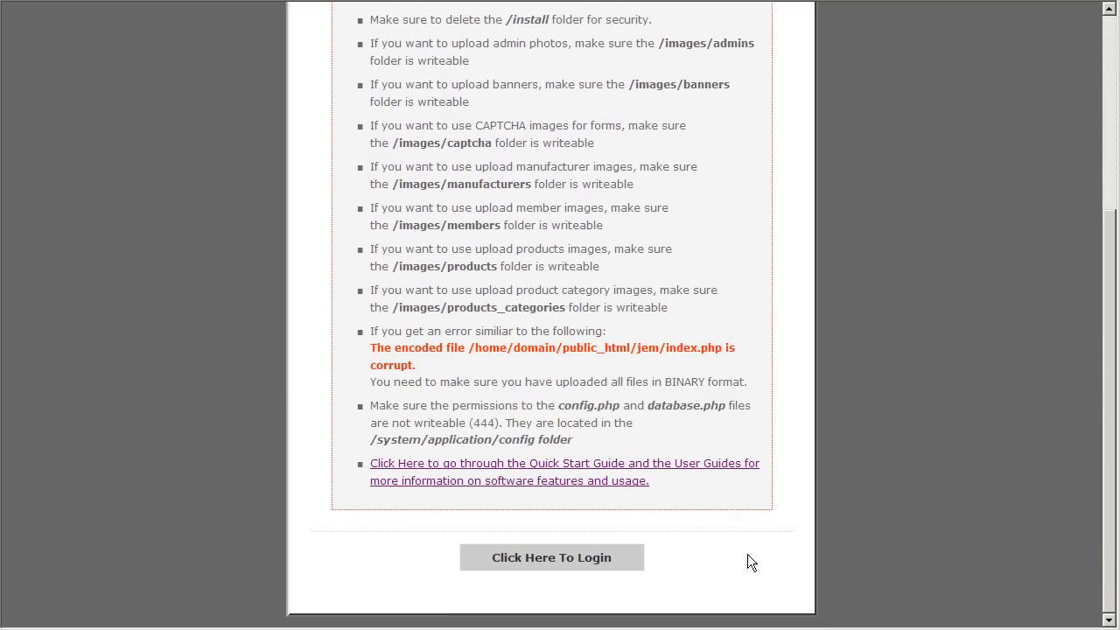
click(552, 556)
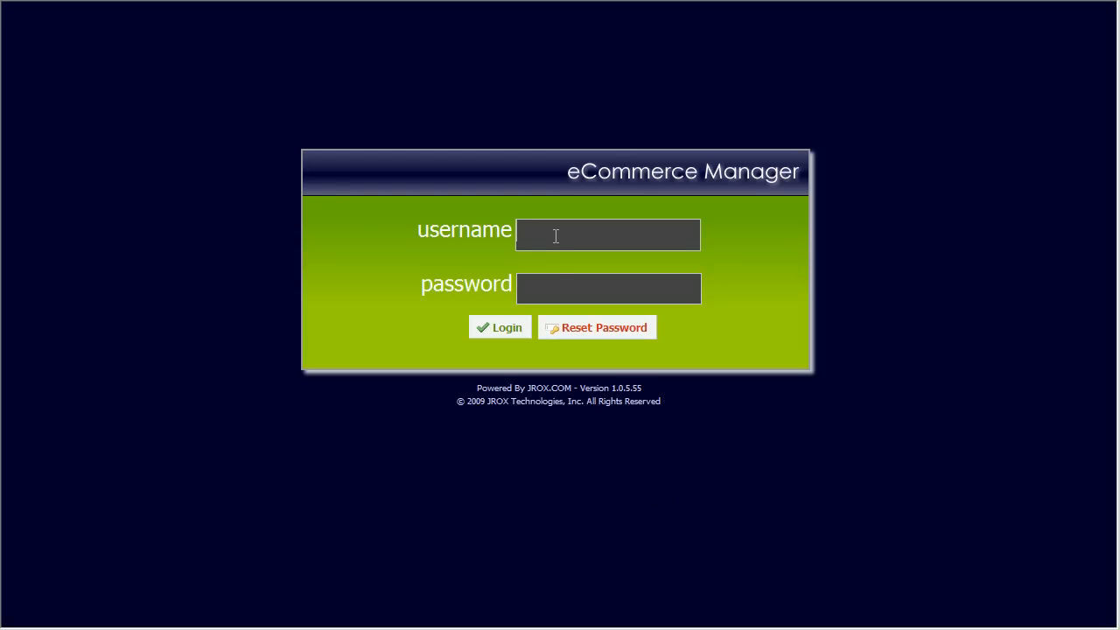
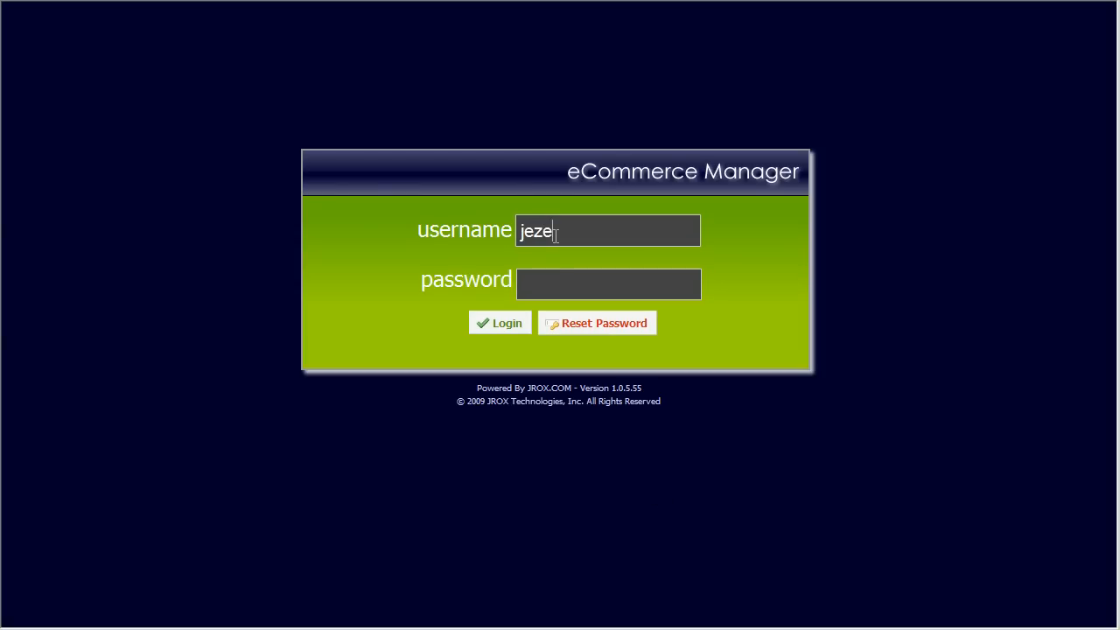
click(500, 322)
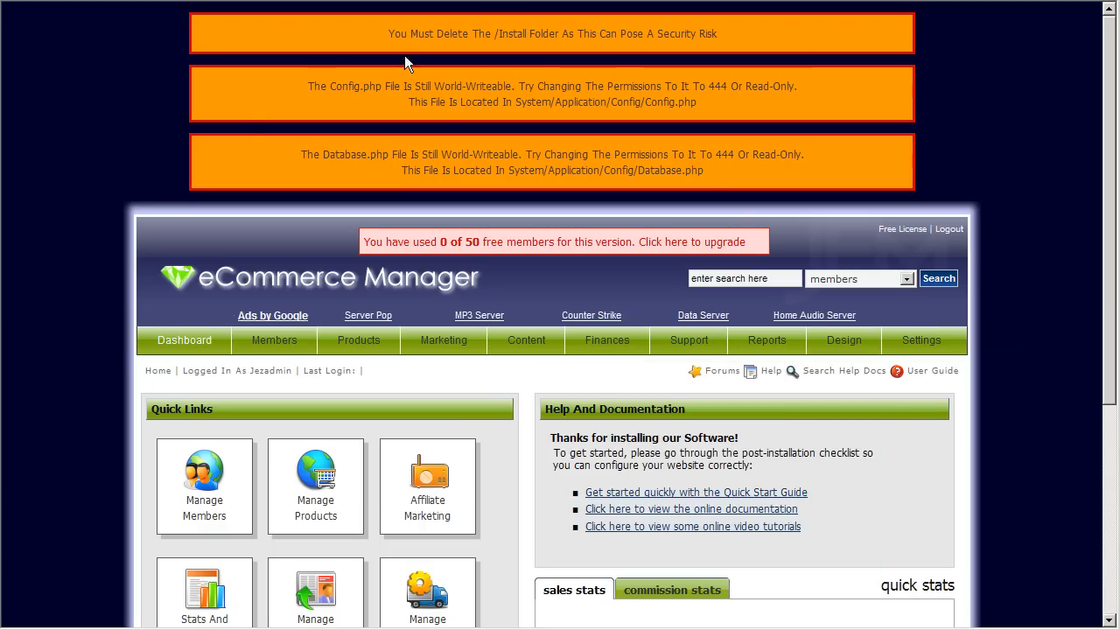
Bring the FileZilla window forward over the dashboard showing the install warnings
drag(388, 33, 770, 189)
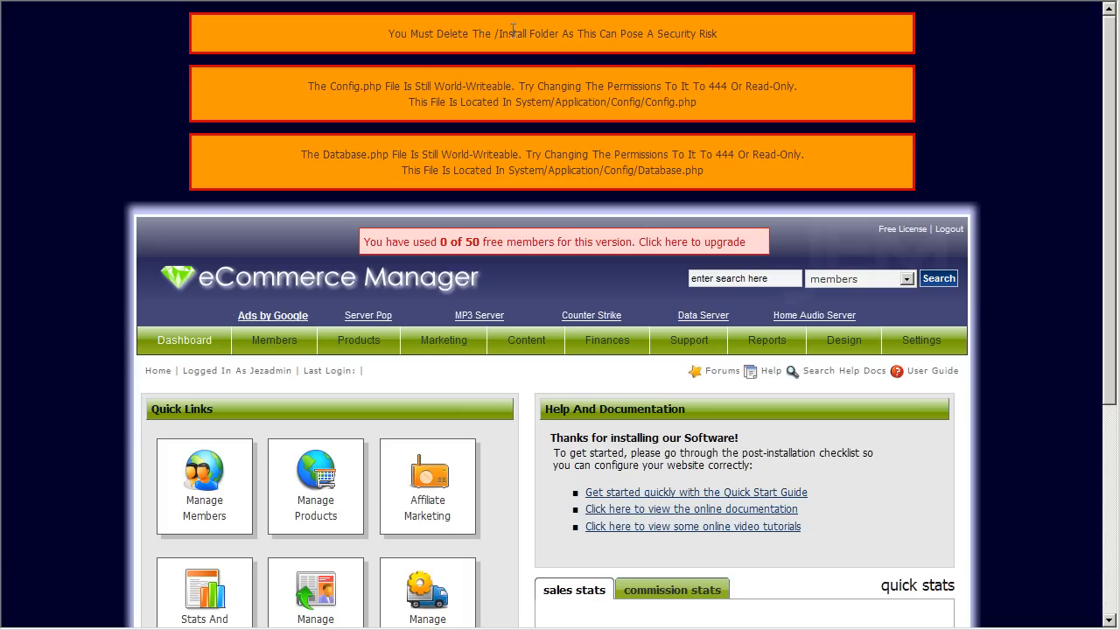
mouse_move(602, 91)
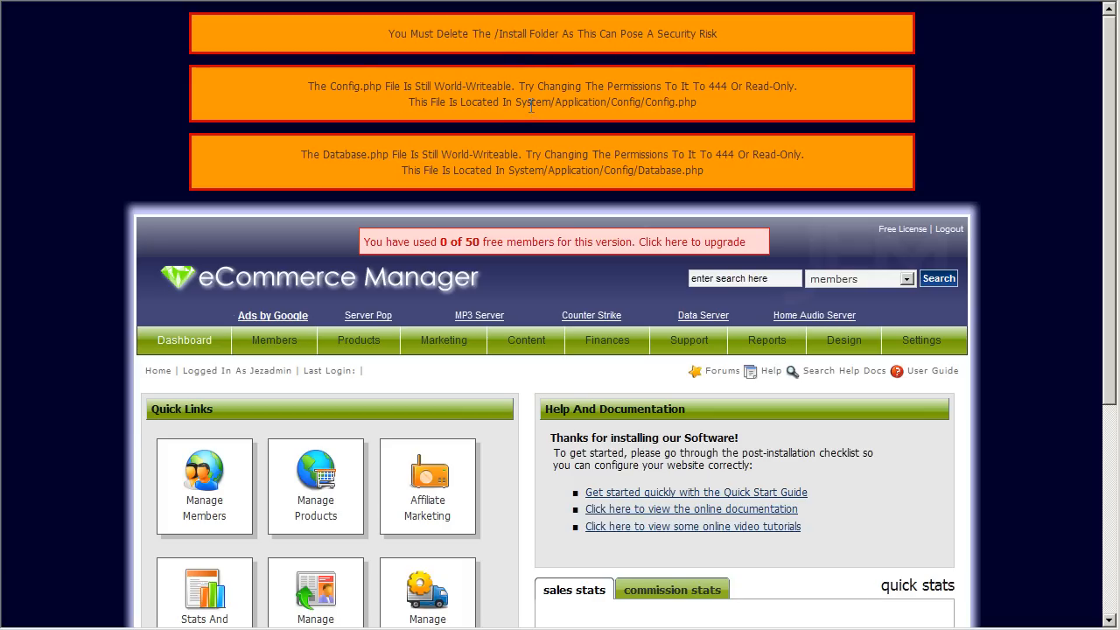
mouse_move(350, 154)
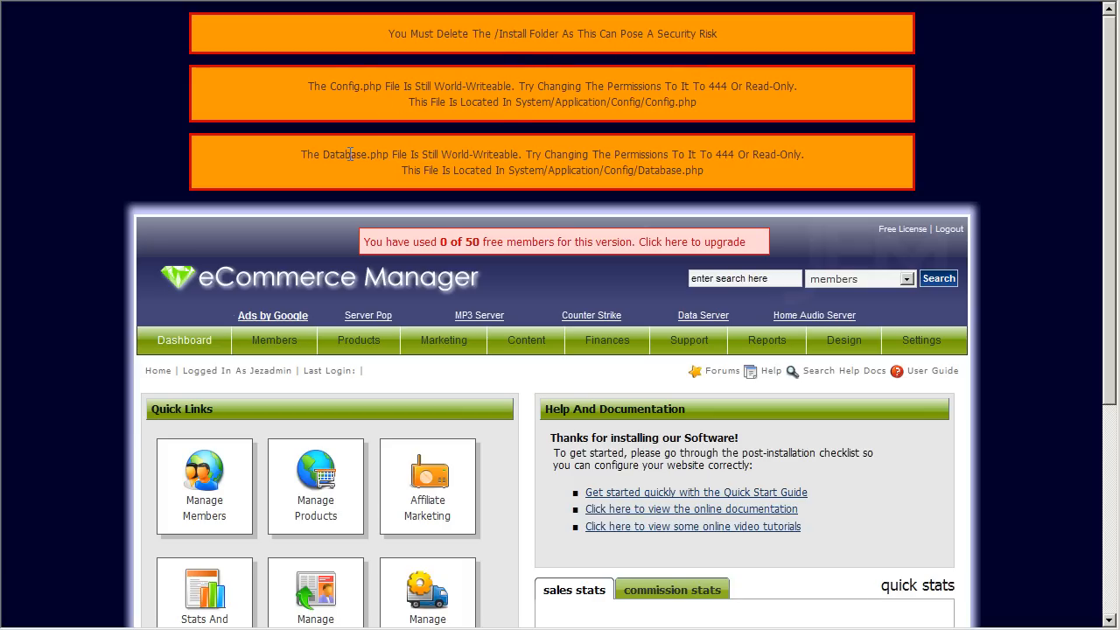
mouse_move(836, 269)
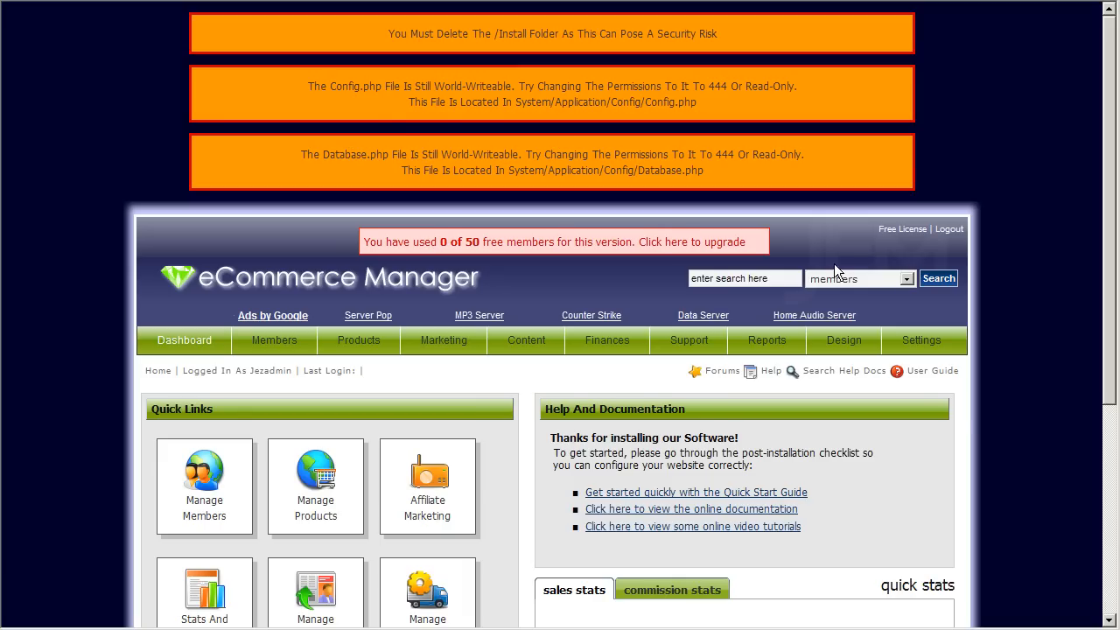
mouse_move(1032, 387)
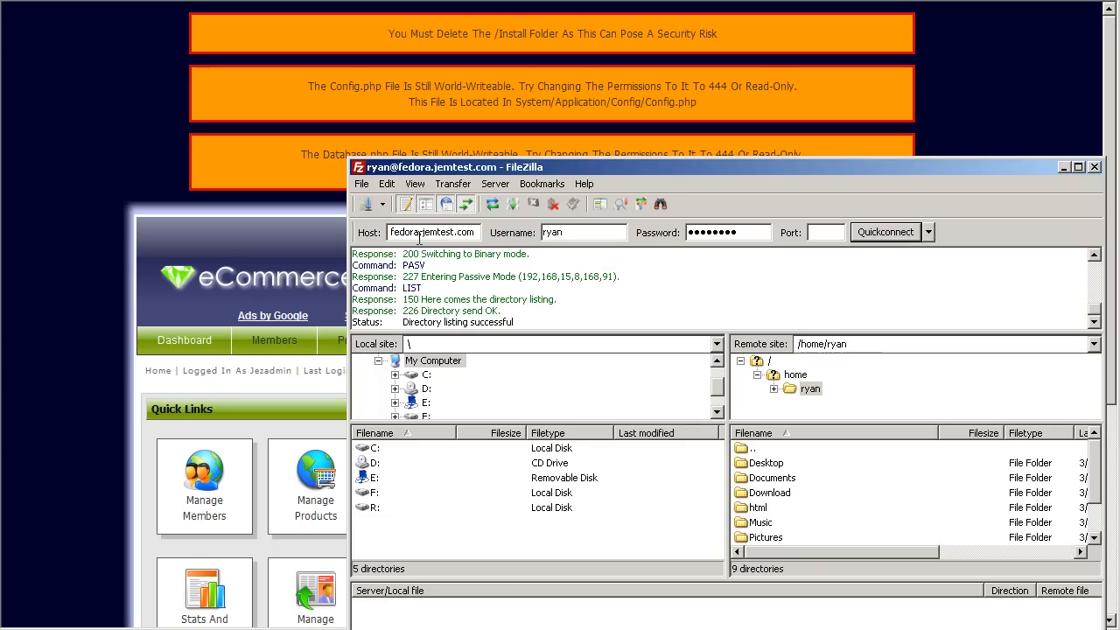
Delete the install folder from /var/www/html/demo on the server
click(756, 507)
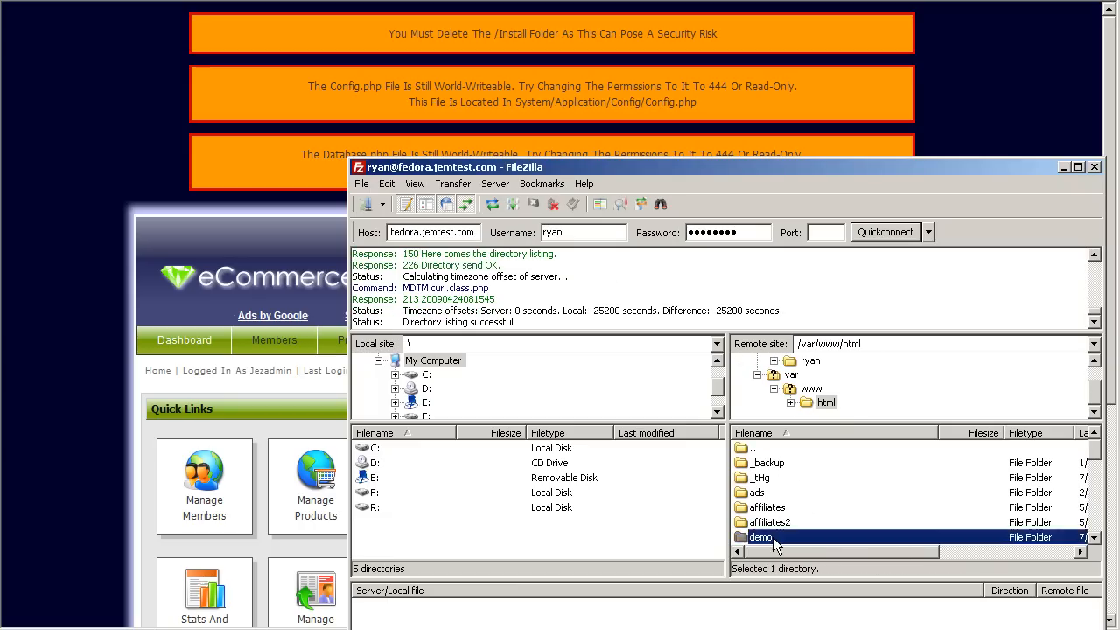
right_click(760, 508)
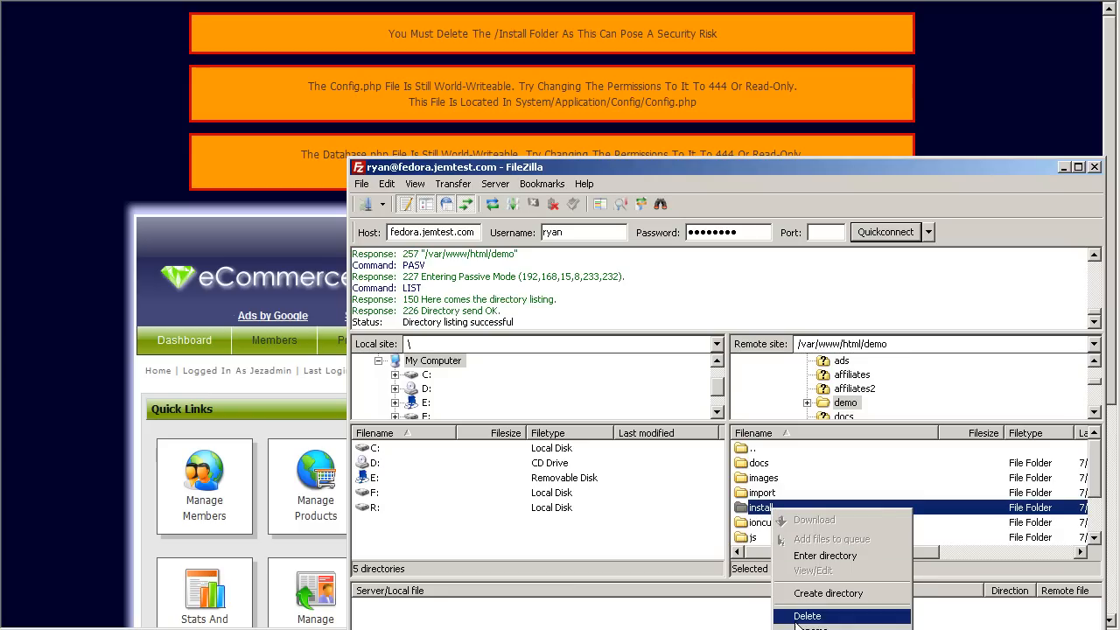
click(805, 615)
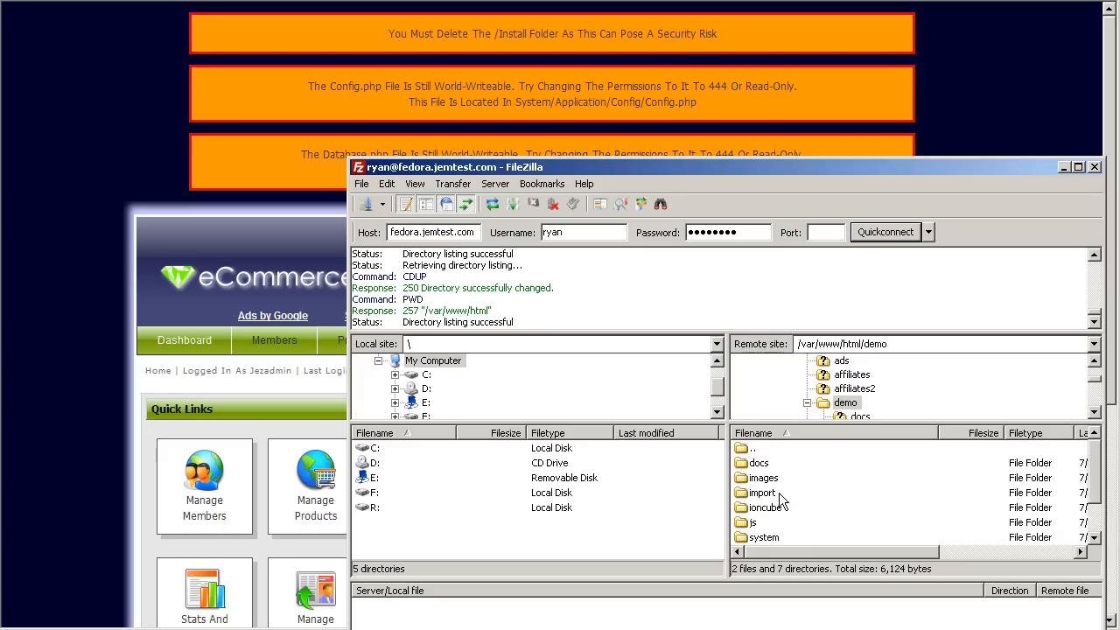
scroll(down, 3)
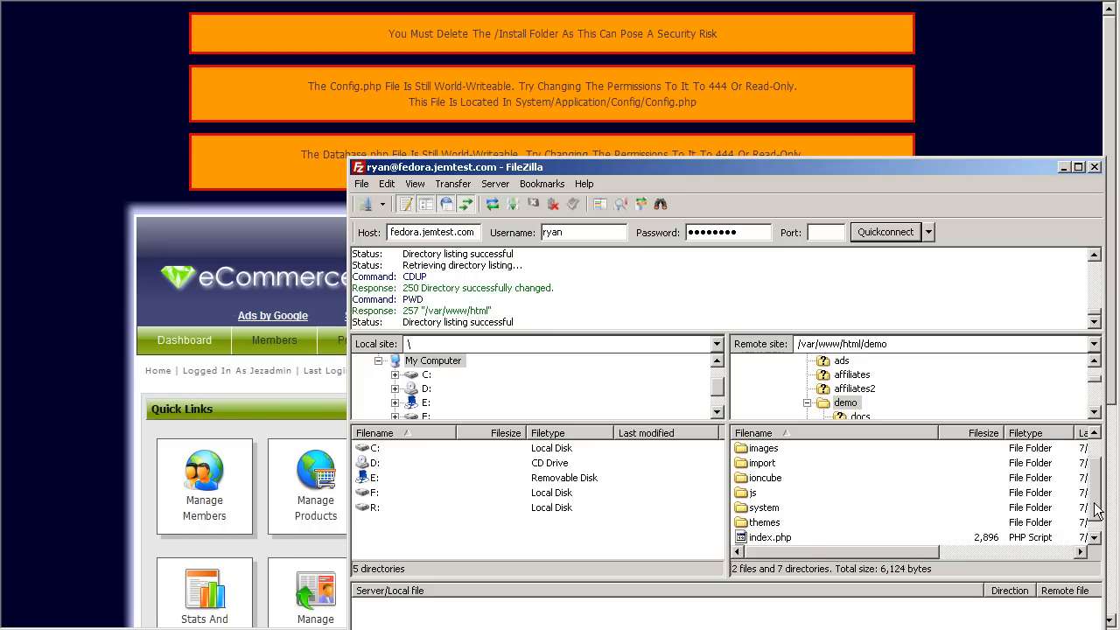
Set config.php and database.php in system/application/config to read-only 444 permissions
click(765, 508)
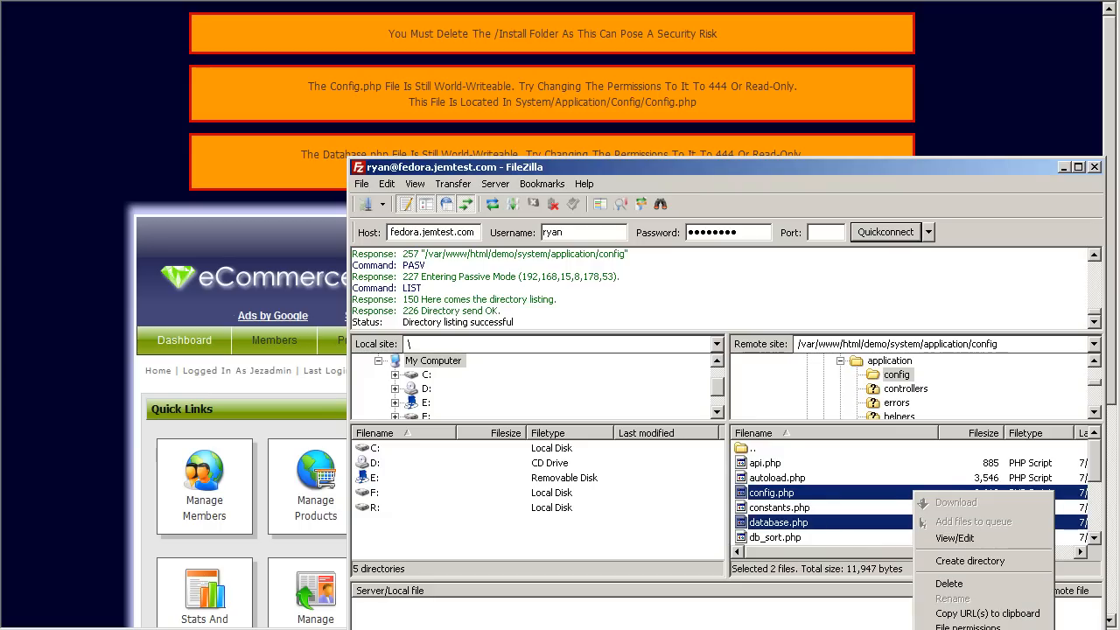
click(975, 623)
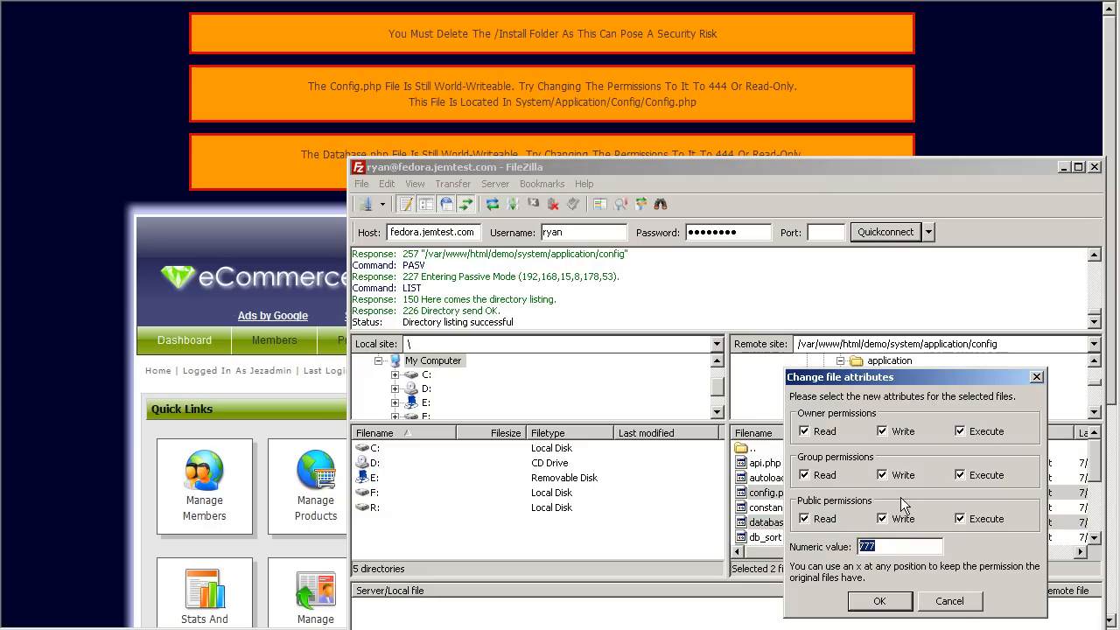
click(882, 519)
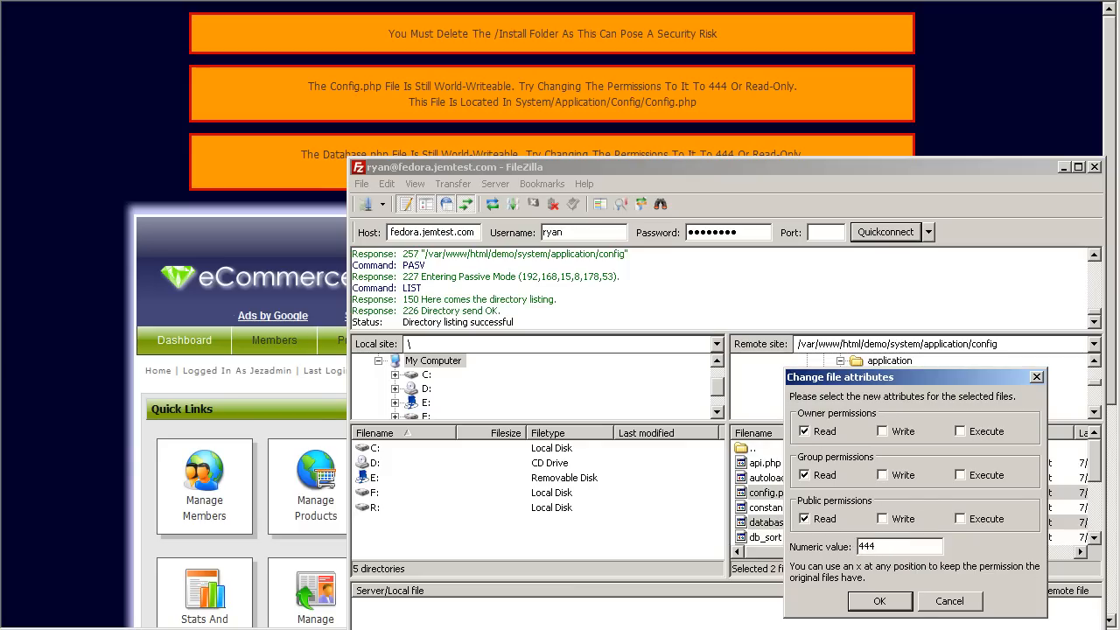
click(883, 602)
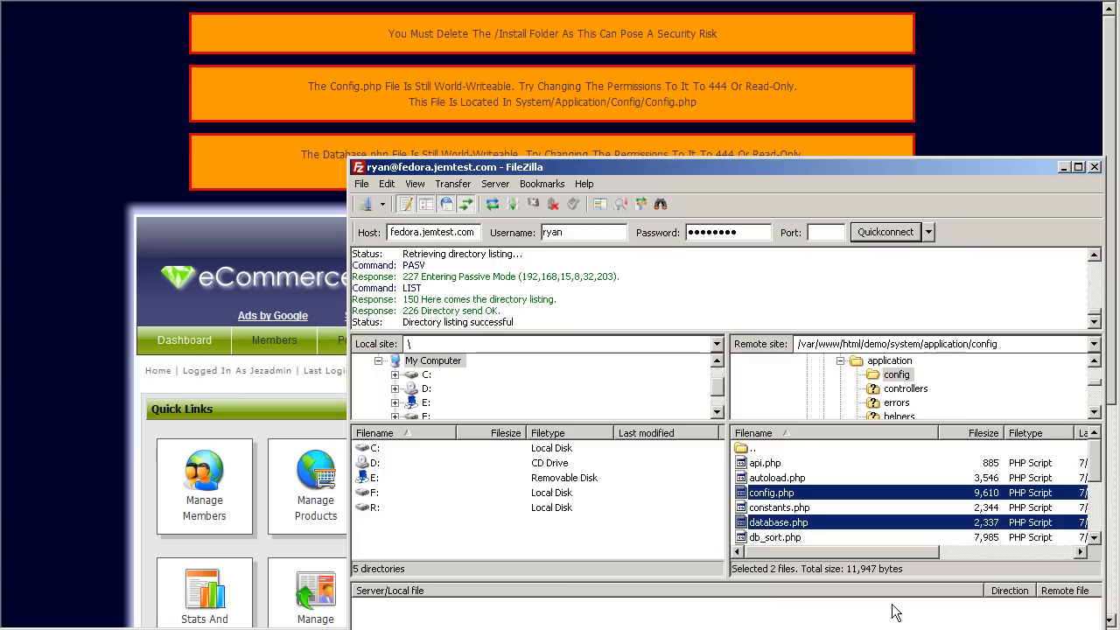
click(1094, 167)
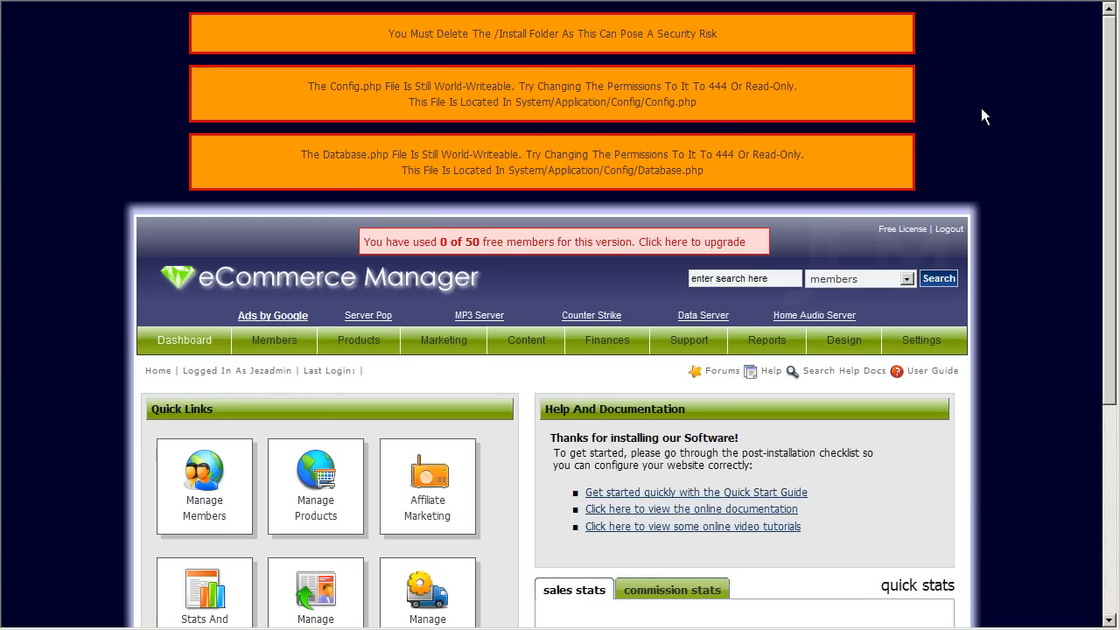